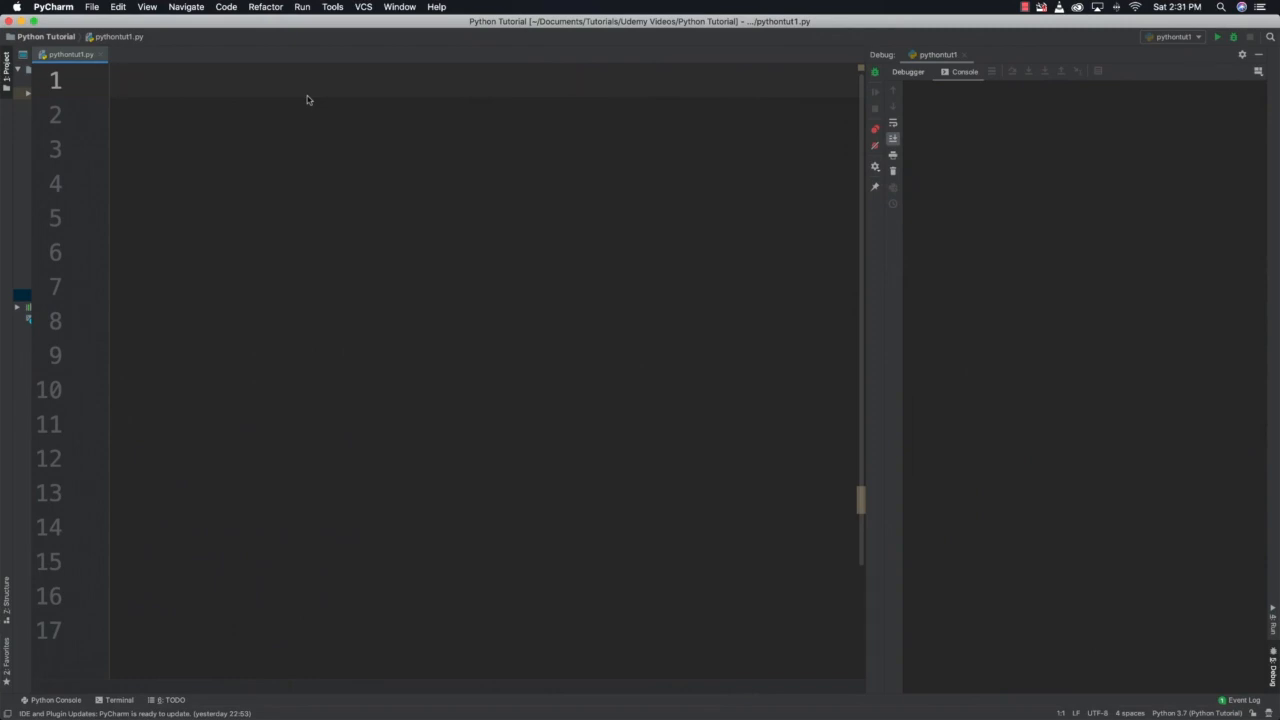
# Write print(list(map((lambda x: x * 2), range(1, 11)))) on line 1 and run it.
pyautogui.write('print(')
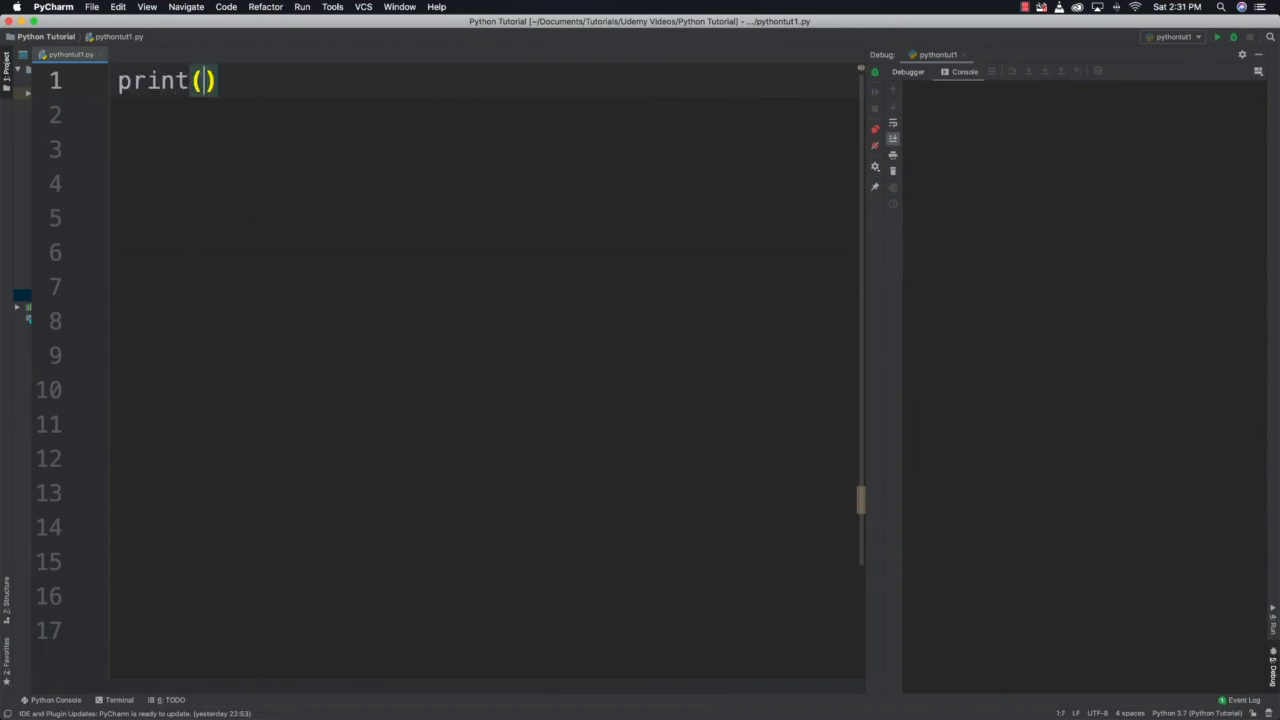
pyautogui.write('list(map')
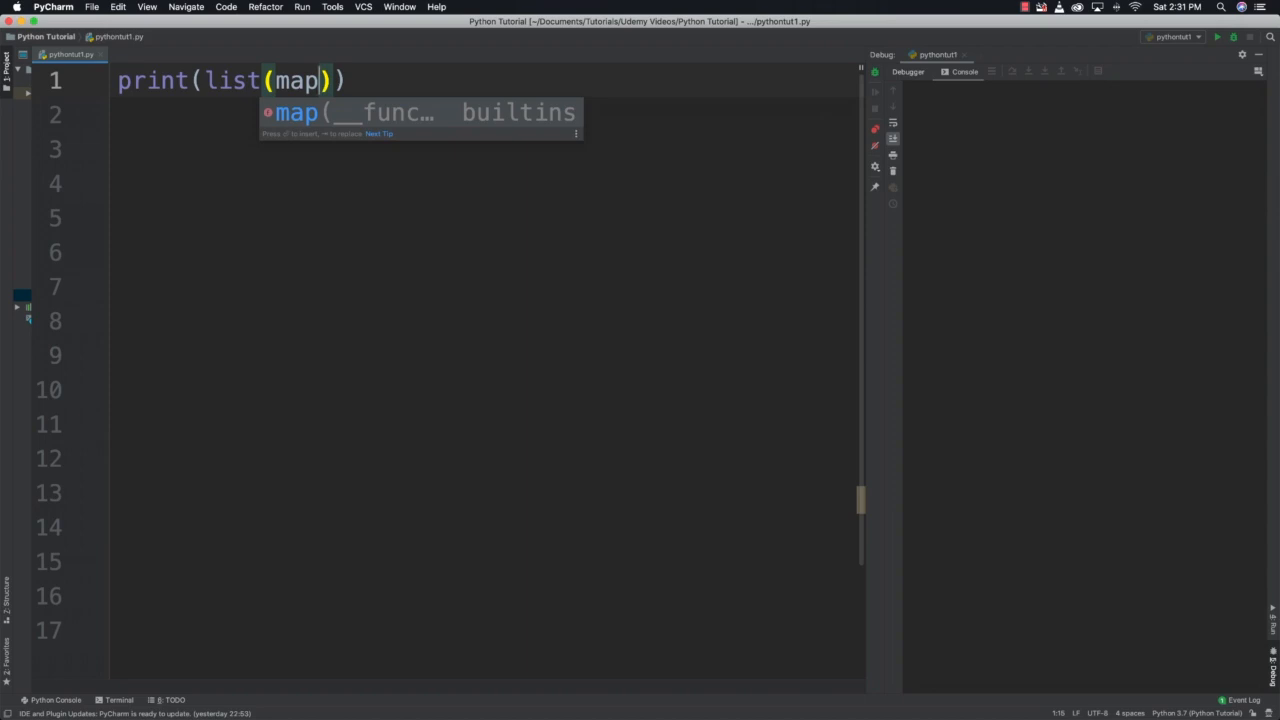
pyautogui.write('(lambda x:')
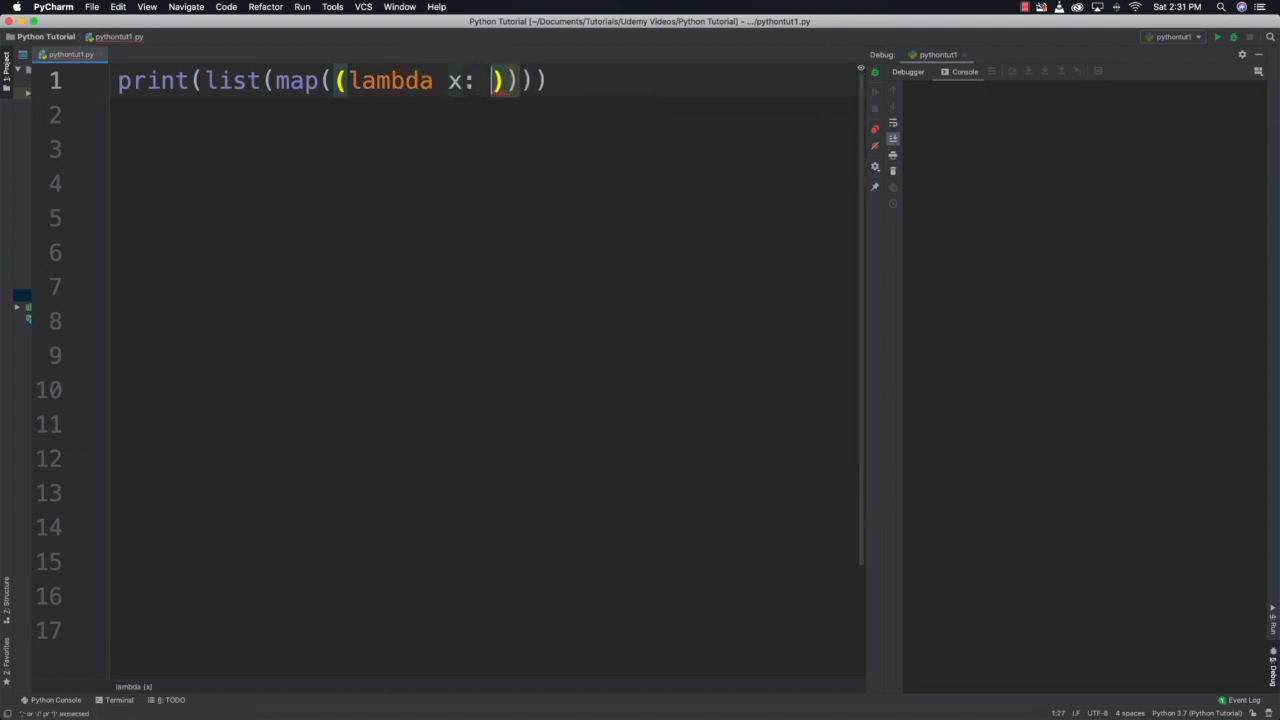
pyautogui.write('x *')
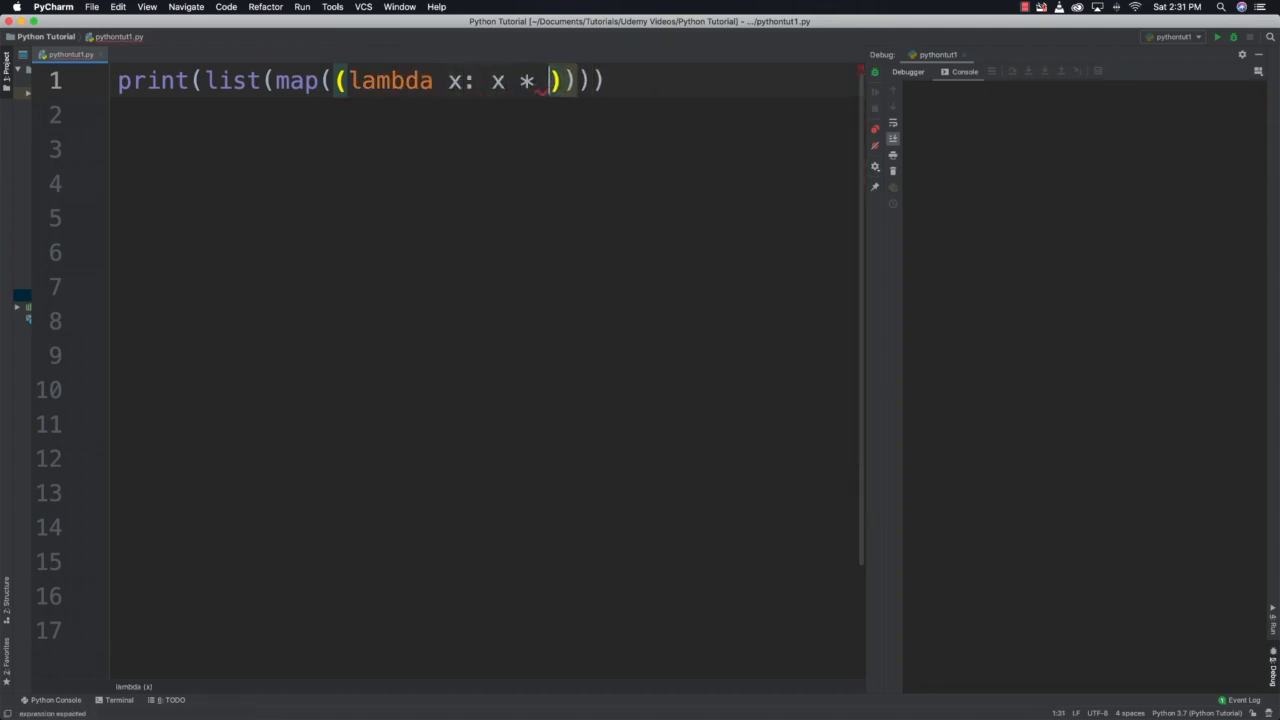
pyautogui.write('2')
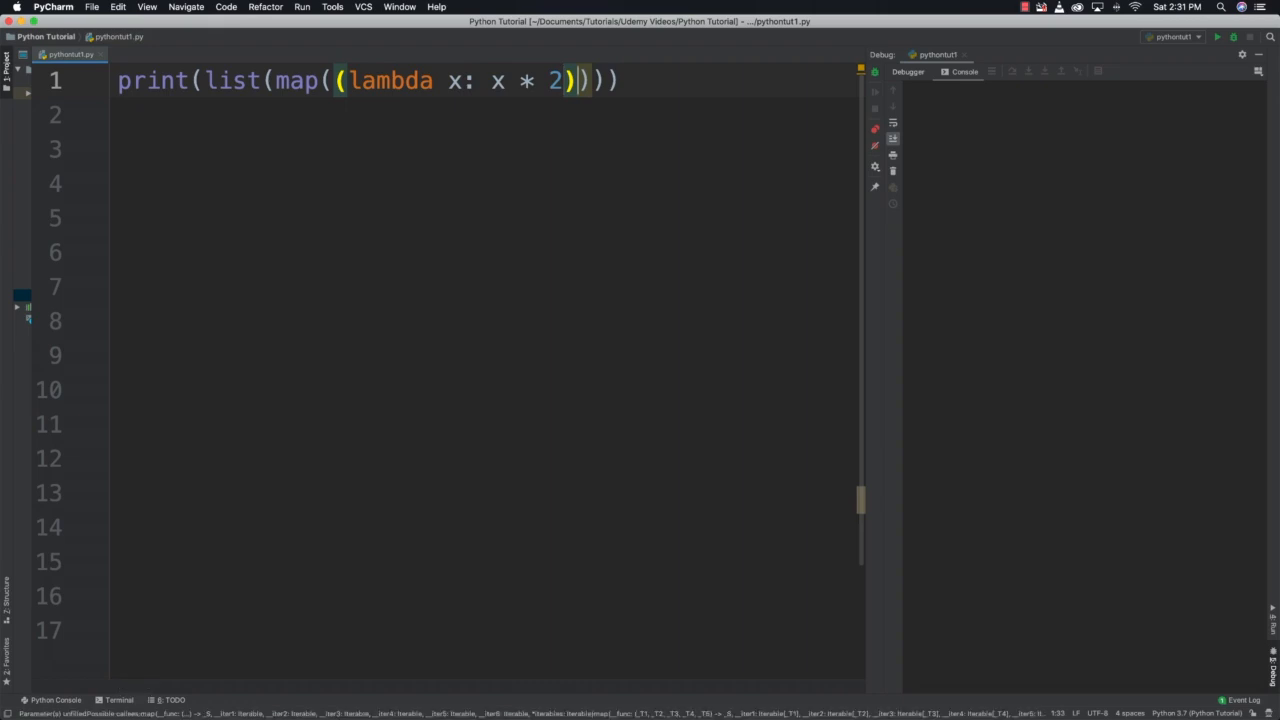
pyautogui.write(', range(1,')
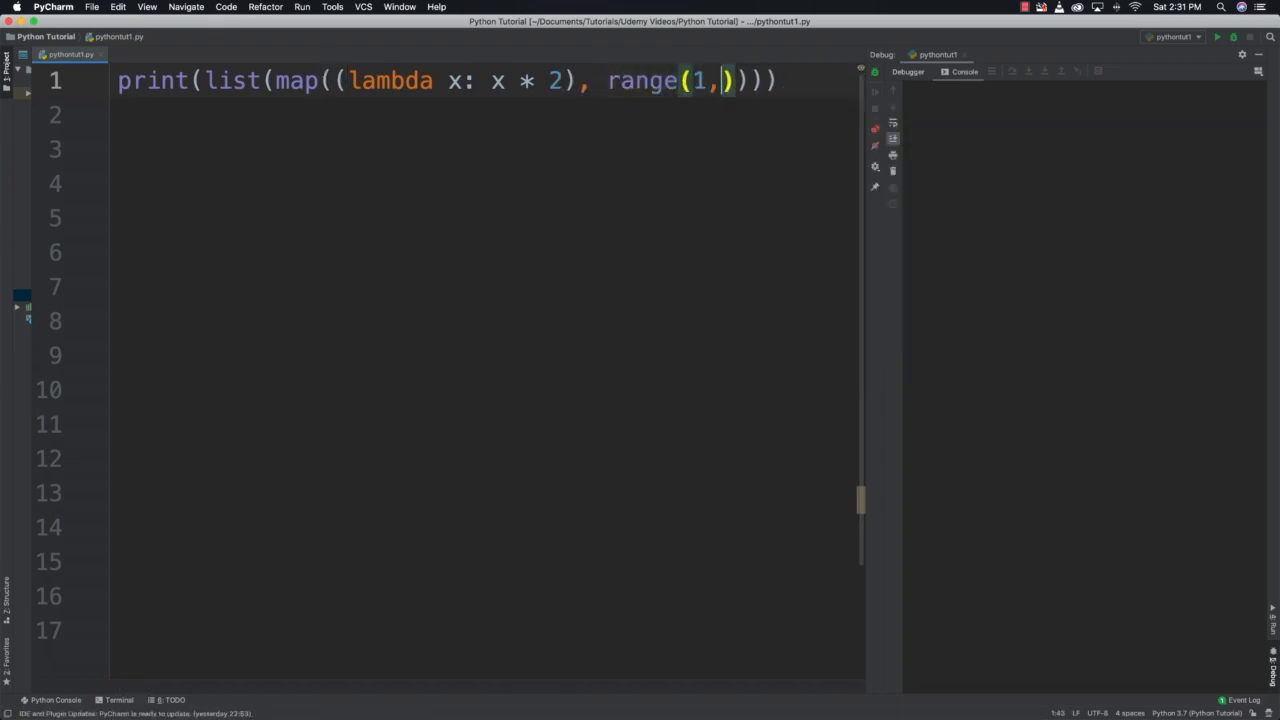
pyautogui.write('11')
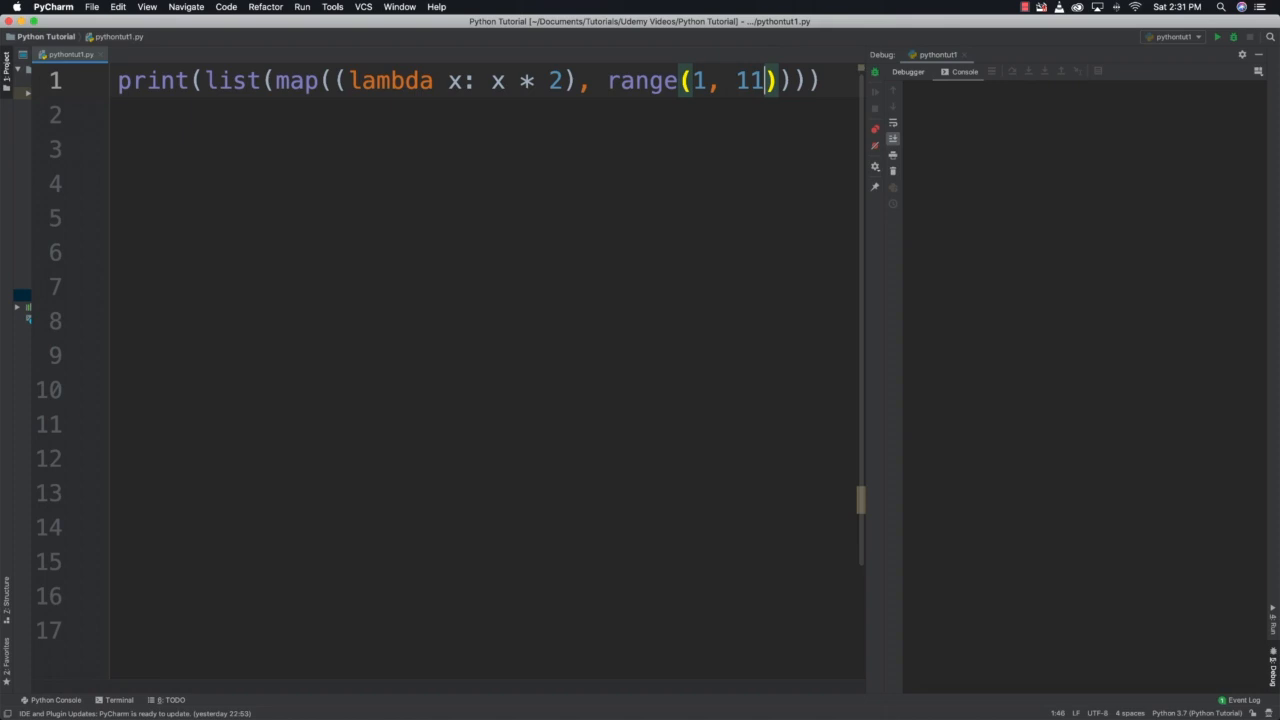
pyautogui.click(1217, 37)
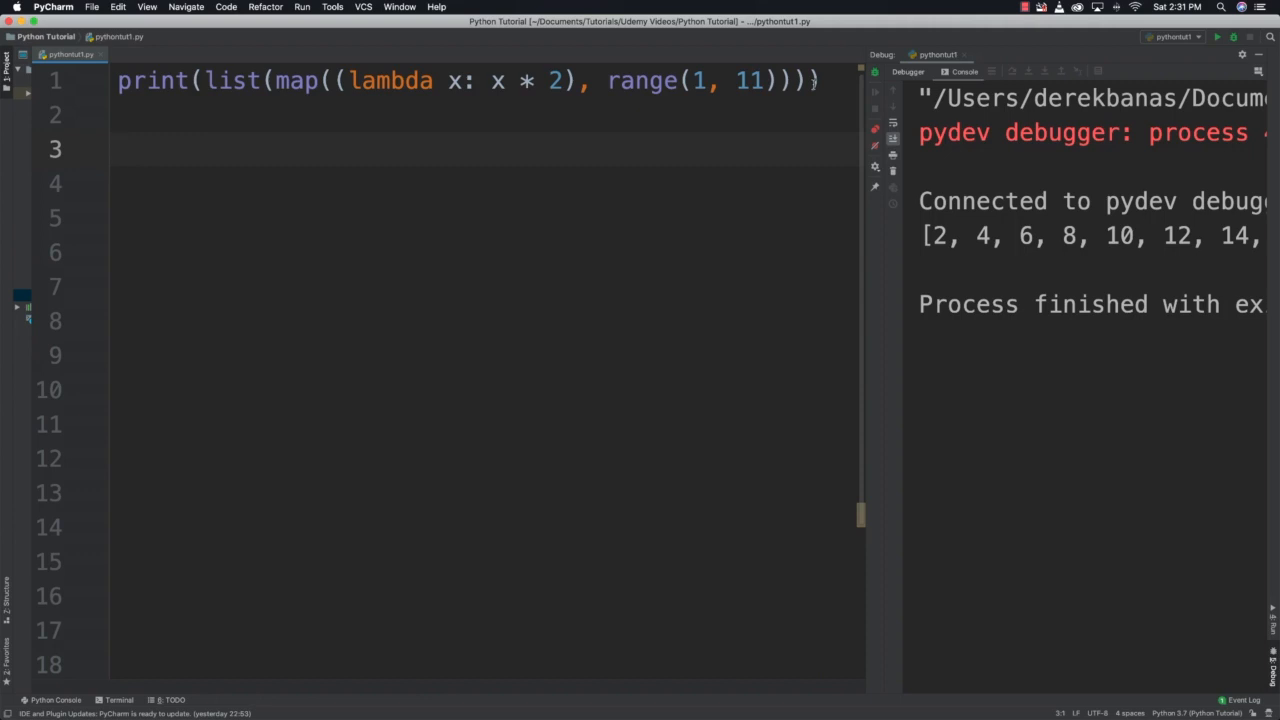
# Write print([2 * x for x in range(1, 11)]) on line 3.
pyautogui.write('print(')
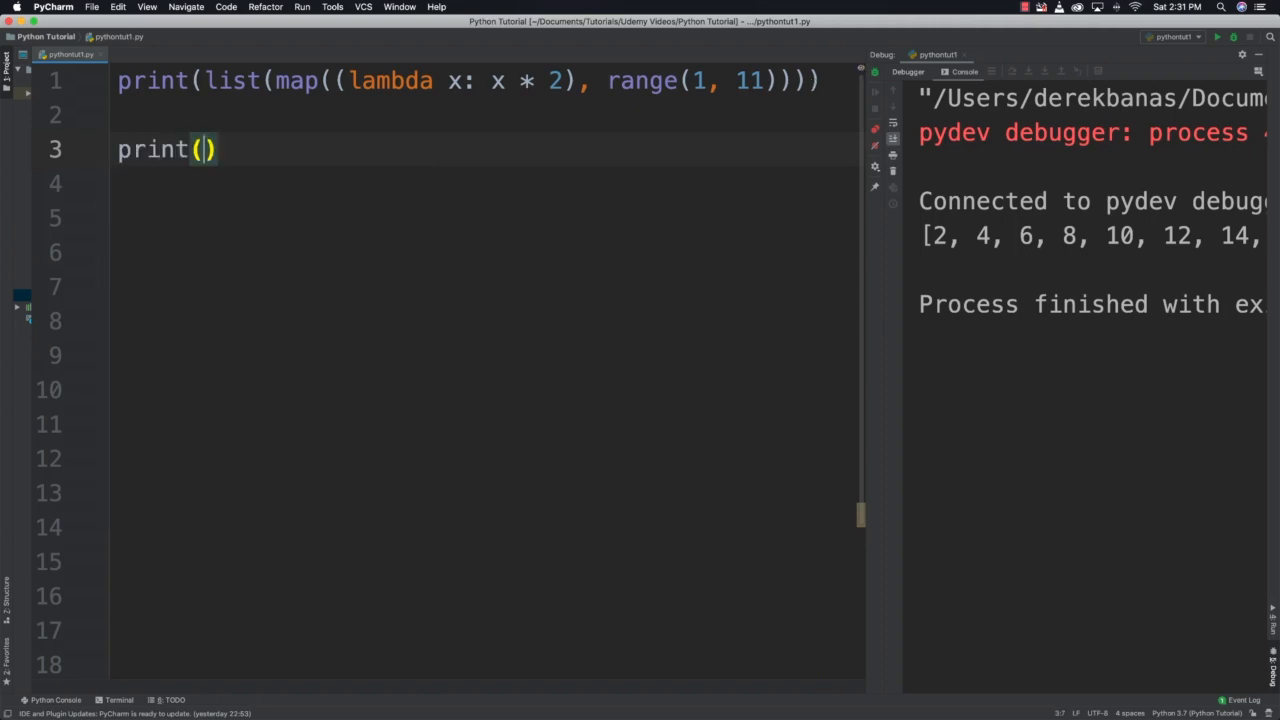
pyautogui.write('[]')
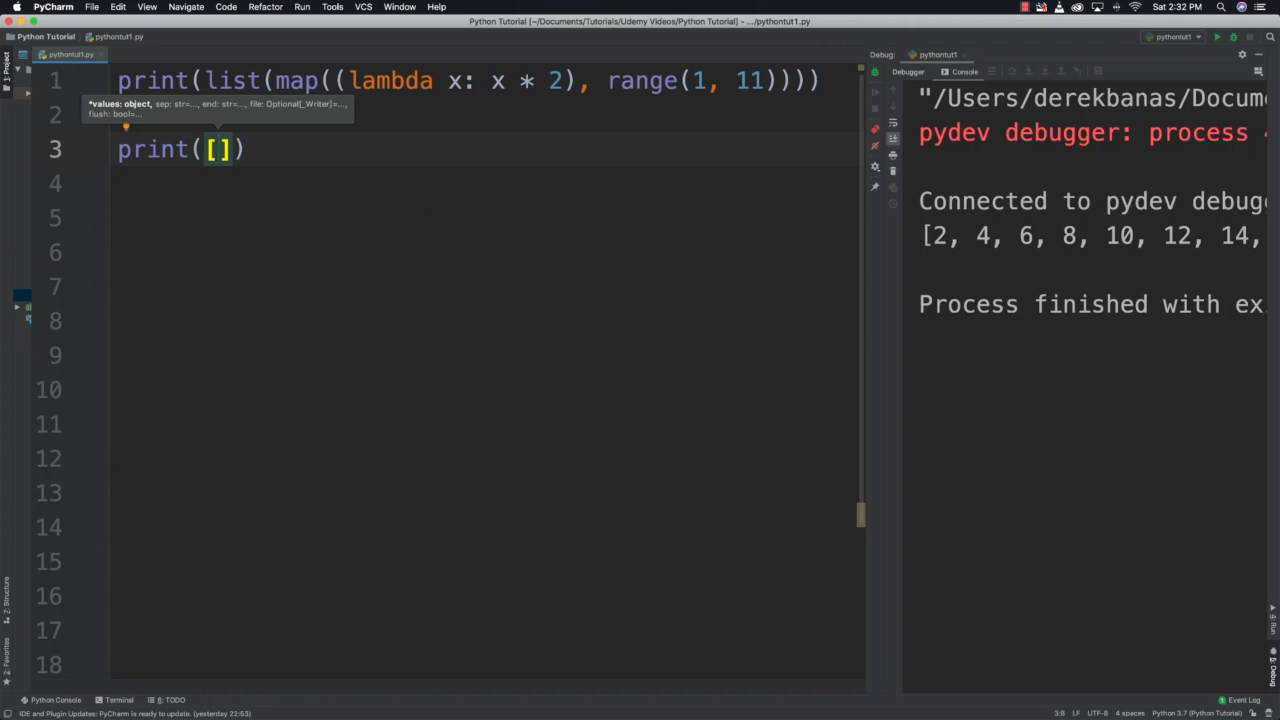
pyautogui.write('2 * x for')
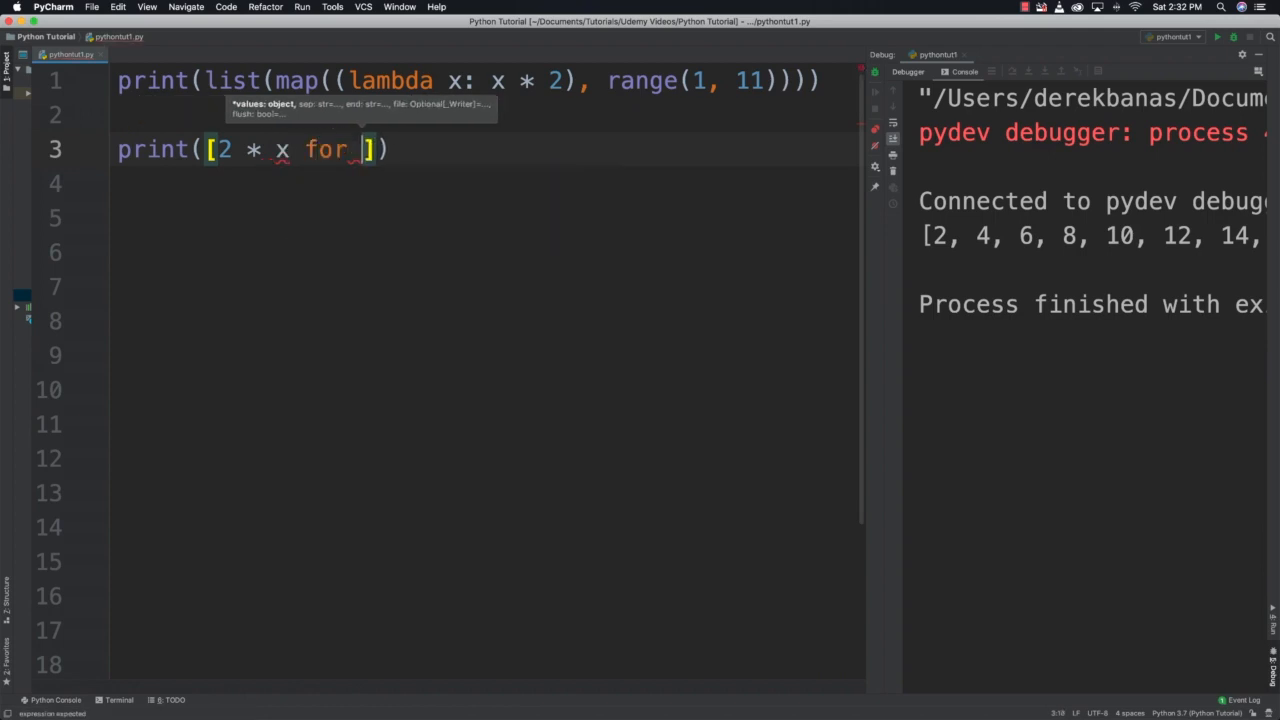
pyautogui.write('x in range(1,')
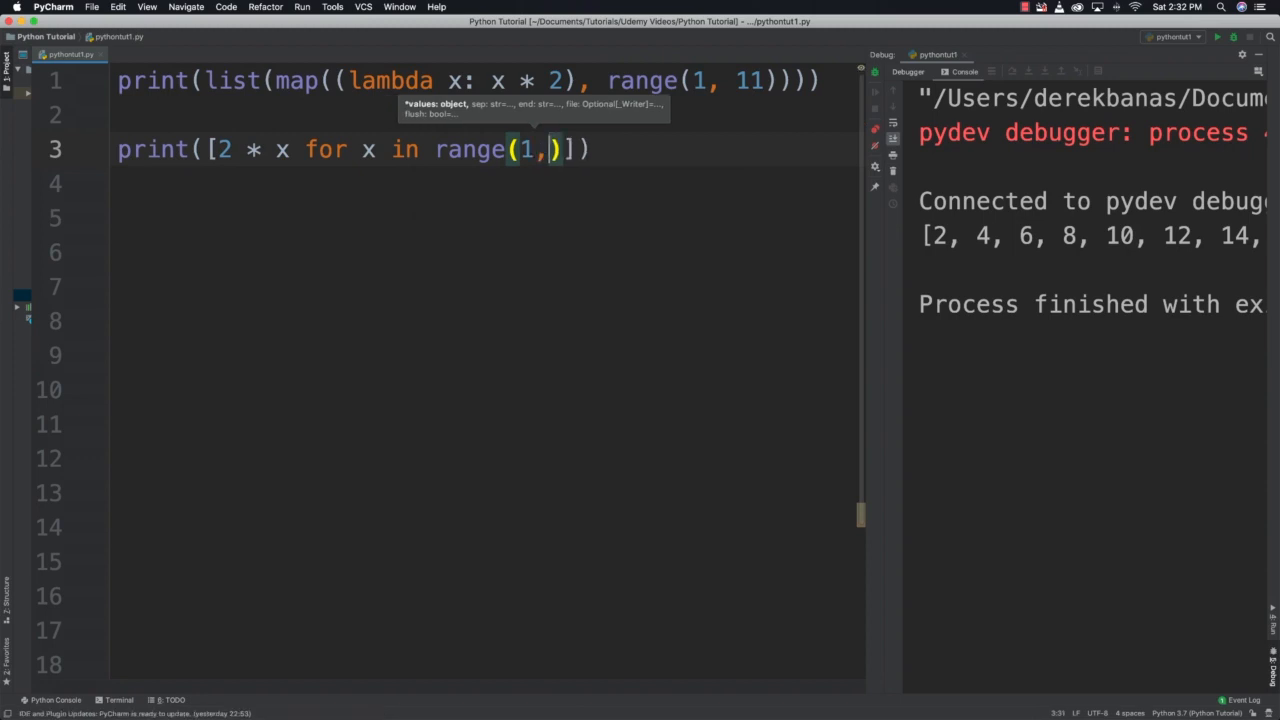
pyautogui.write('11')
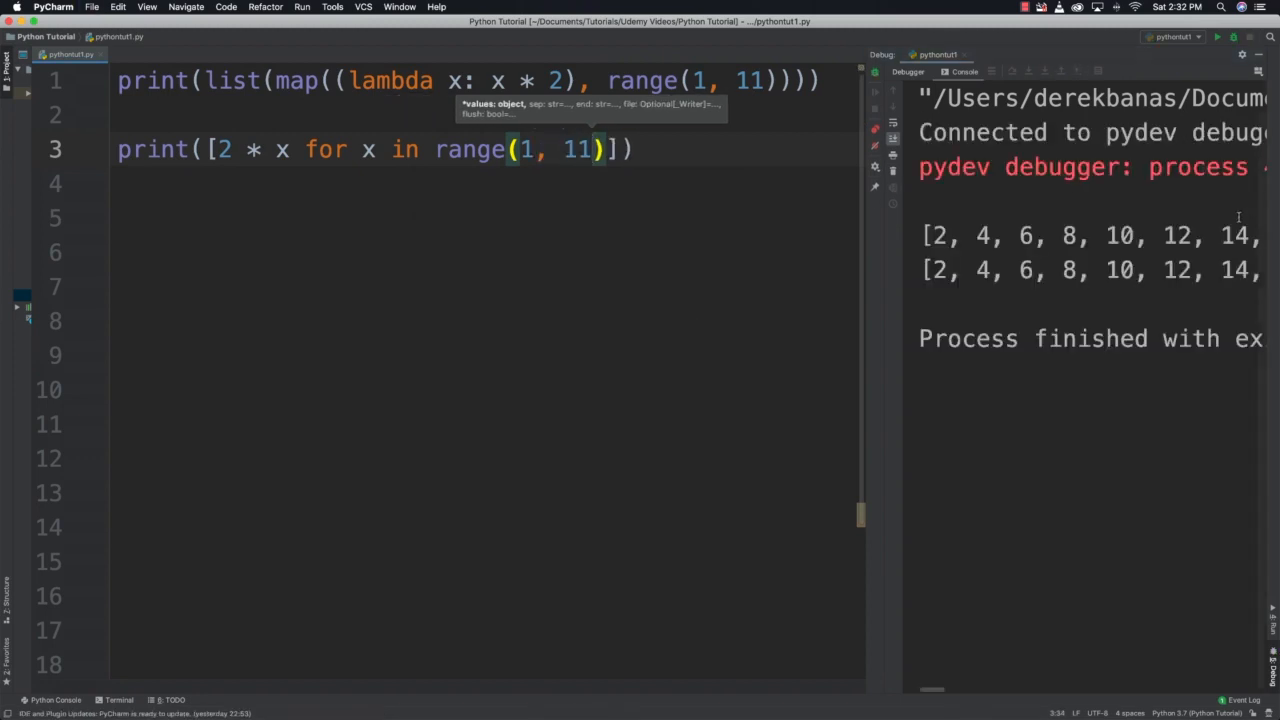
pyautogui.hscroll(3)
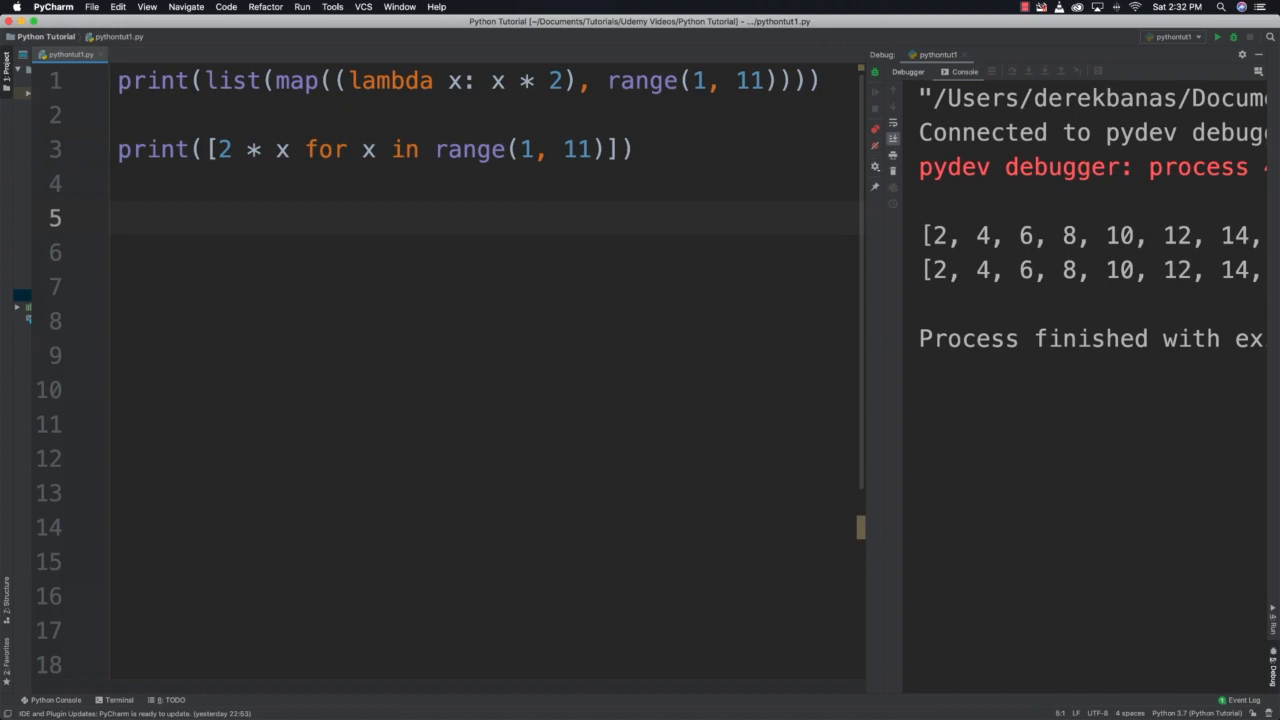
# Write print(list(filter((lambda x: x % 2 != 0), range(1, 11)))) on line 5.
pyautogui.write('print')
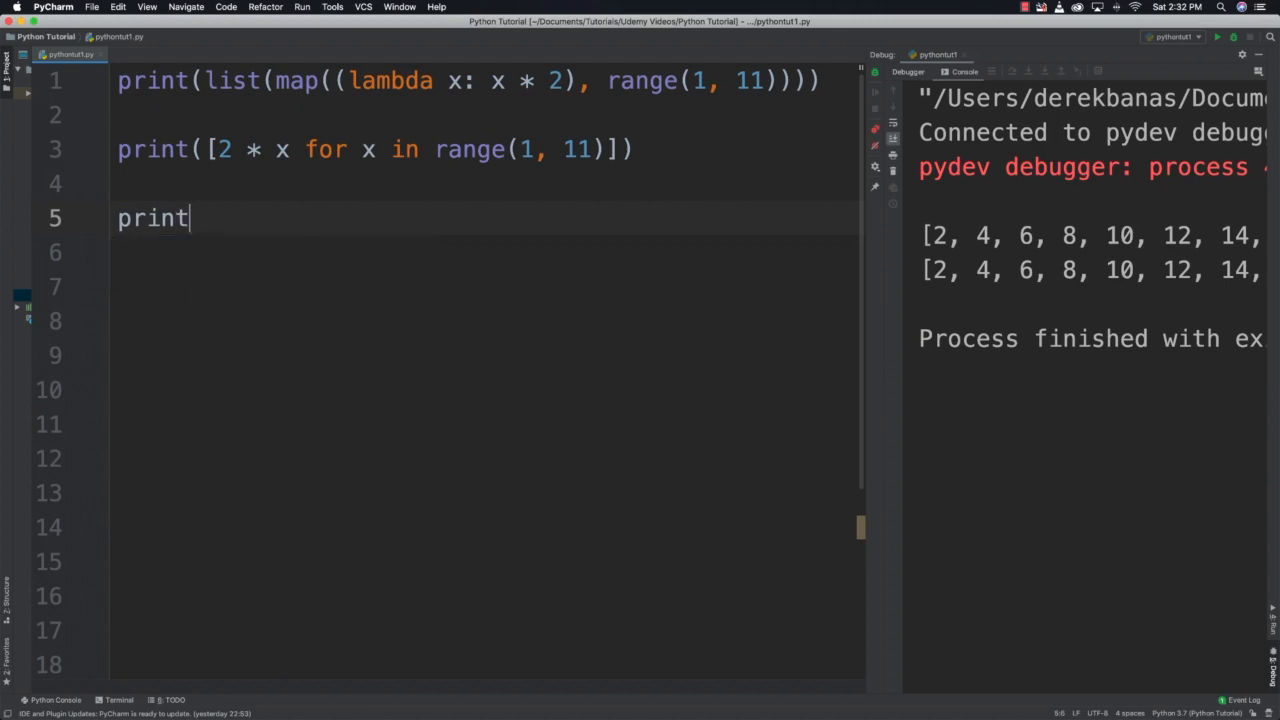
pyautogui.write('(list')
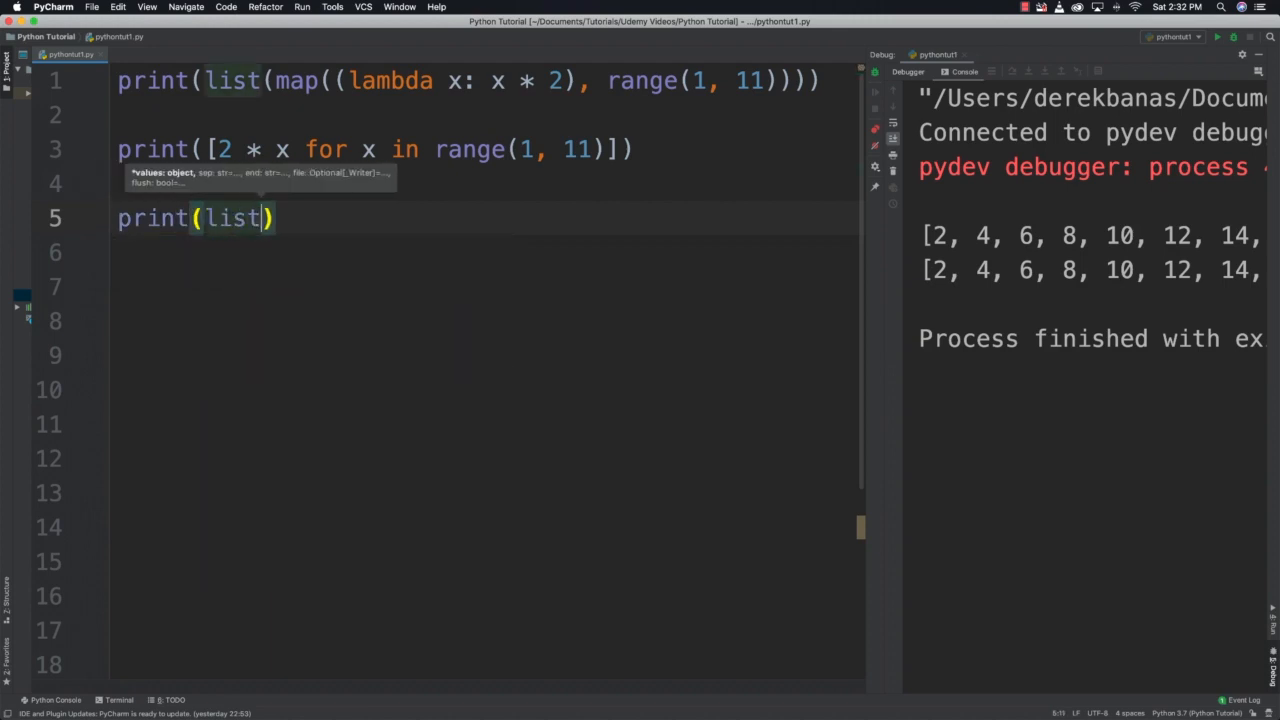
pyautogui.write('filter((')
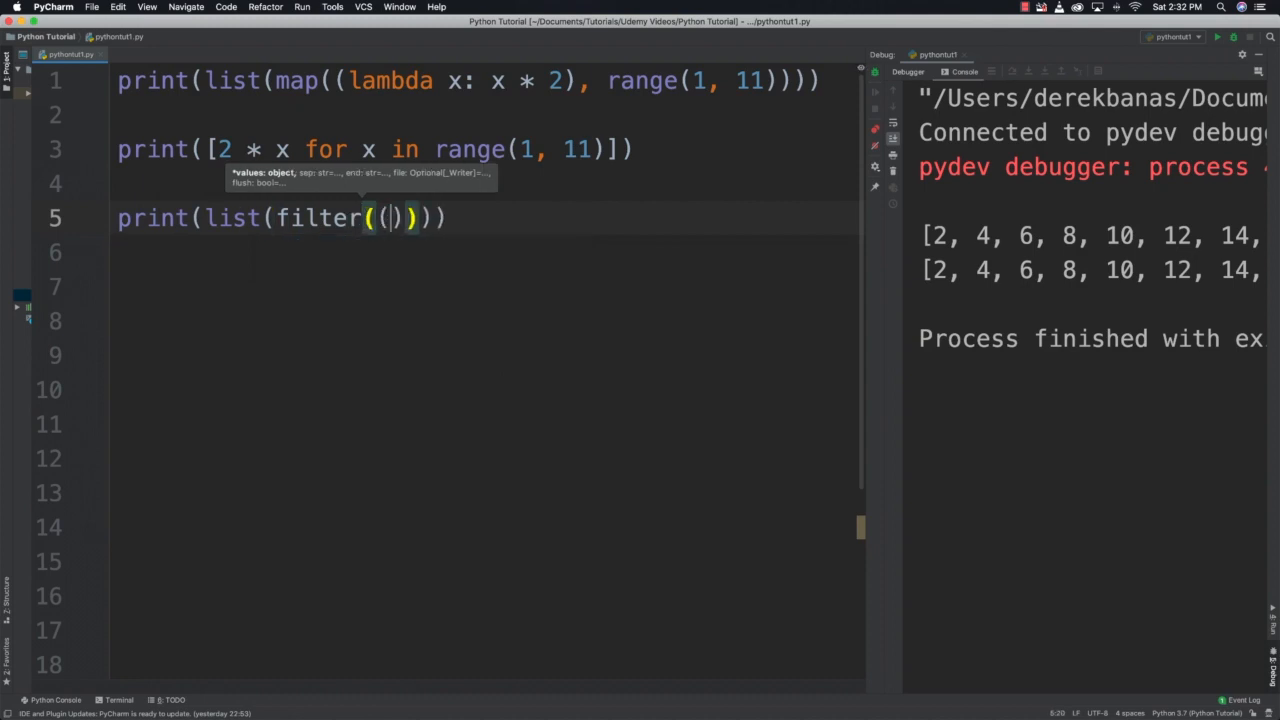
pyautogui.write('lambda x: x')
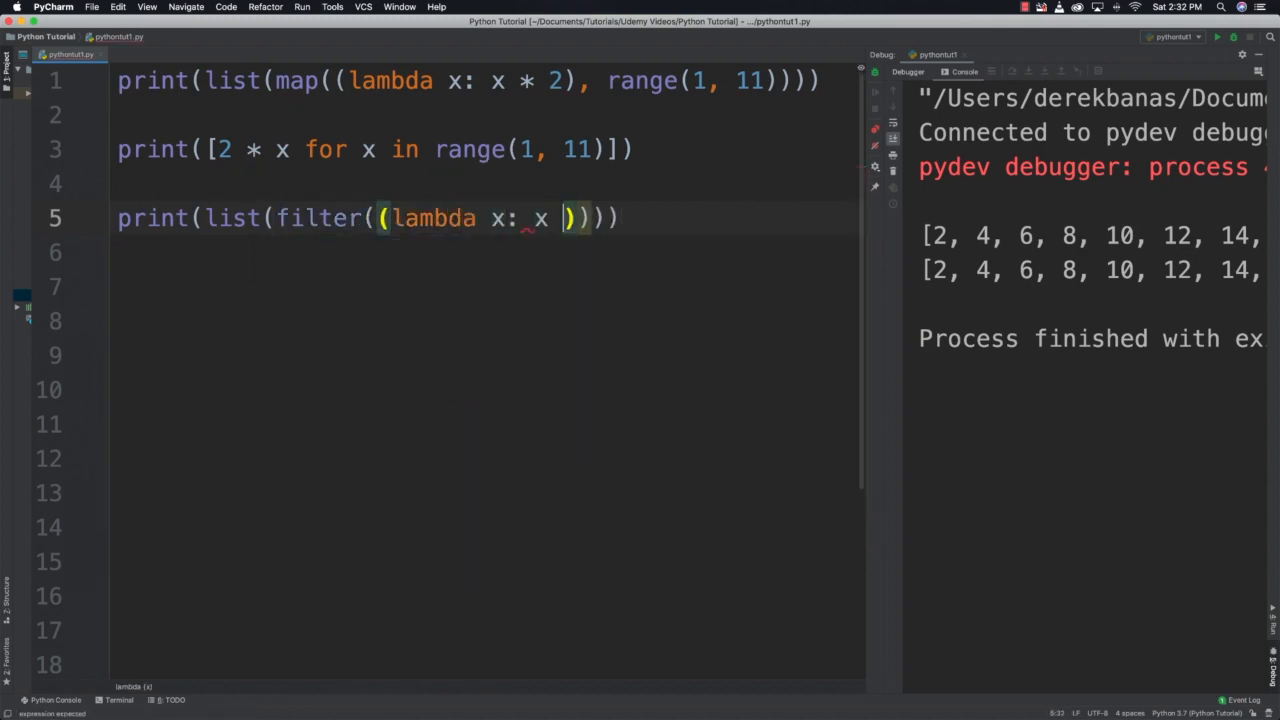
pyautogui.write('%')
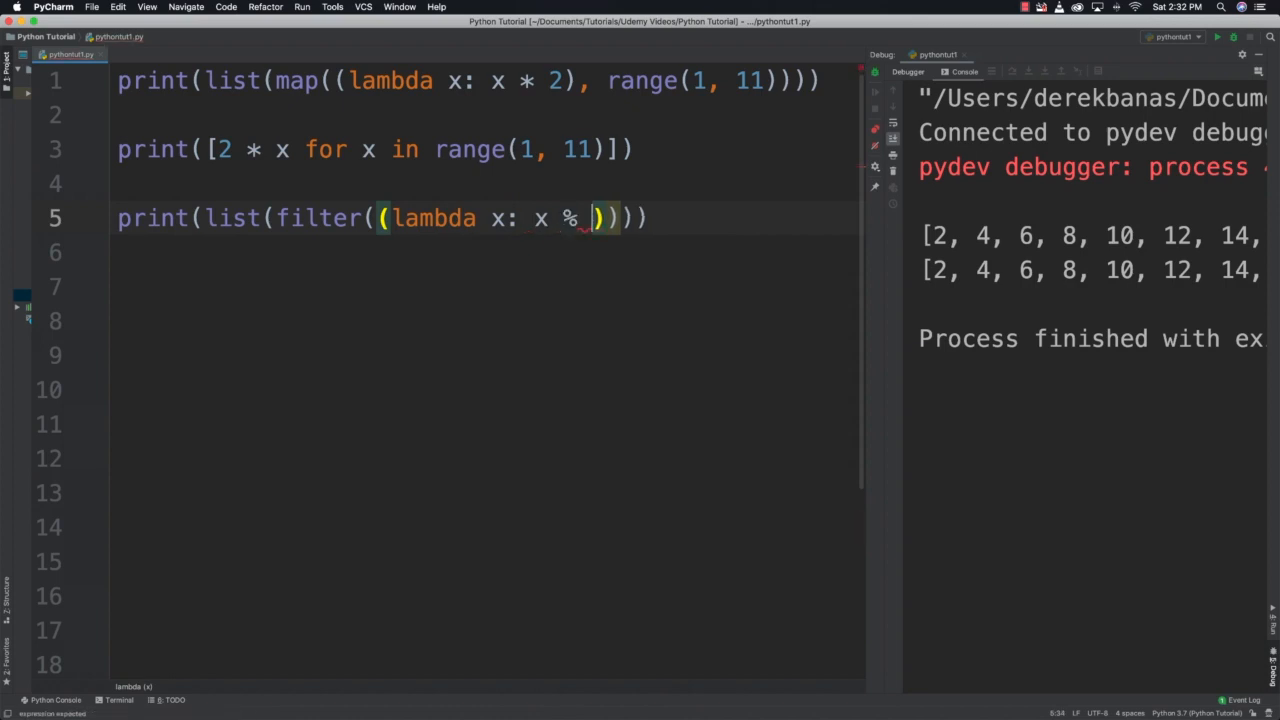
pyautogui.write('2 !=')
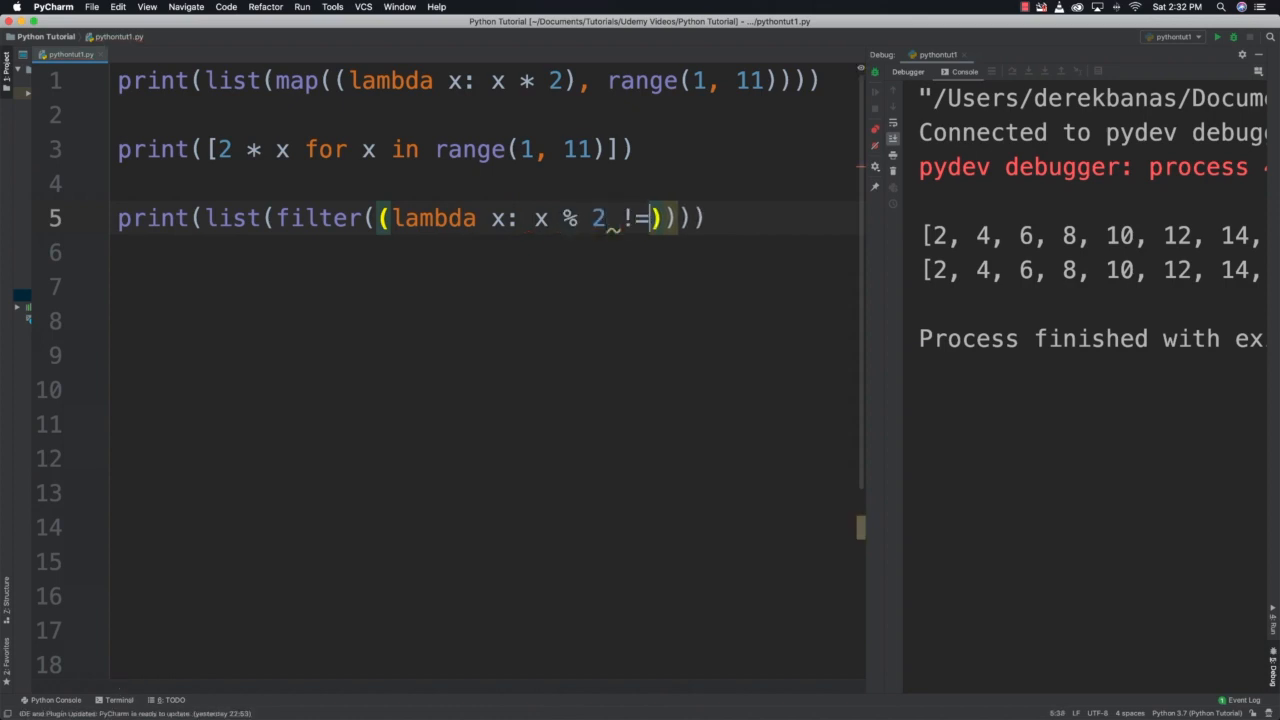
pyautogui.write('0')
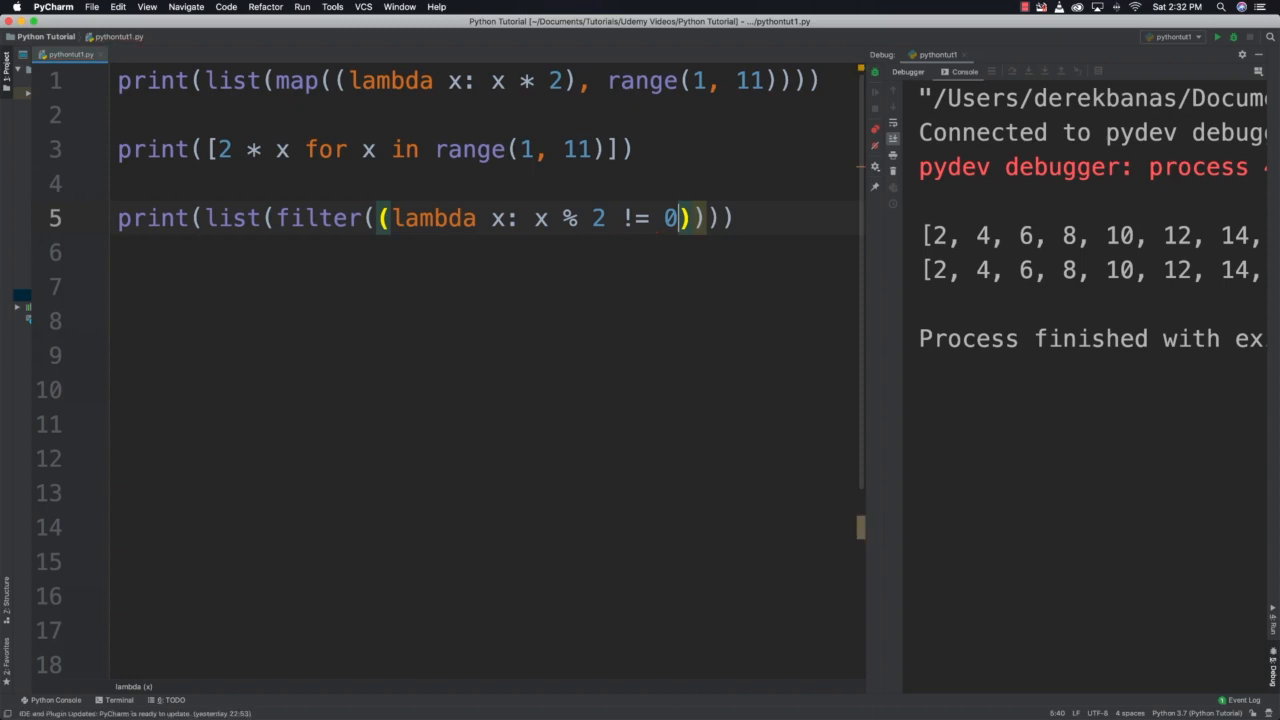
pyautogui.write(', range')
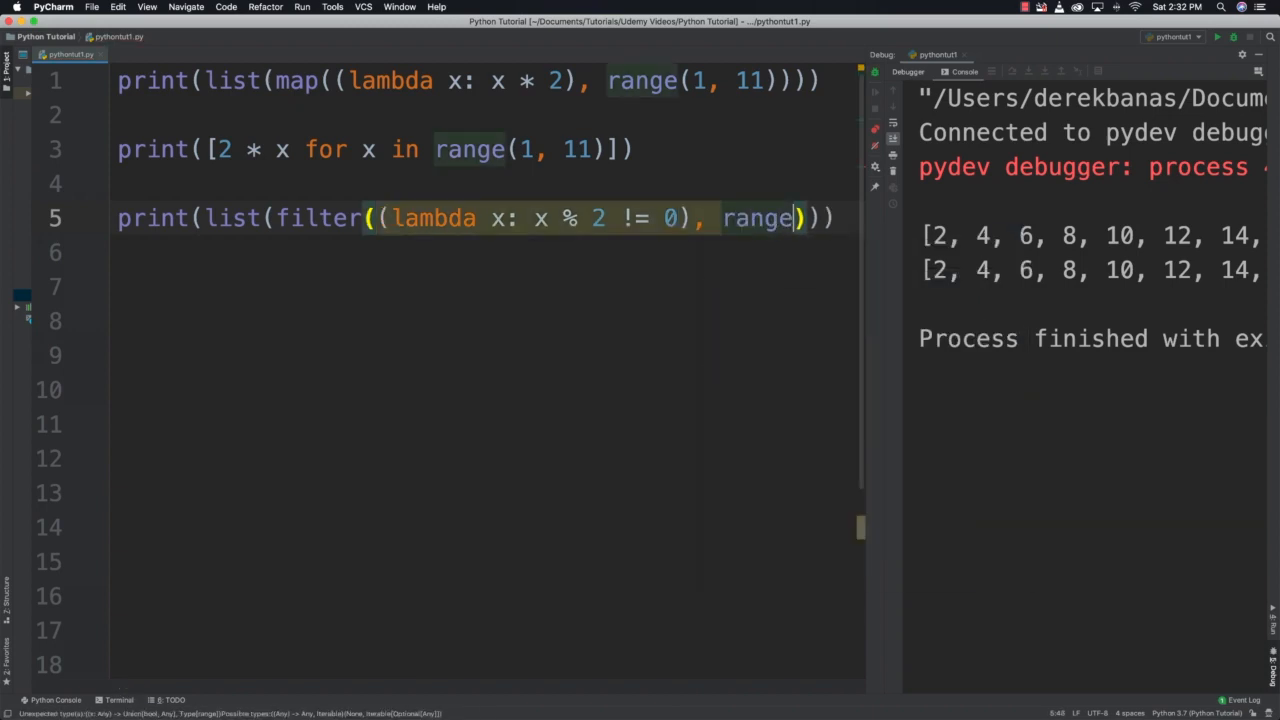
pyautogui.write('(1, 11')
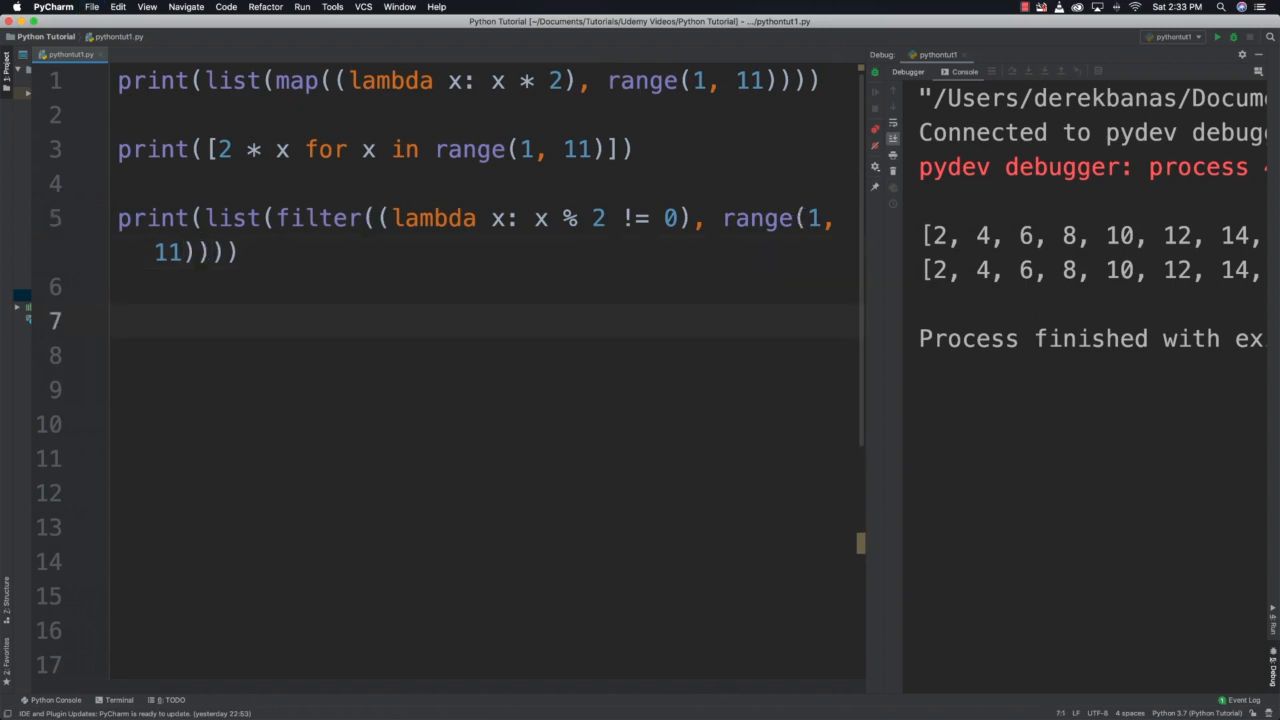
# Write print([x for x in range(1, 11) if x % 2 != 0]) on line 7.
pyautogui.write('print(')
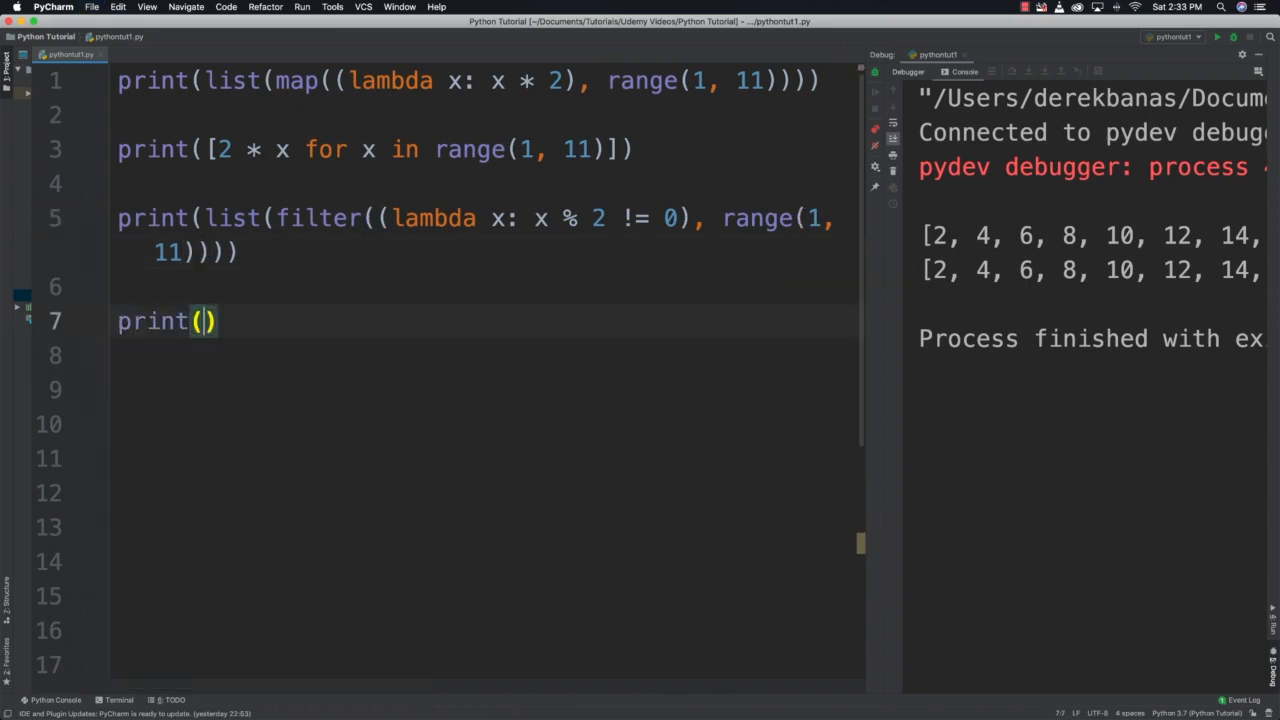
pyautogui.write('[x_for x in')
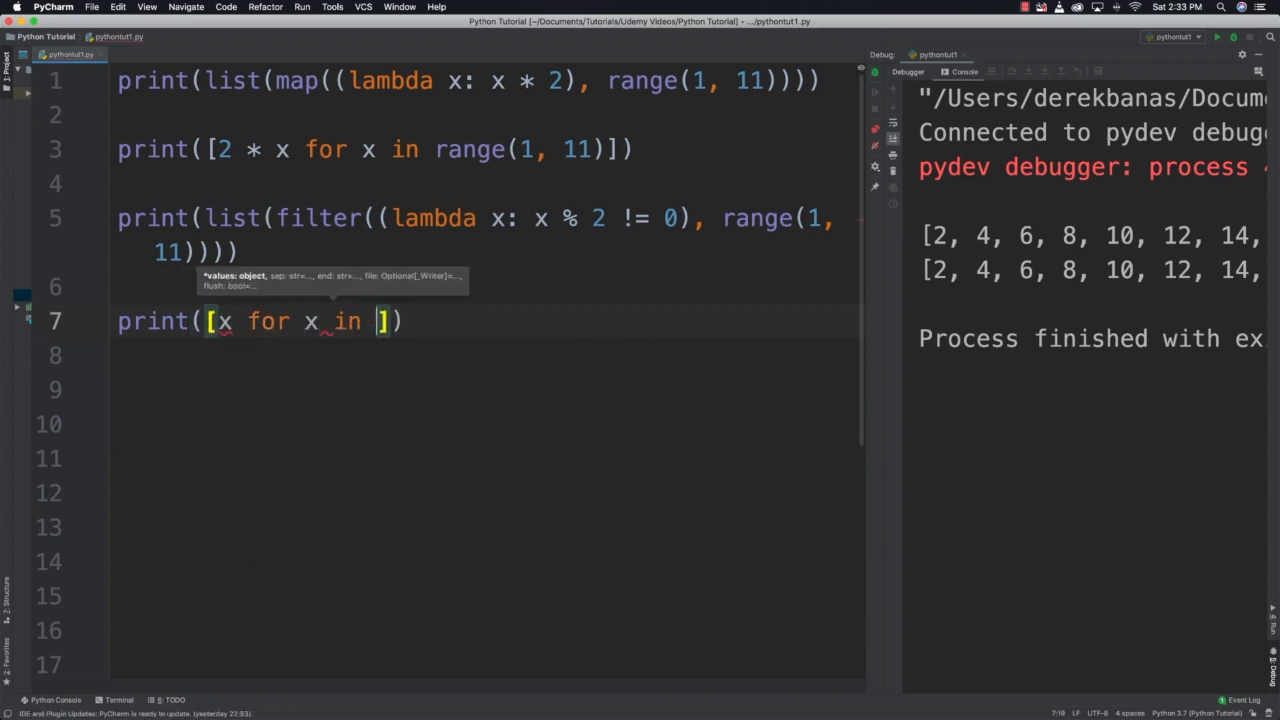
pyautogui.write('range(1')
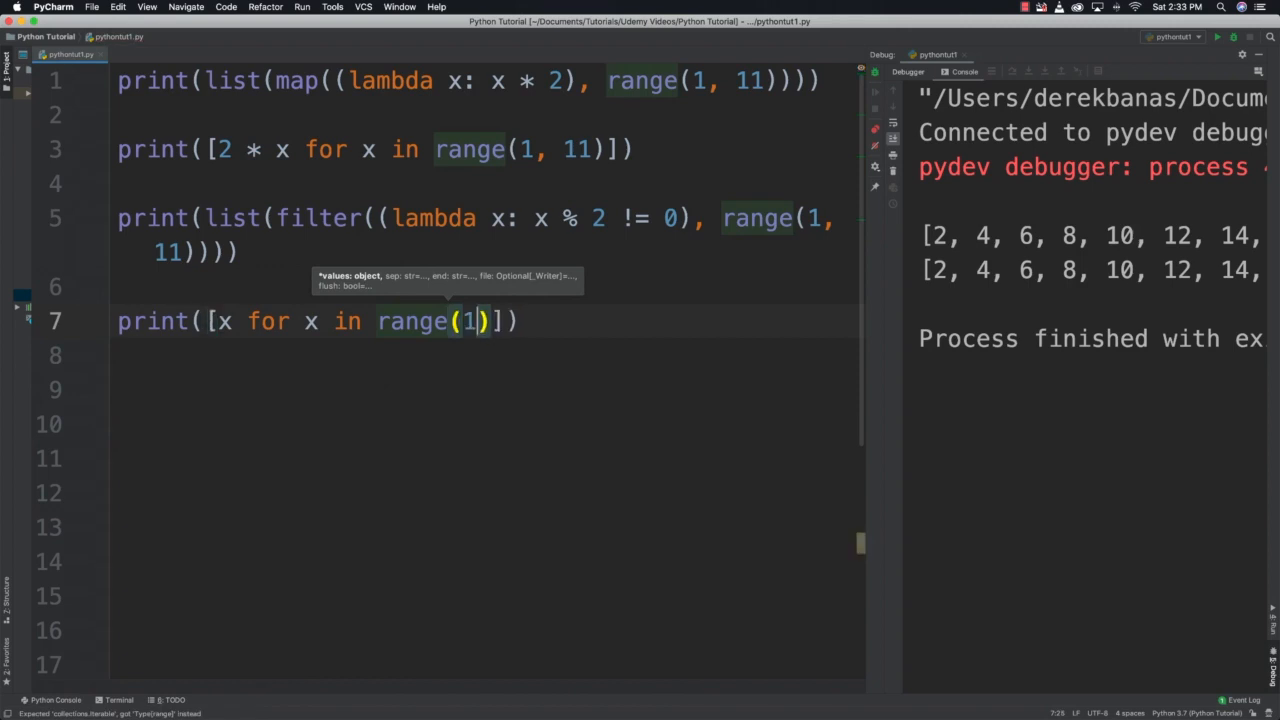
pyautogui.write(', 11) if x %')
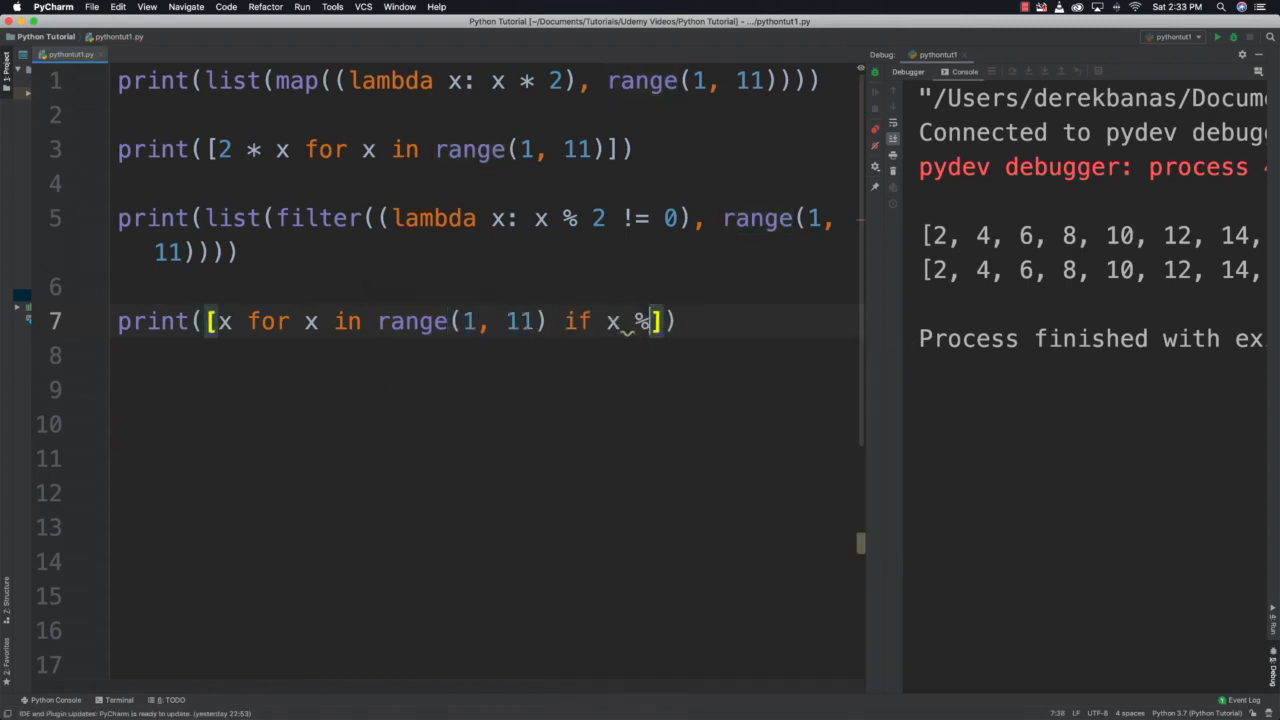
pyautogui.write('2')
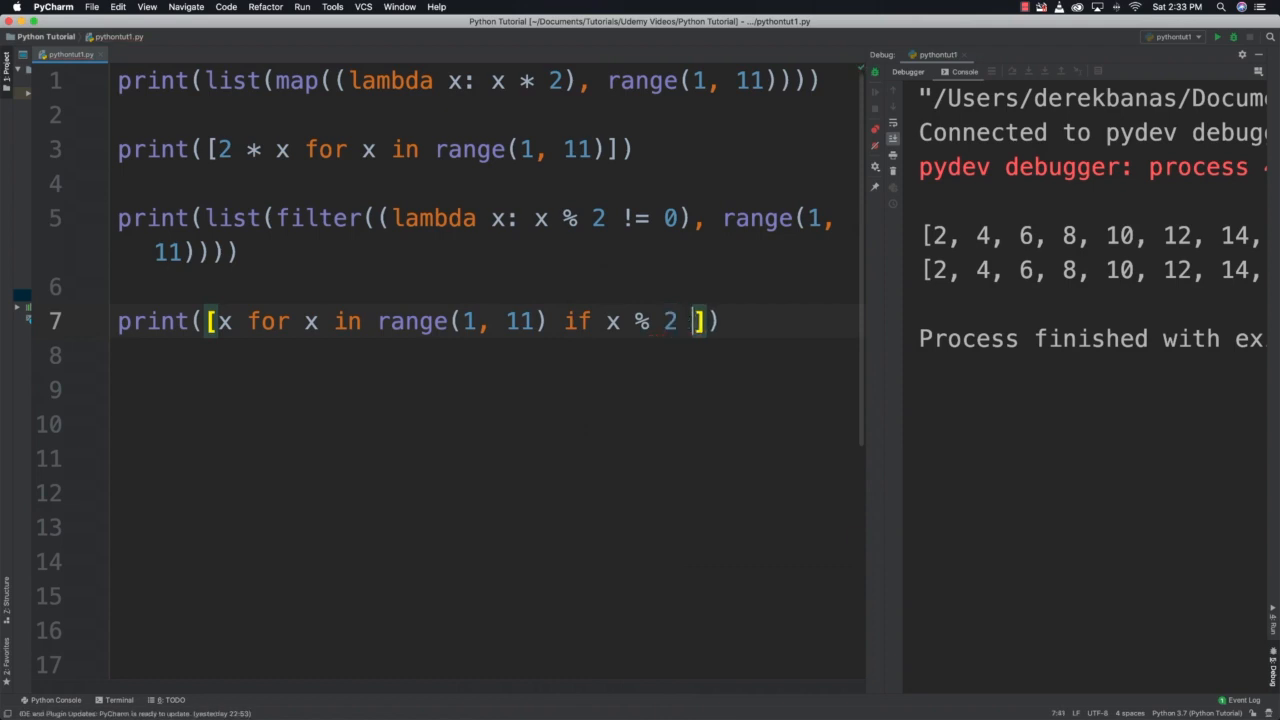
pyautogui.write('!= 0')
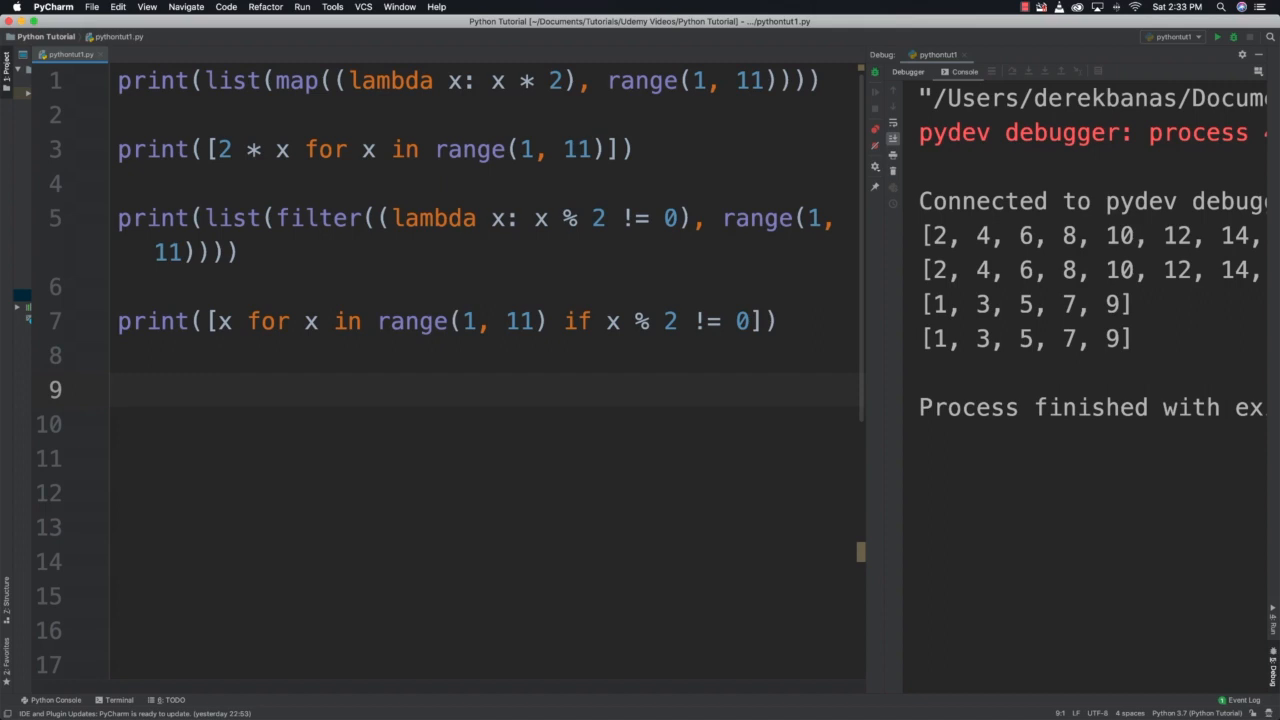
# Write print([i ** 2 for i in range(50) if i % 8 == 0]) and run, printing [0, 64, 256, …].
pyautogui.write('prin')
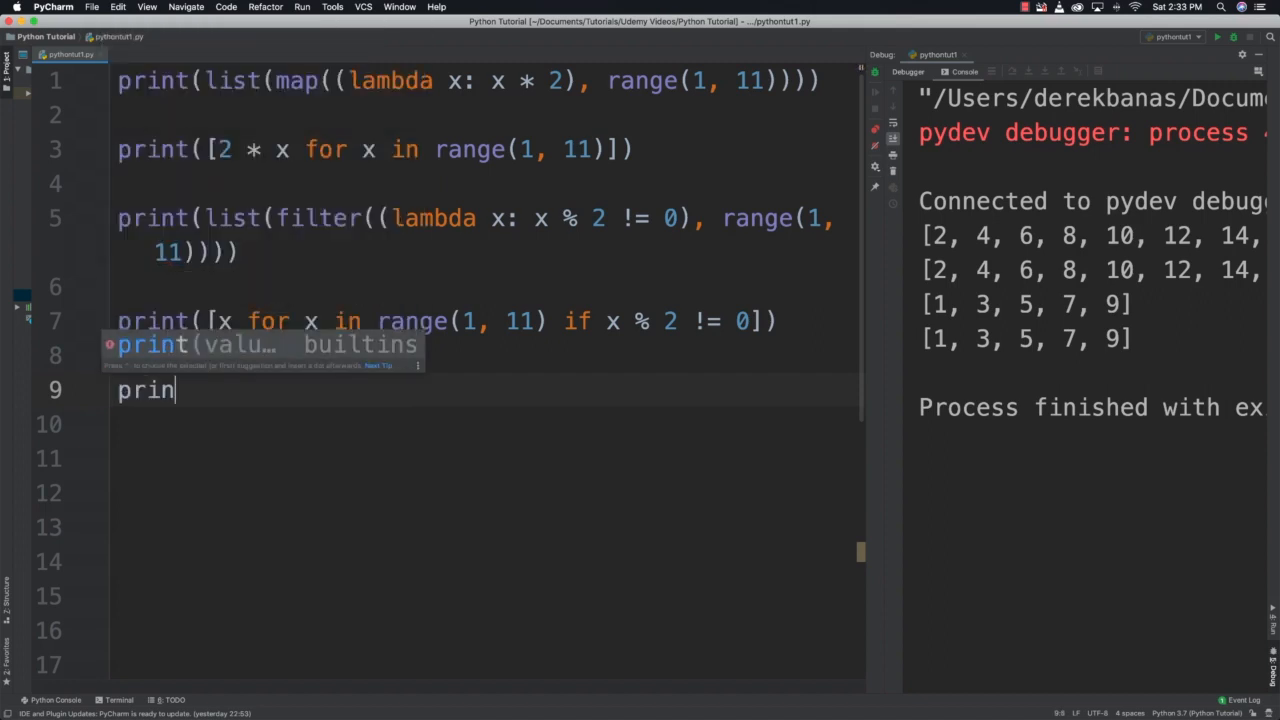
pyautogui.write('t([')
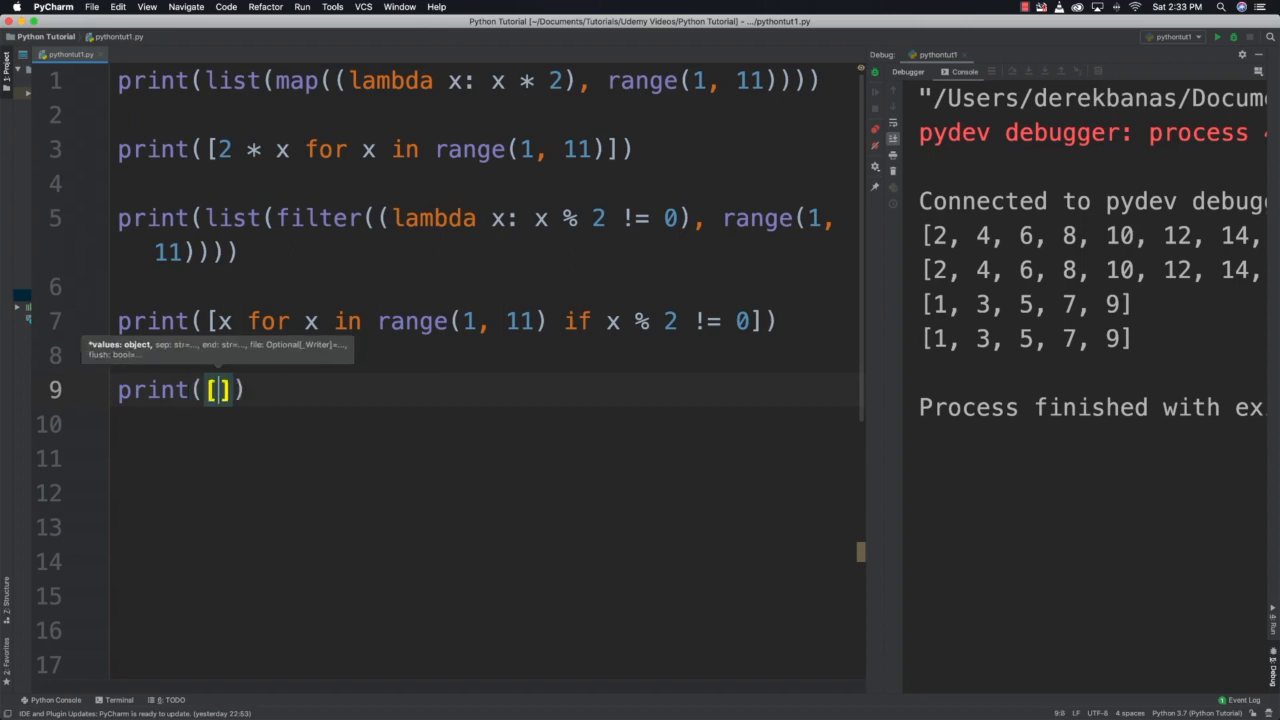
pyautogui.write('i')
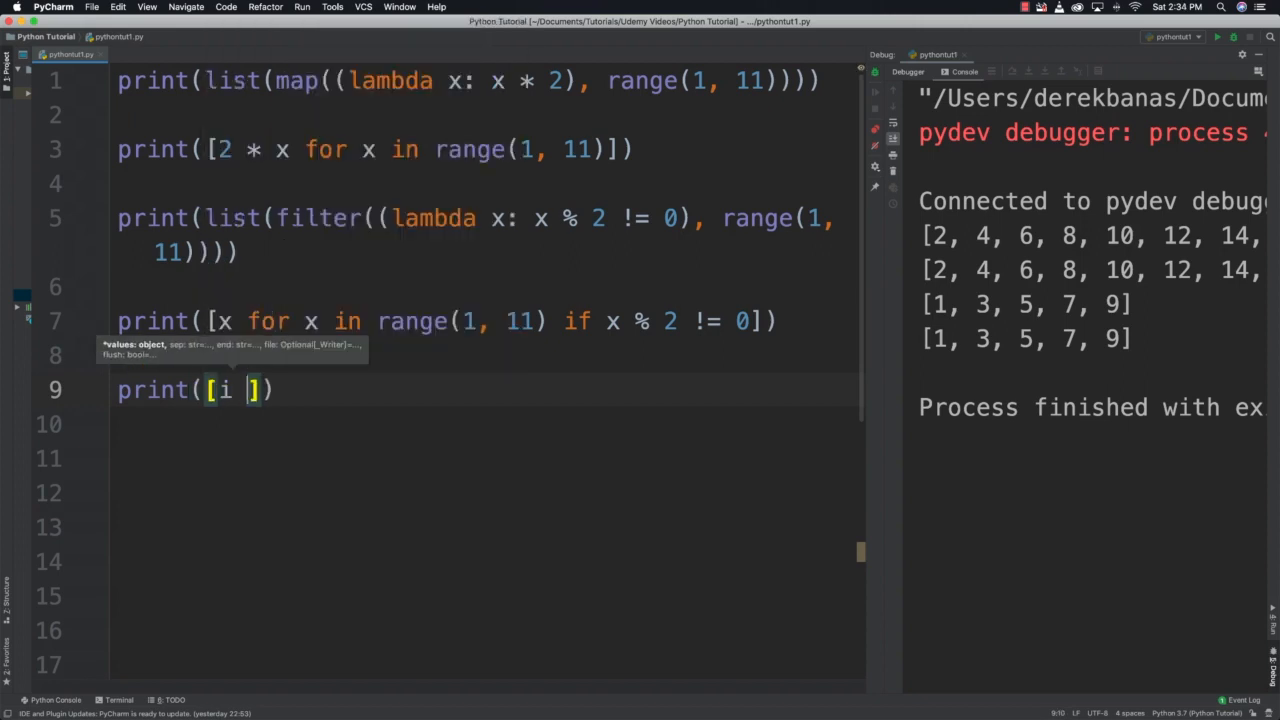
pyautogui.write('** 2')
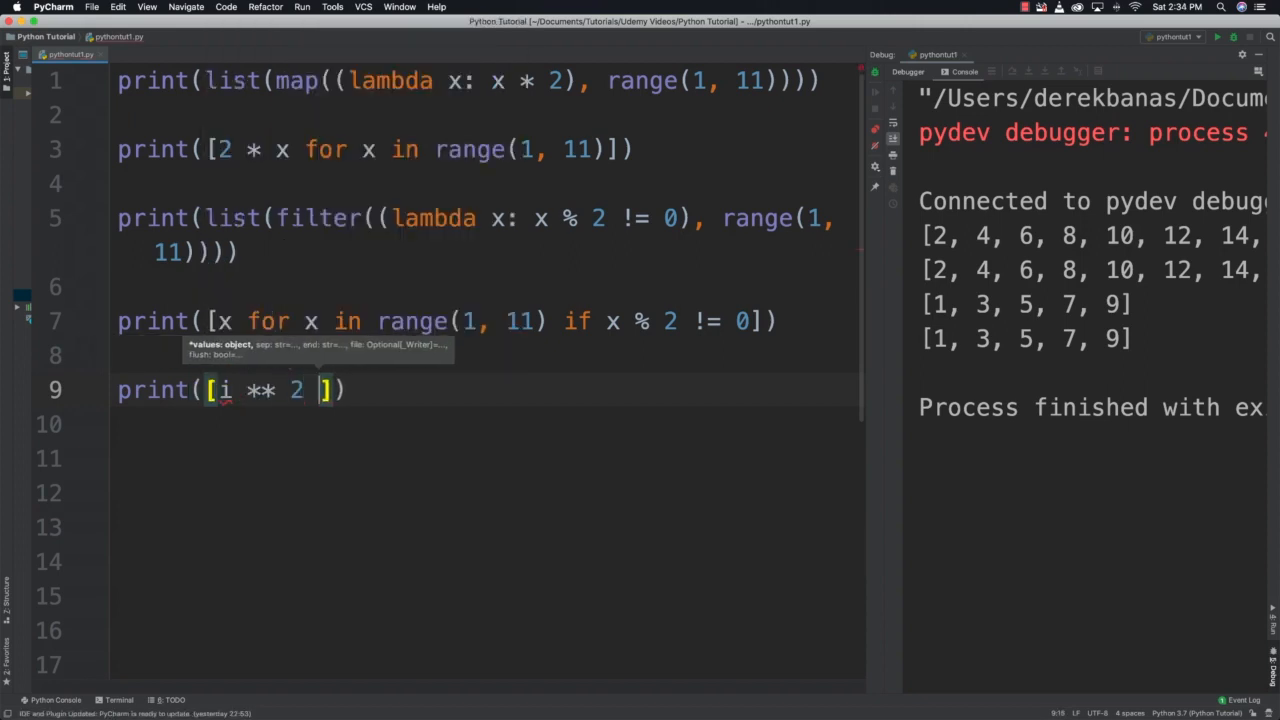
pyautogui.write('for i in rang')
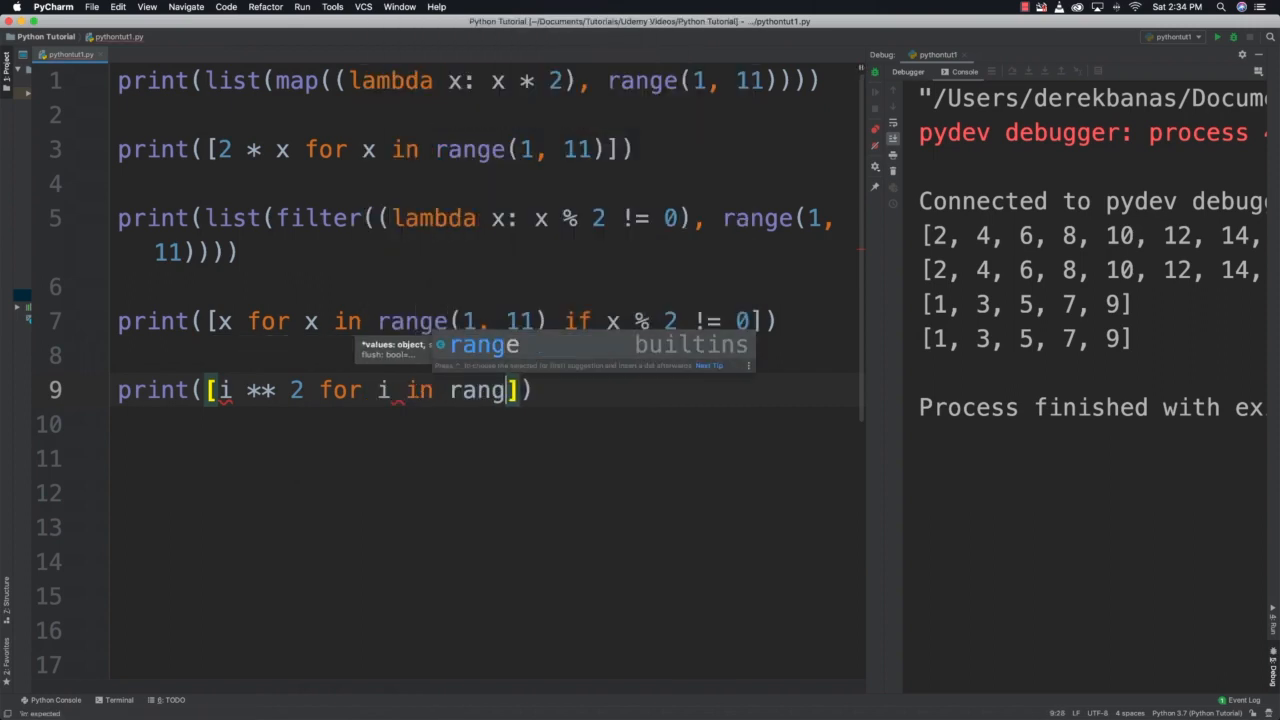
pyautogui.write('(50')
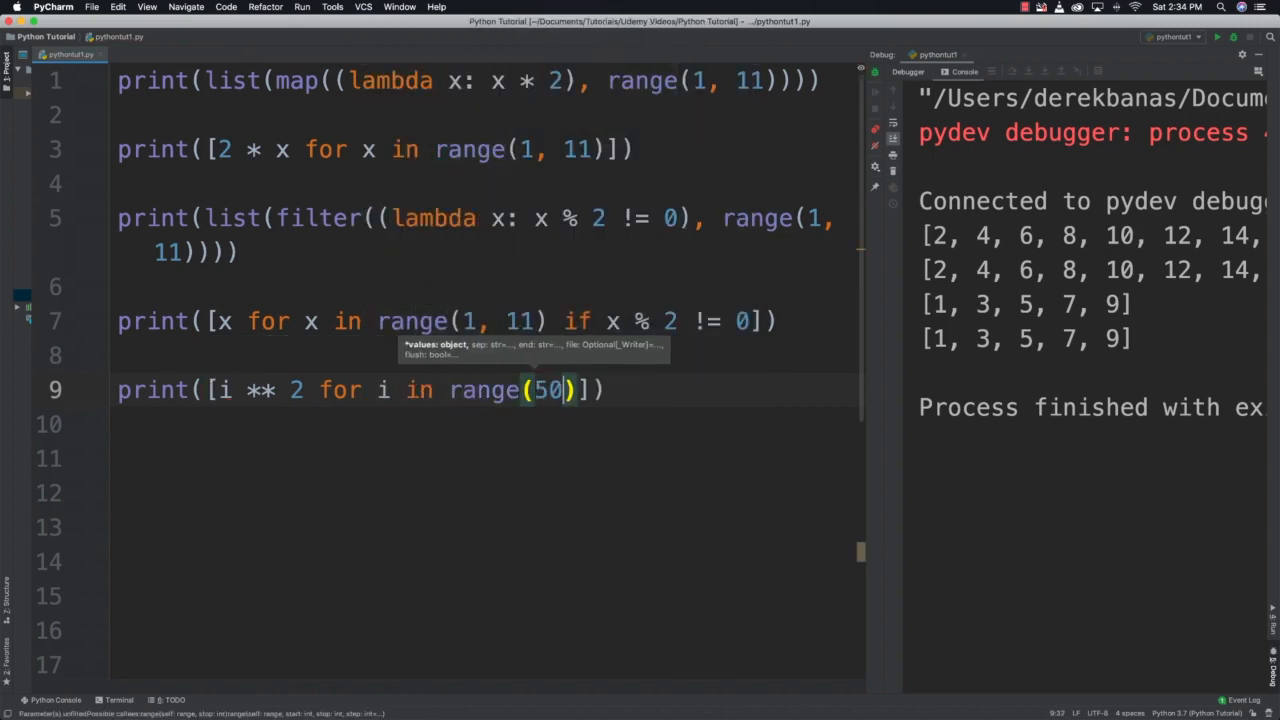
pyautogui.write('if i % 8')
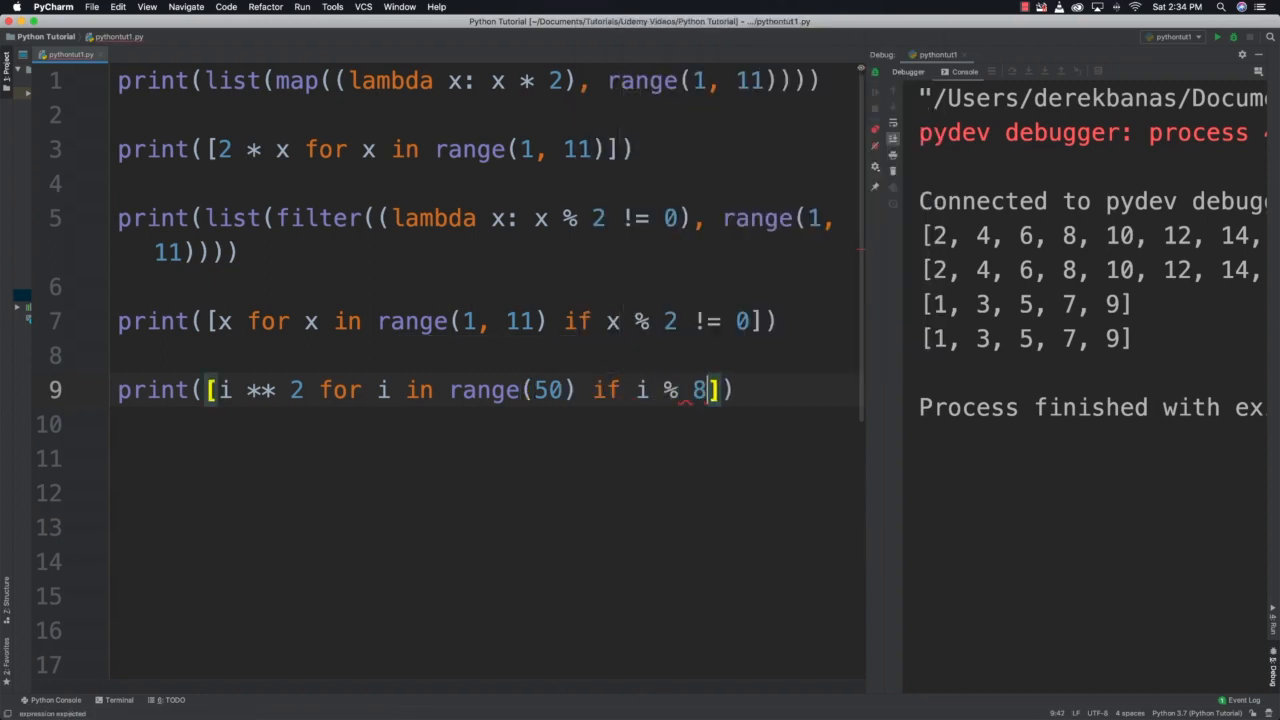
pyautogui.write('== 0')
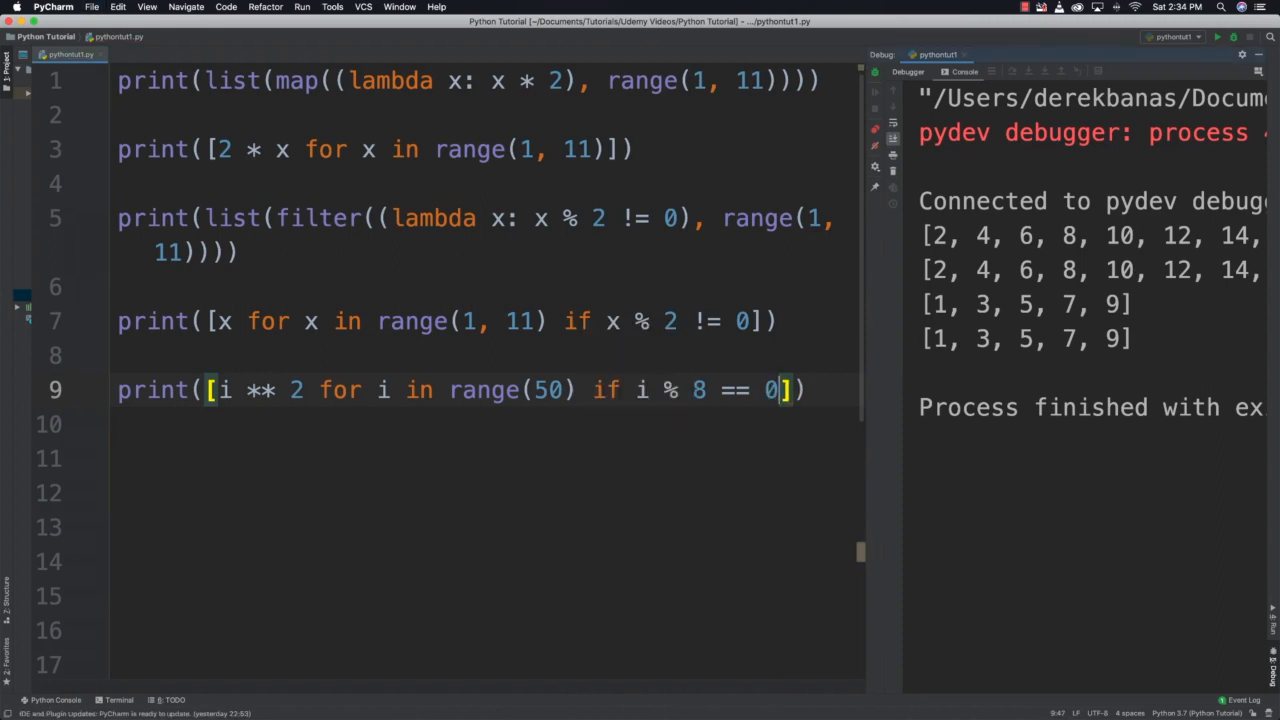
pyautogui.click(1217, 37)
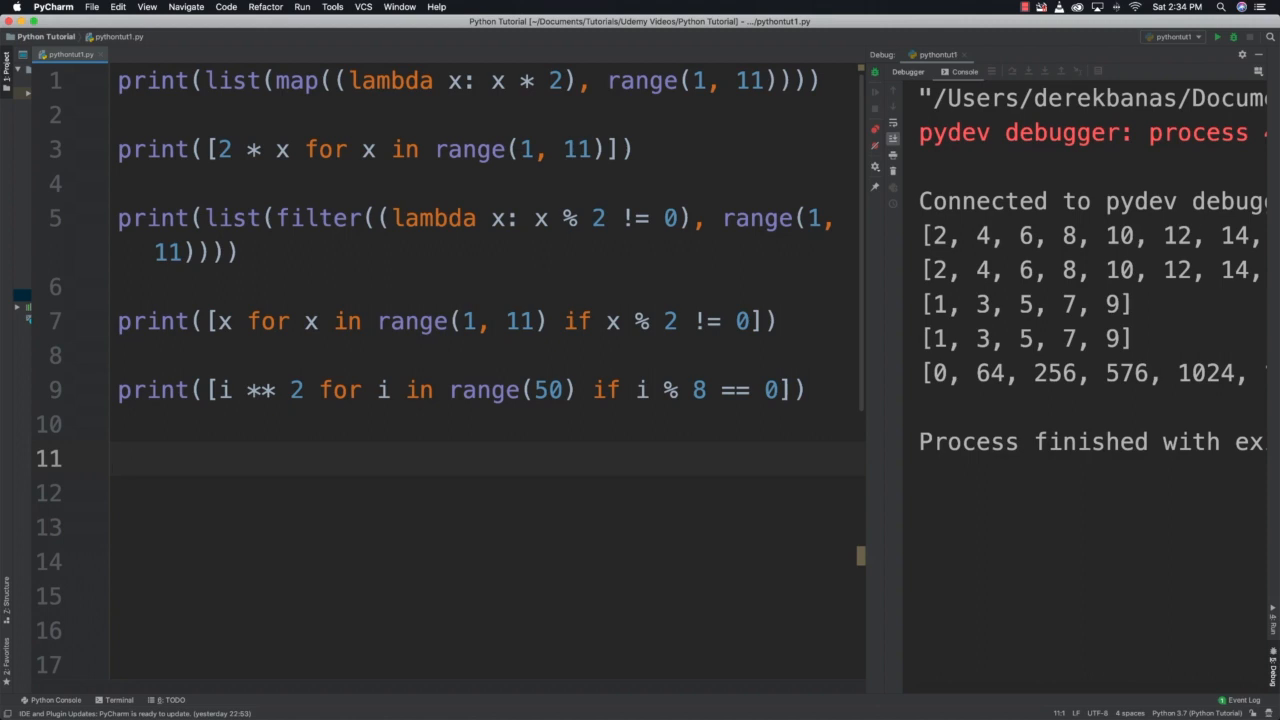
# Write print([x * y for x in range(1, 3) for y in range(11, 16)]) on line 11.
pyautogui.write('print')
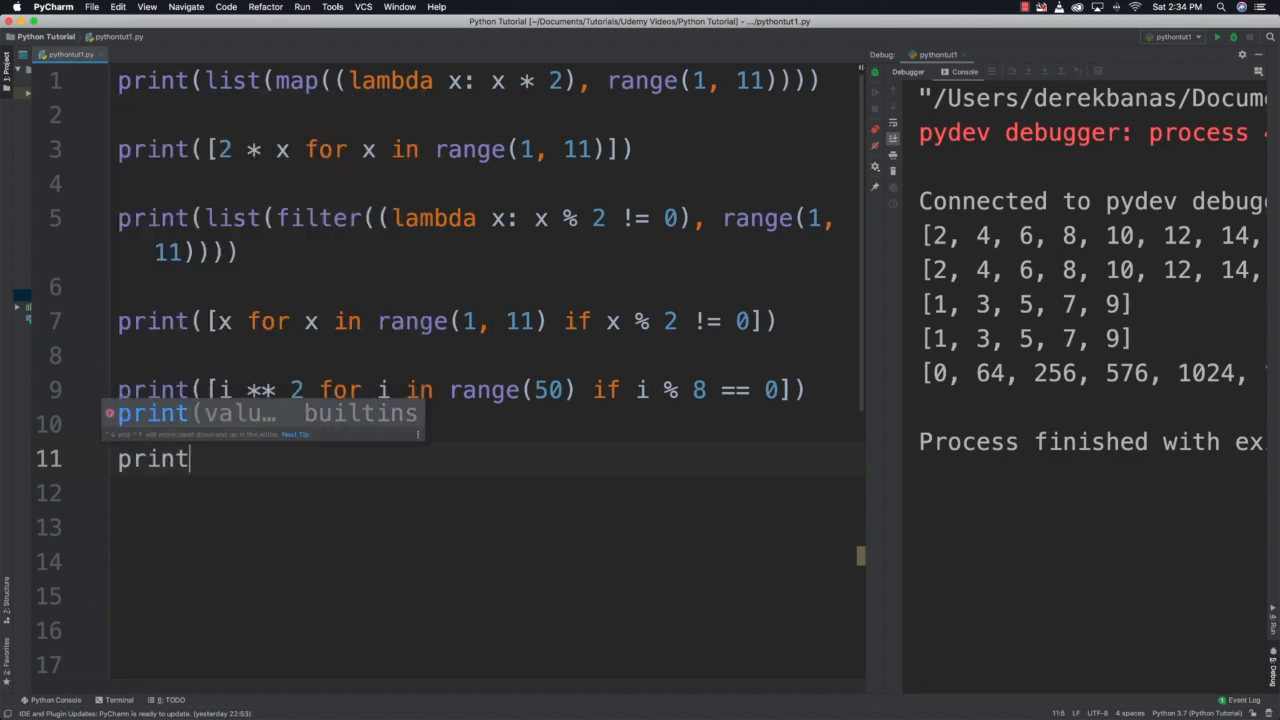
pyautogui.write('([ ])')
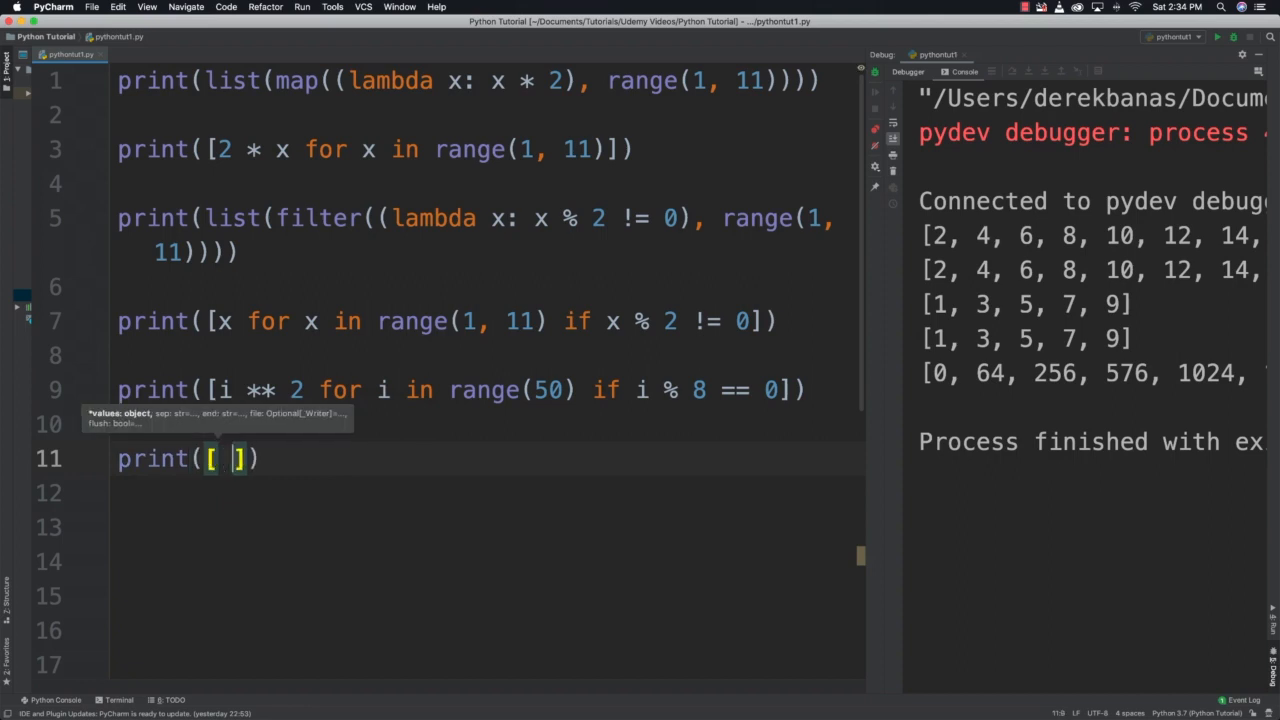
pyautogui.write('x *')
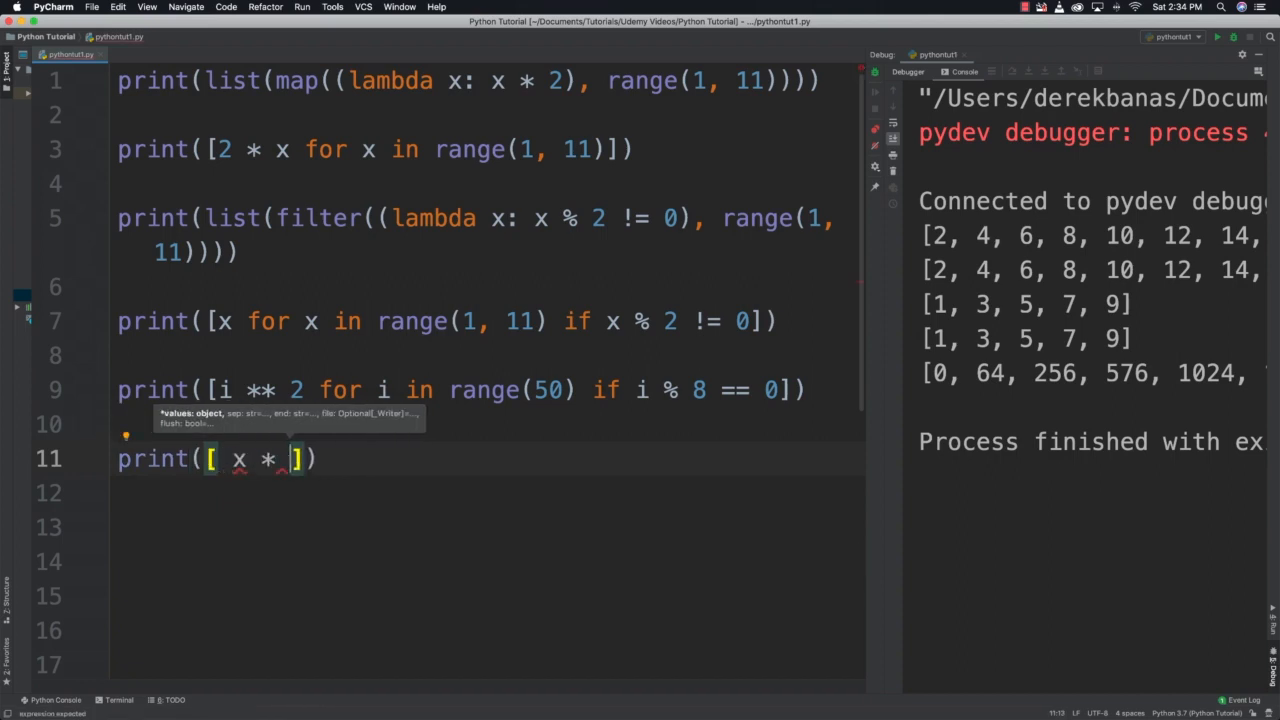
pyautogui.write('y for')
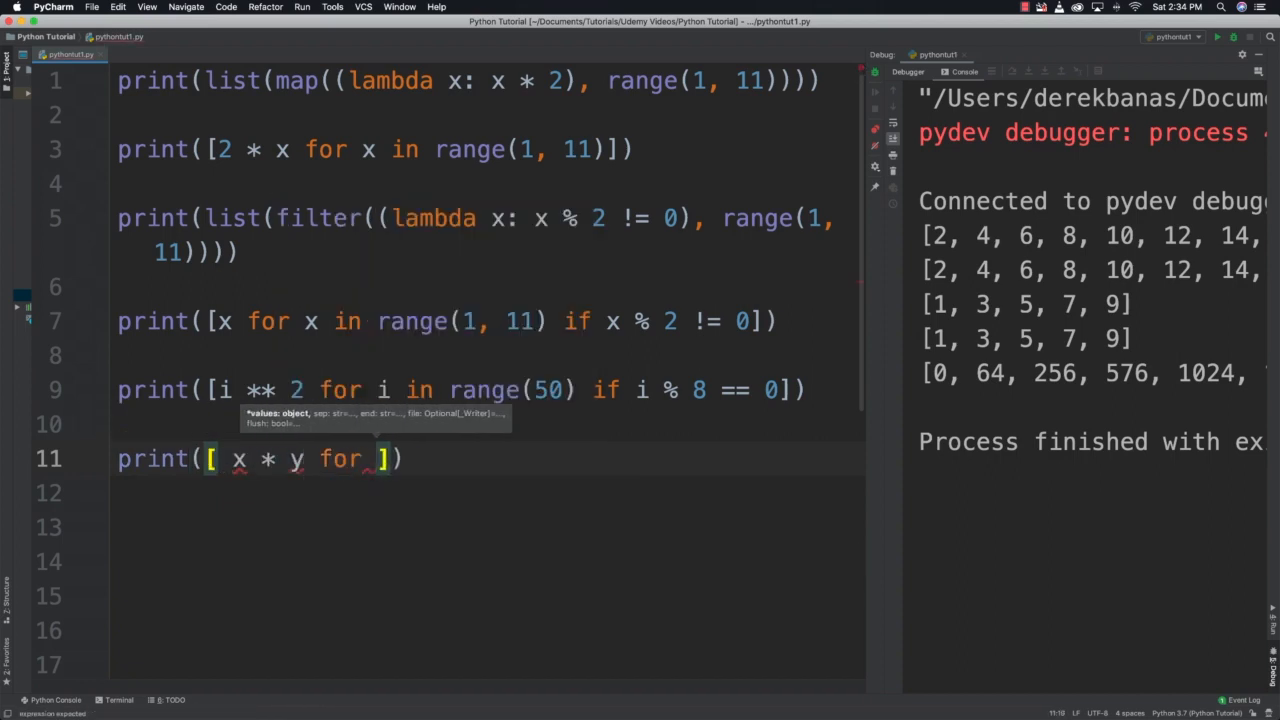
pyautogui.write('x in range(1, 3) for')
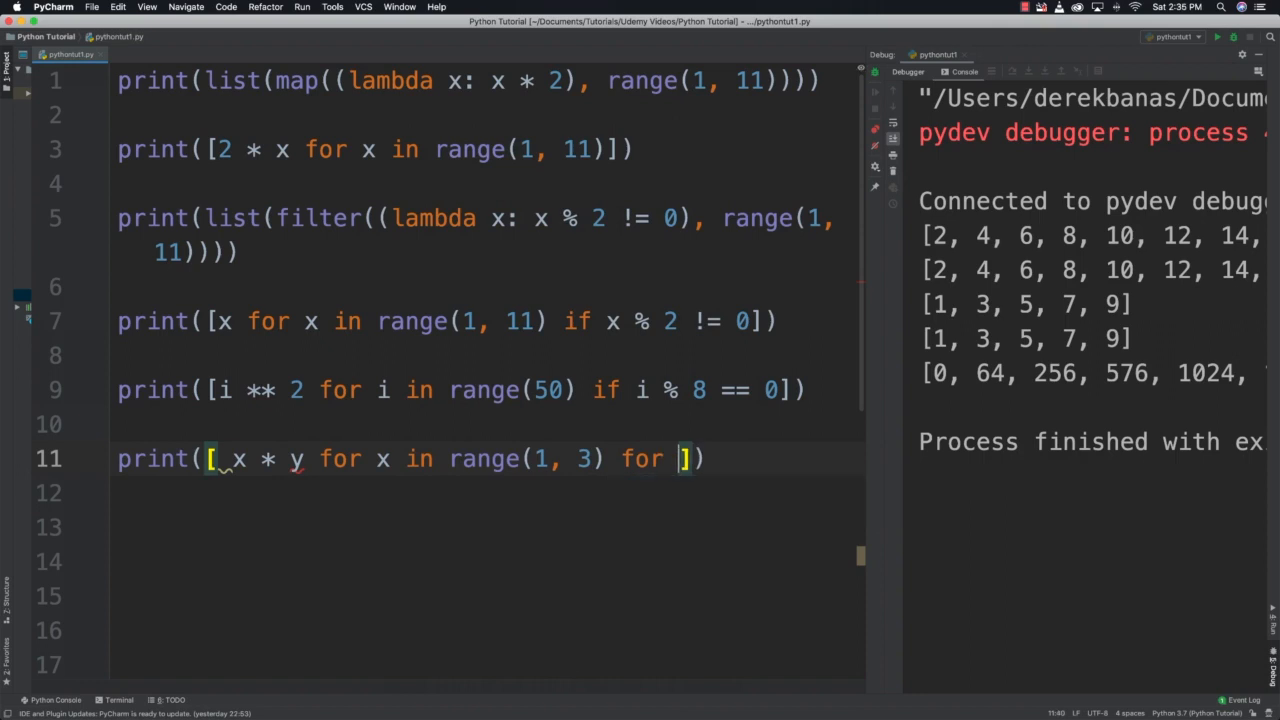
pyautogui.write('y in')
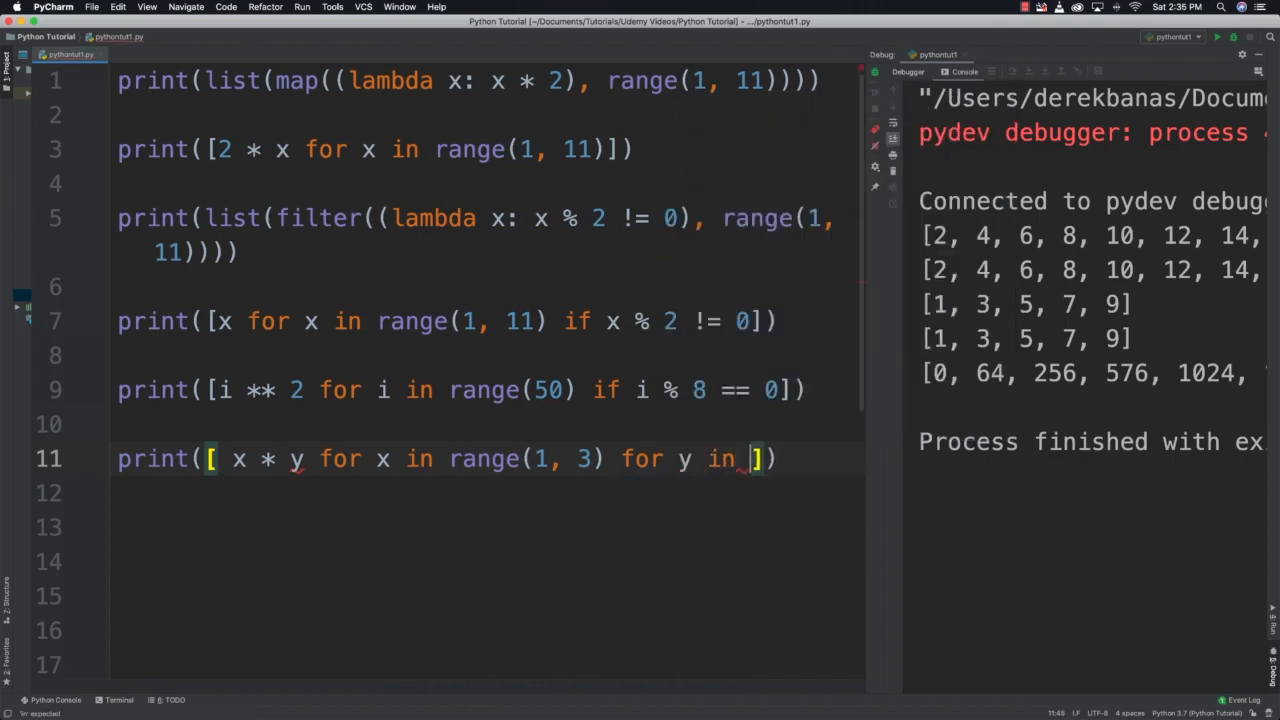
pyautogui.write('range(()')
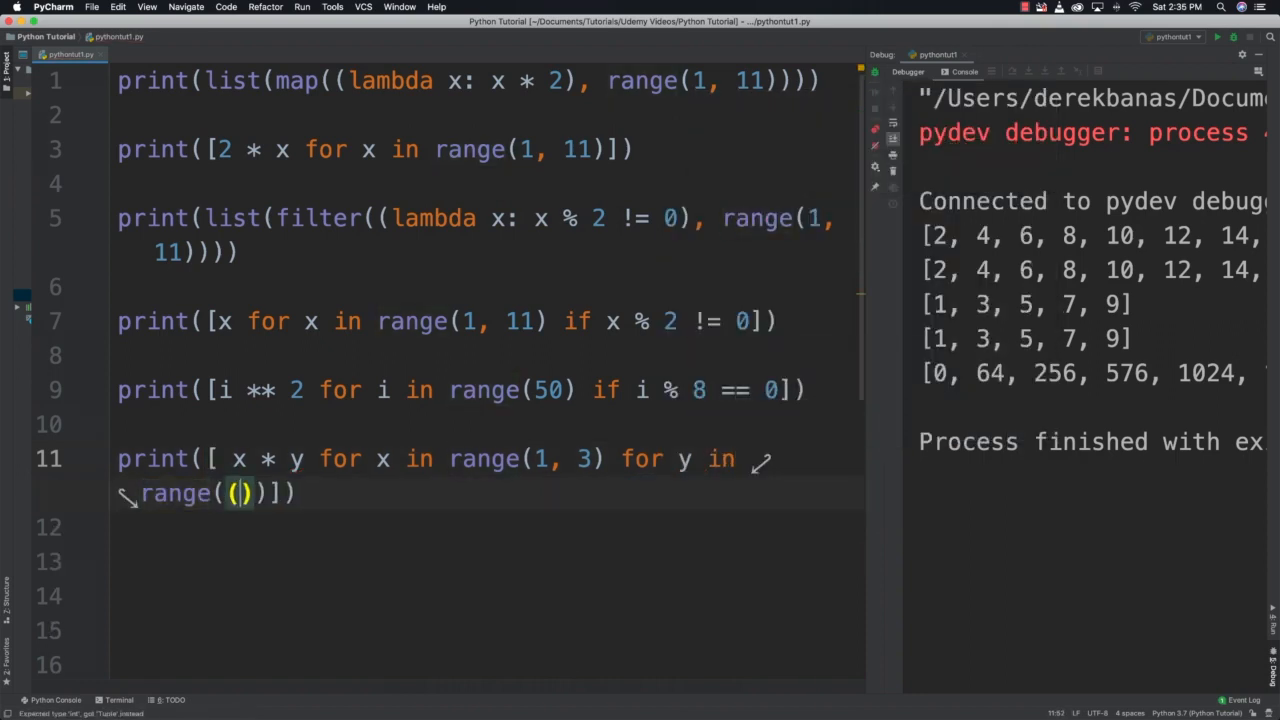
pyautogui.write('11, 16')
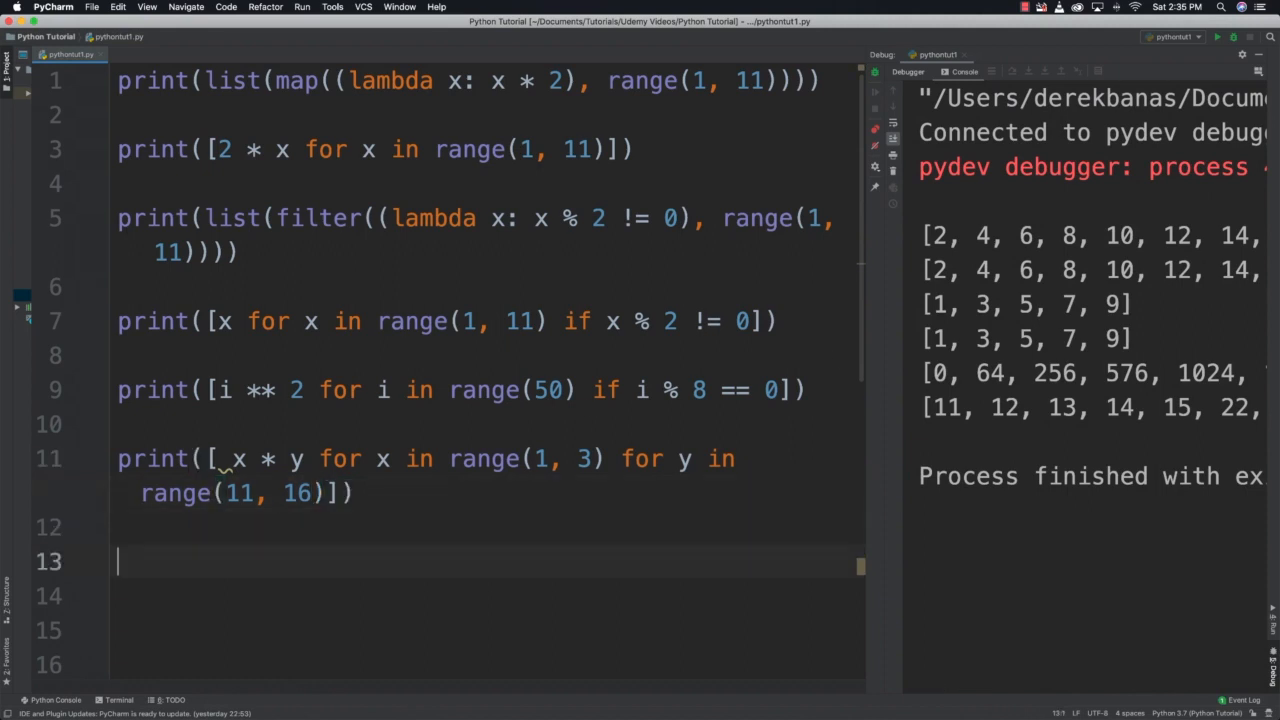
# Start line 13 with print([x for x in [i * 2 for i in range(10)].
pyautogui.scroll(-3)
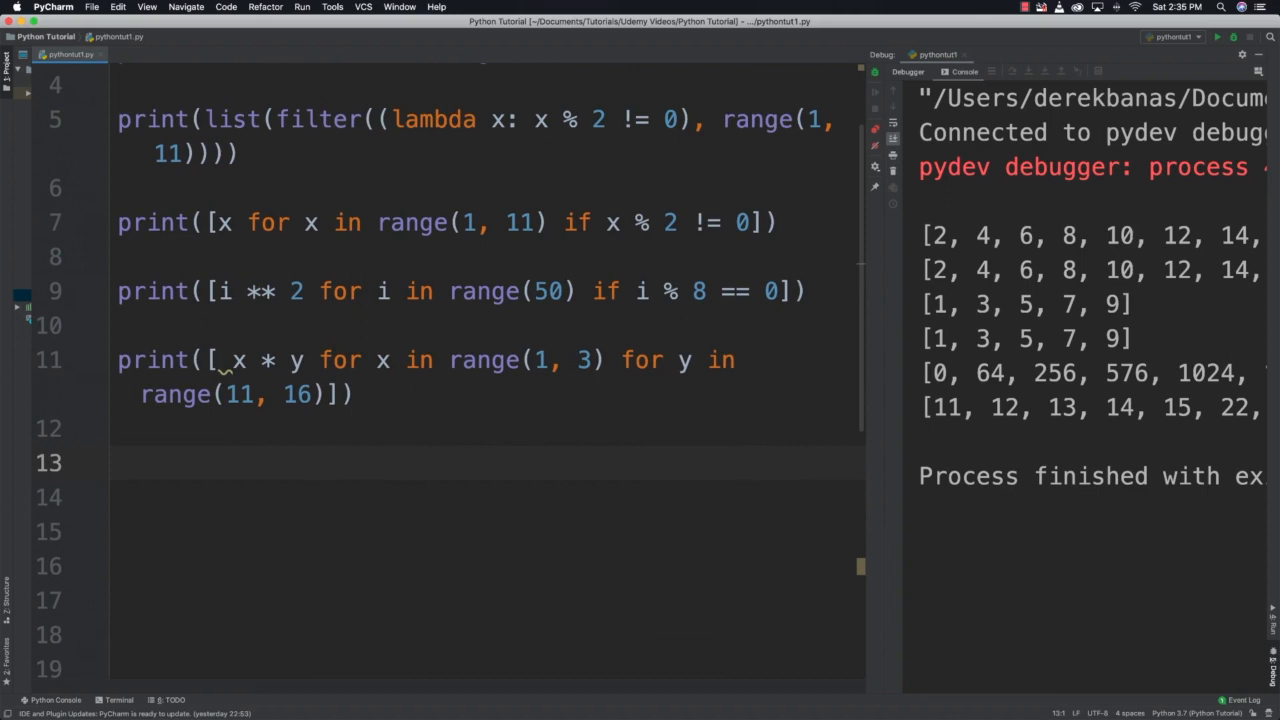
pyautogui.click(118, 462)
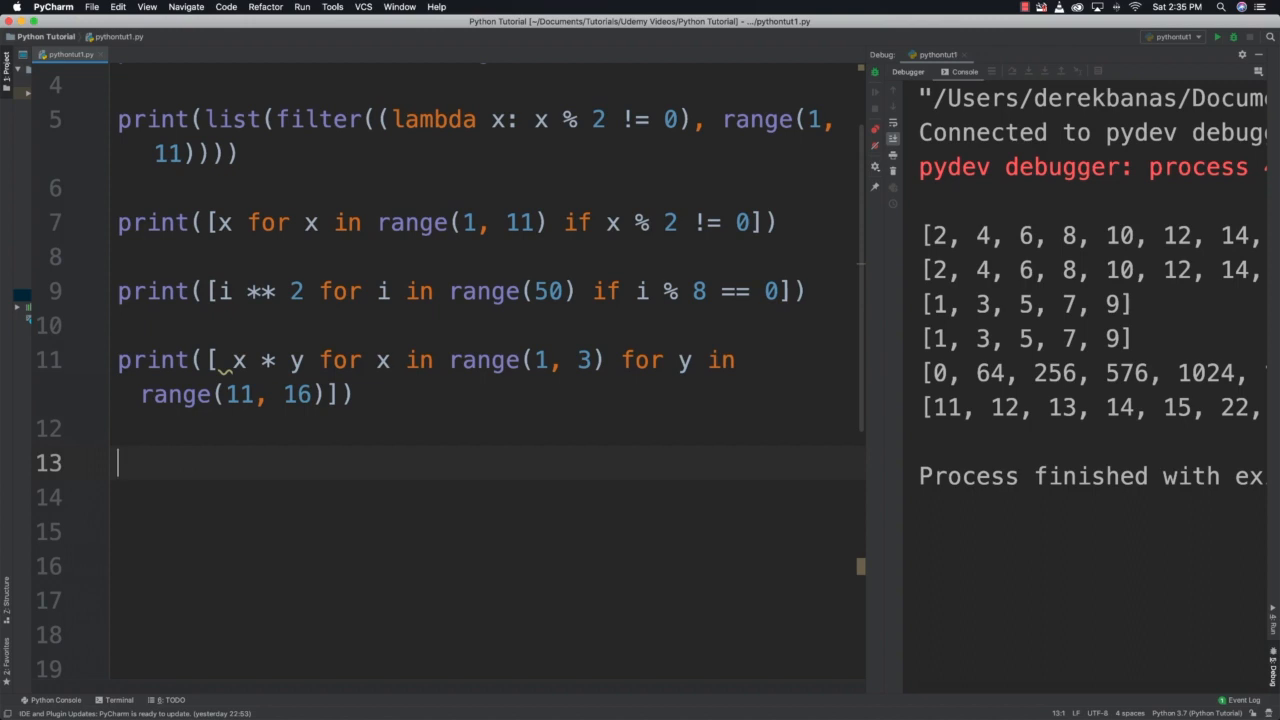
pyautogui.write('print(')
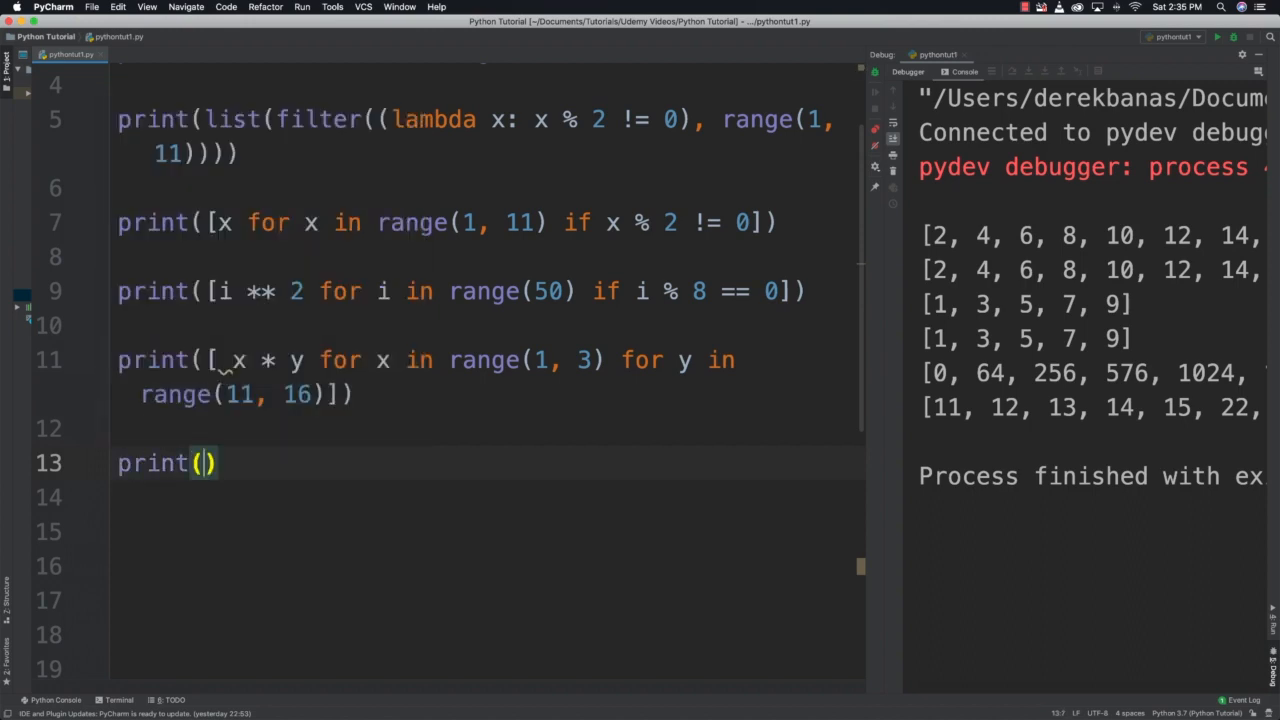
pyautogui.write('[x for x in [1')
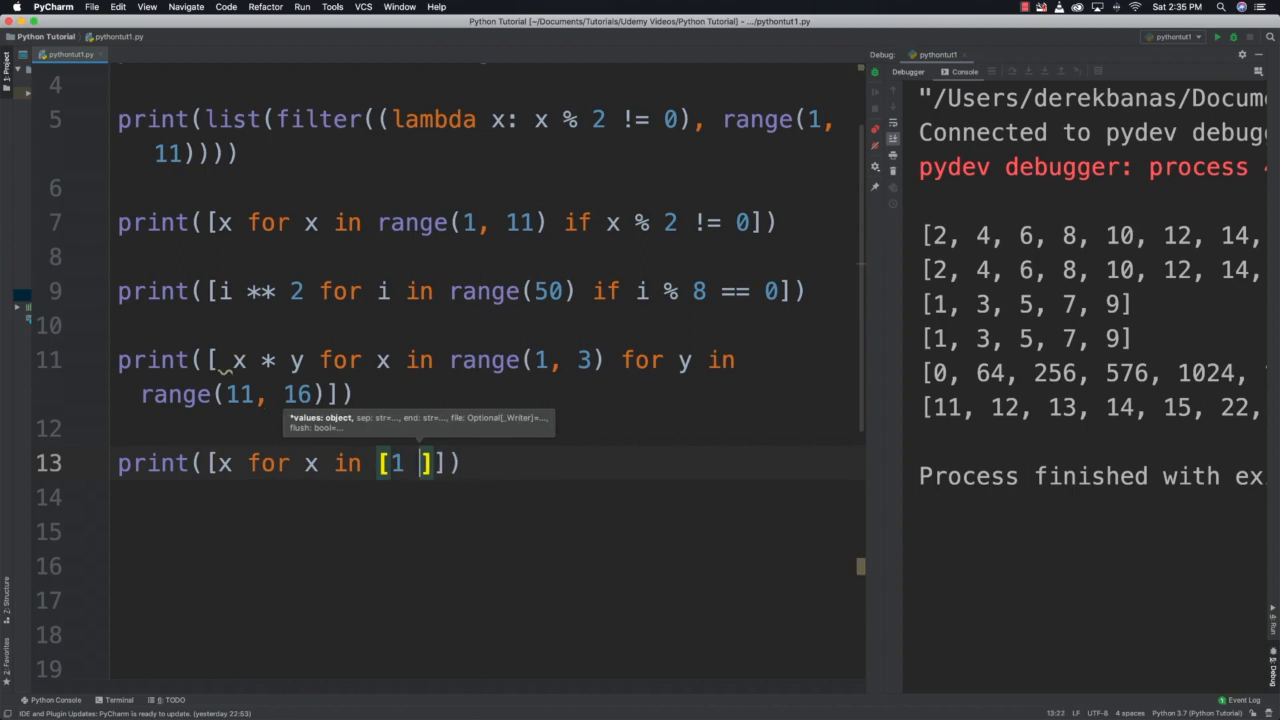
pyautogui.write('* 2 for')
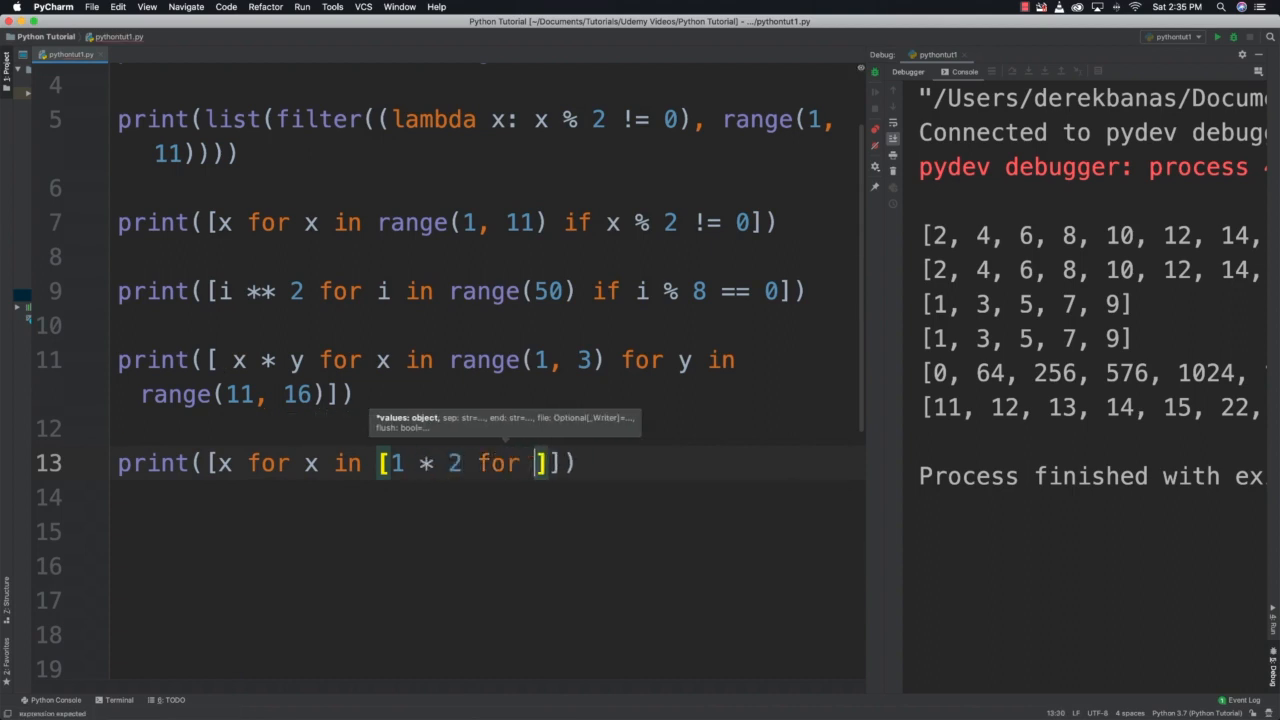
pyautogui.write('i in range(1')
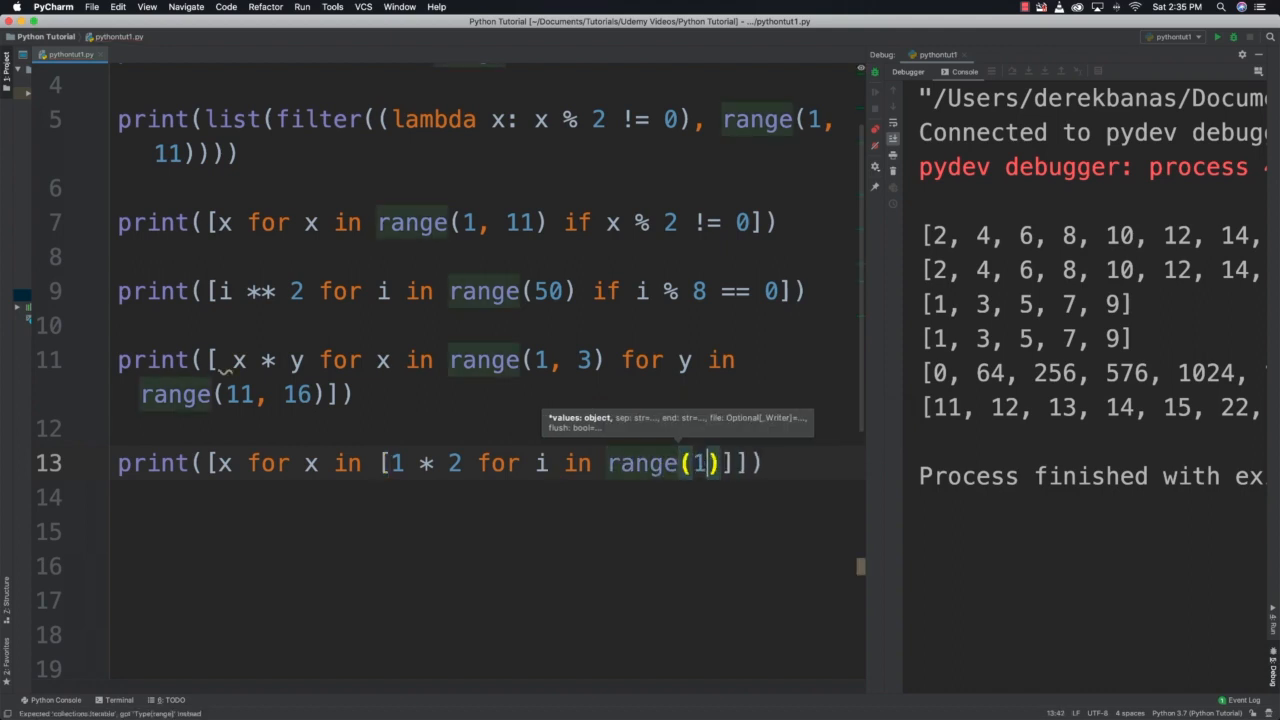
pyautogui.write('0')
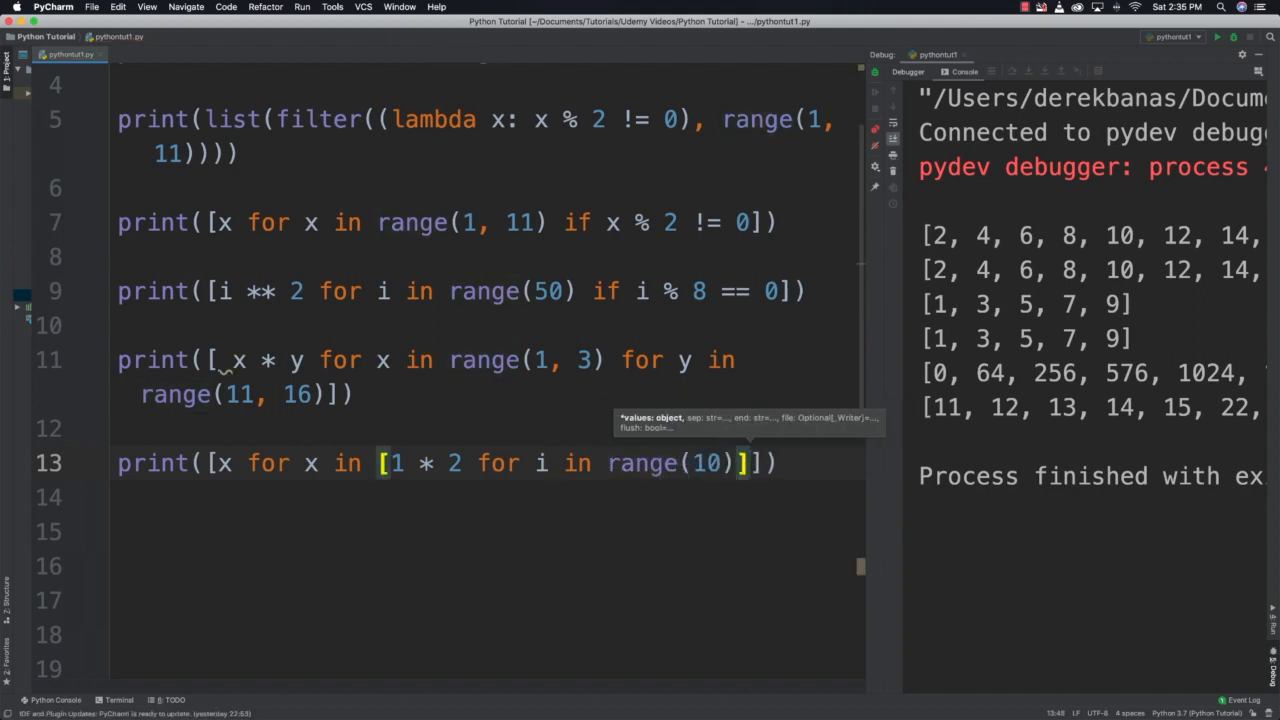
# Add the 'if x % 8 == 0' filter and run, printing [0, 8, 16].
pyautogui.write('if')
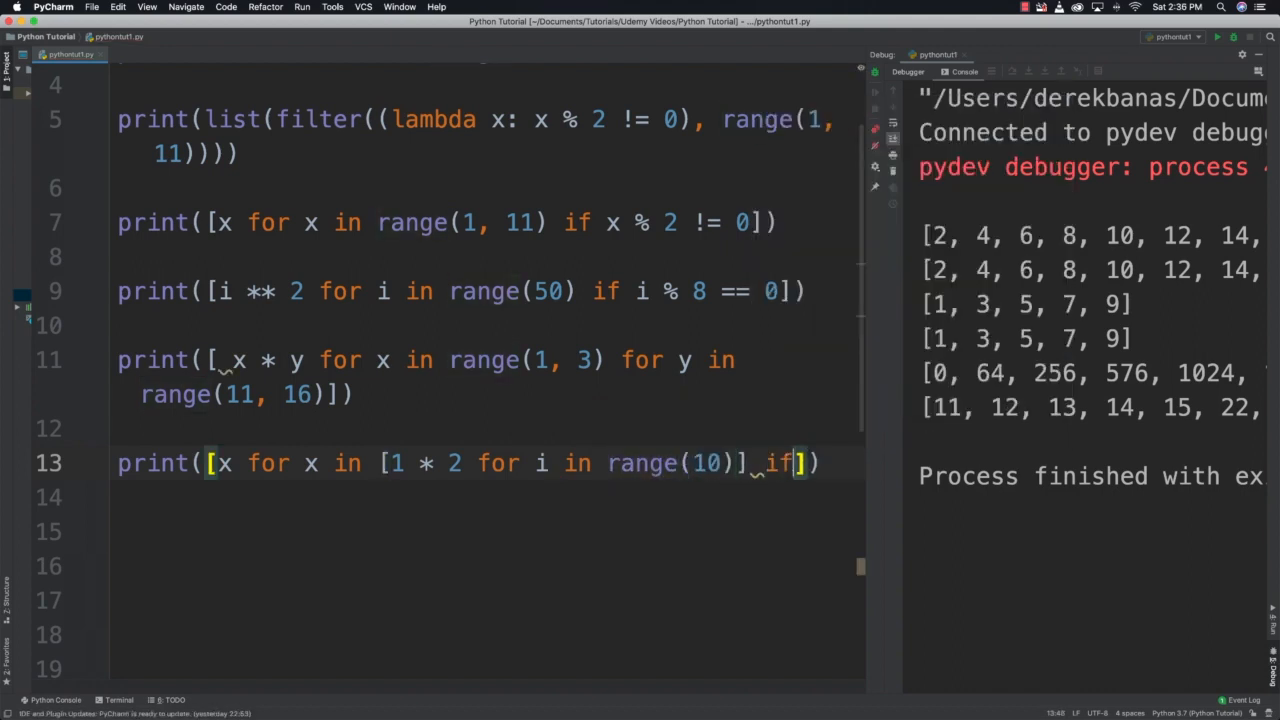
pyautogui.write('x *')
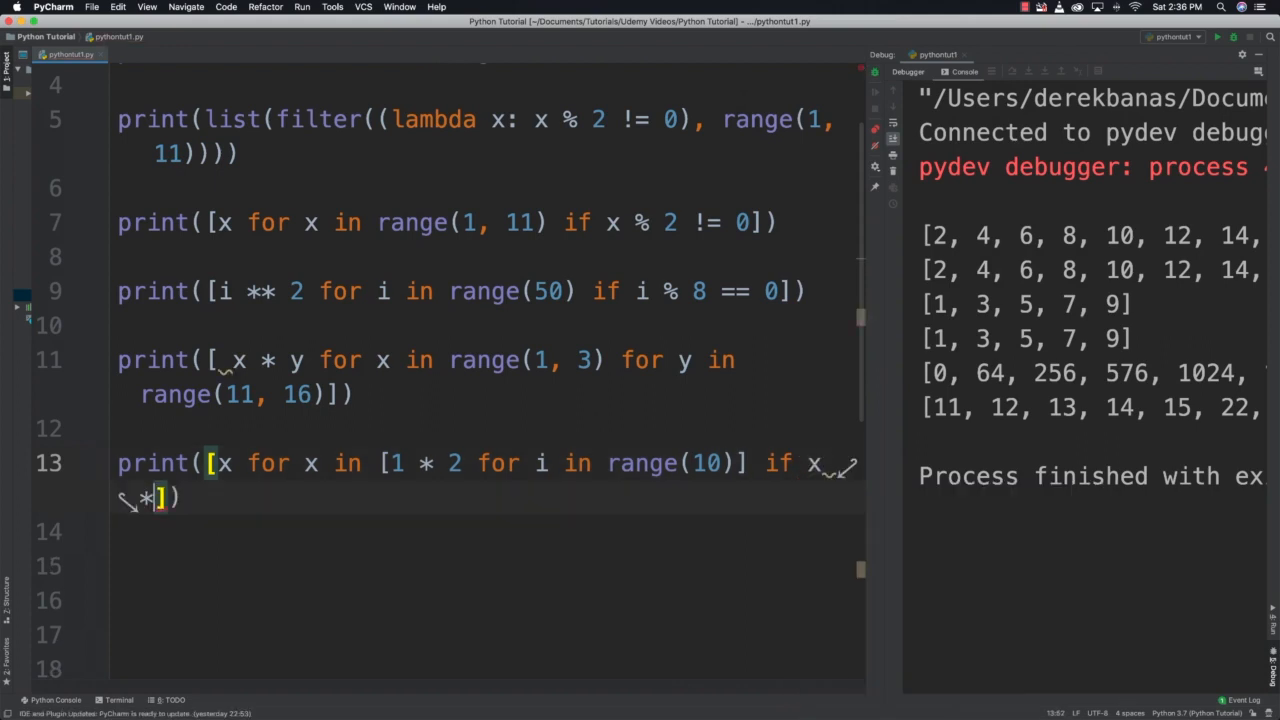
pyautogui.write('% 8')
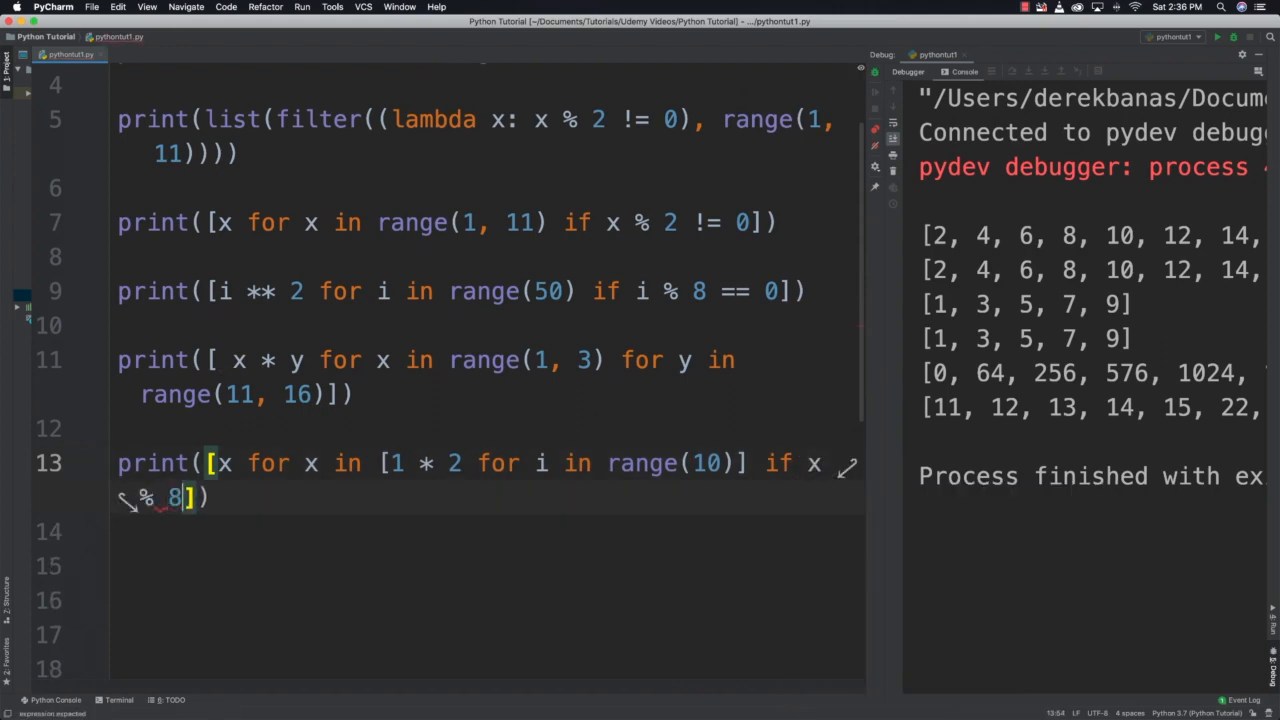
pyautogui.write('==')
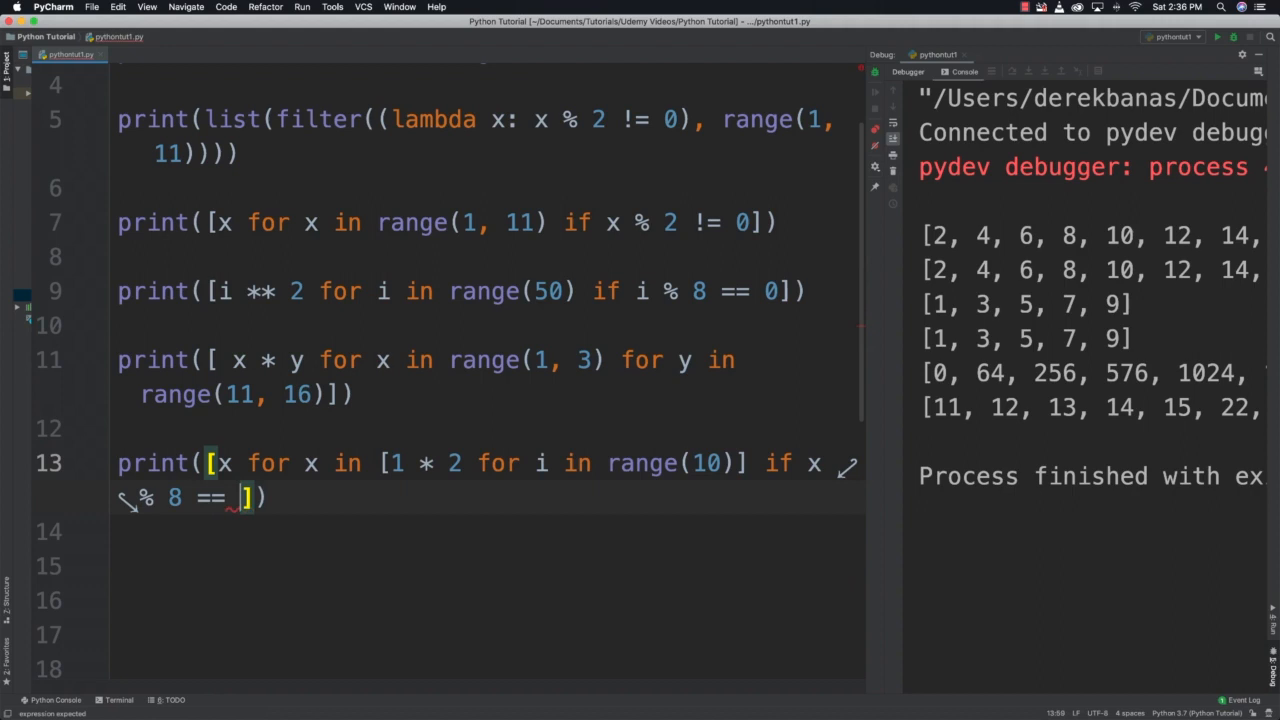
pyautogui.write('0')
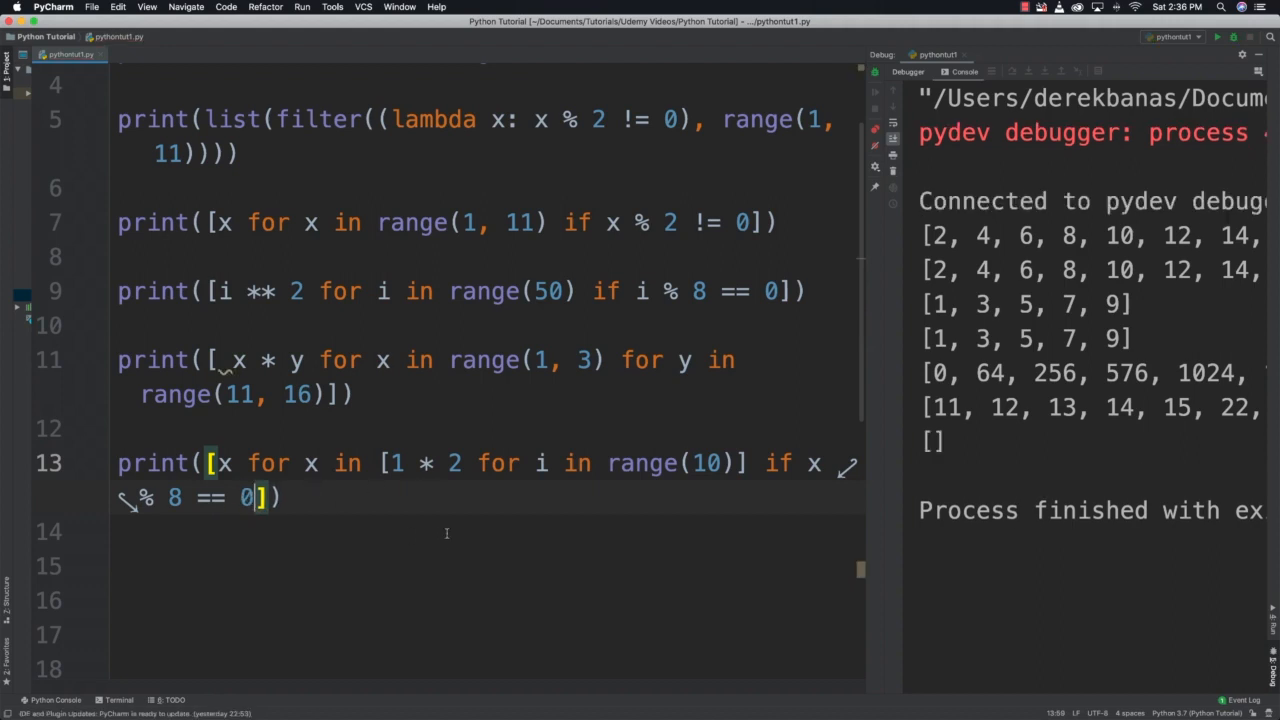
pyautogui.write('i')
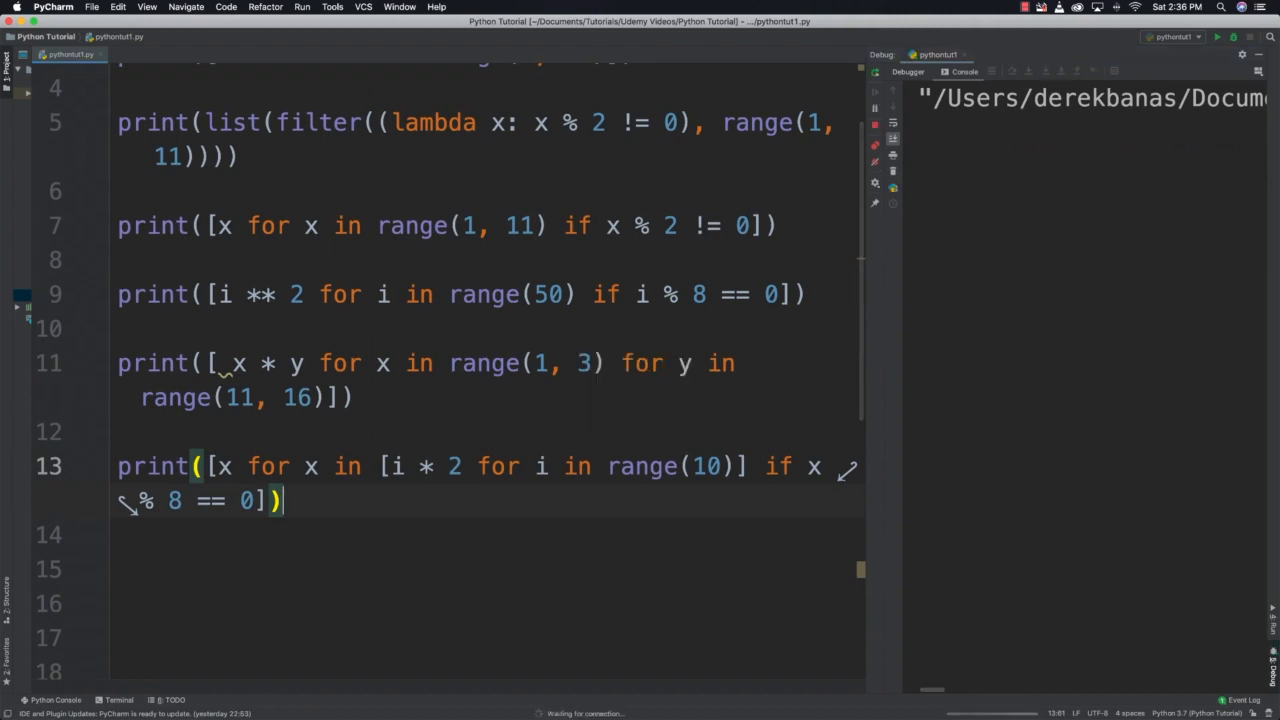
pyautogui.click(1217, 36)
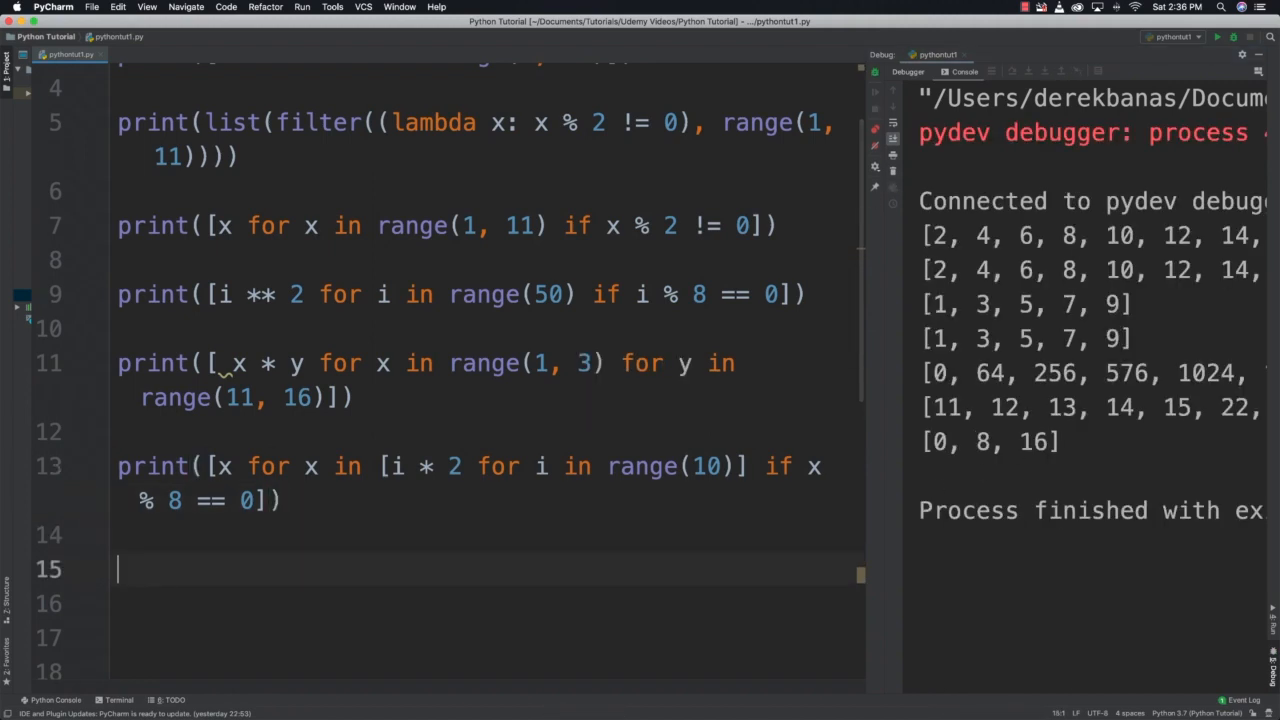
# Scroll down through the pythontut1.py comprehension code before clearing it.
pyautogui.scroll(-3)
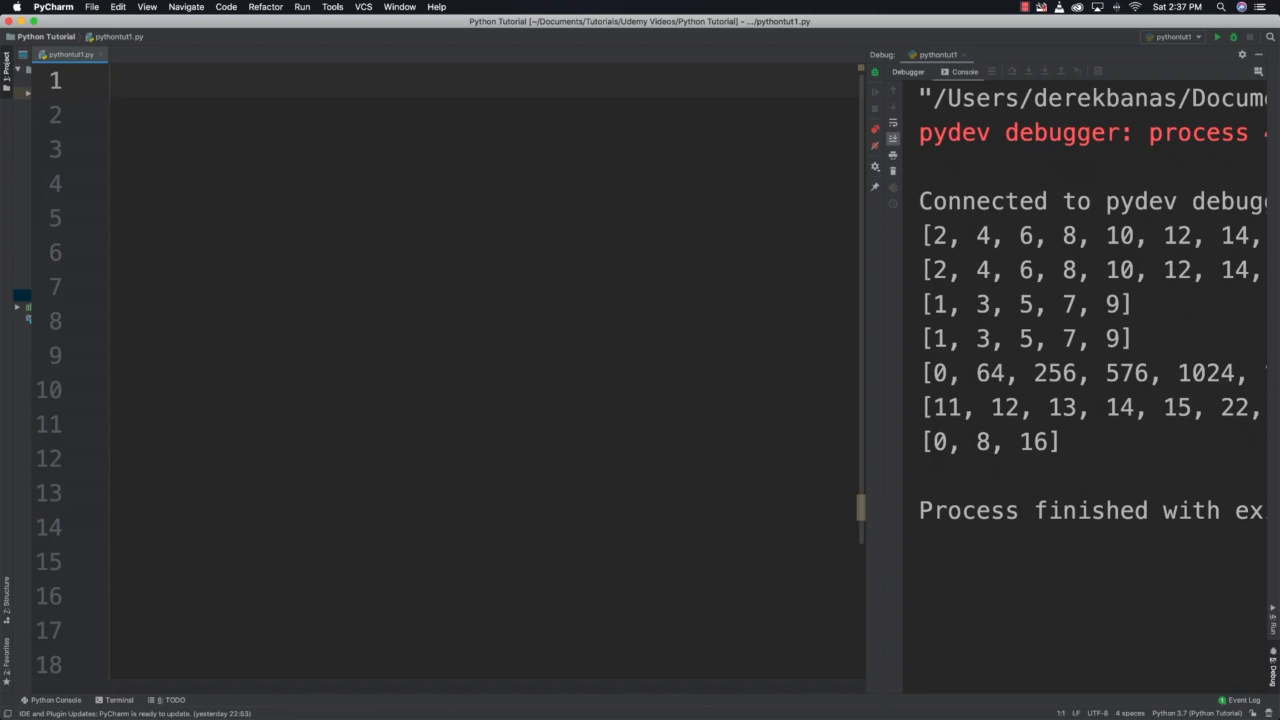
# Import random and print multiples of 9 from 50 random.randint(1, 1001) values.
pyautogui.write('import random')
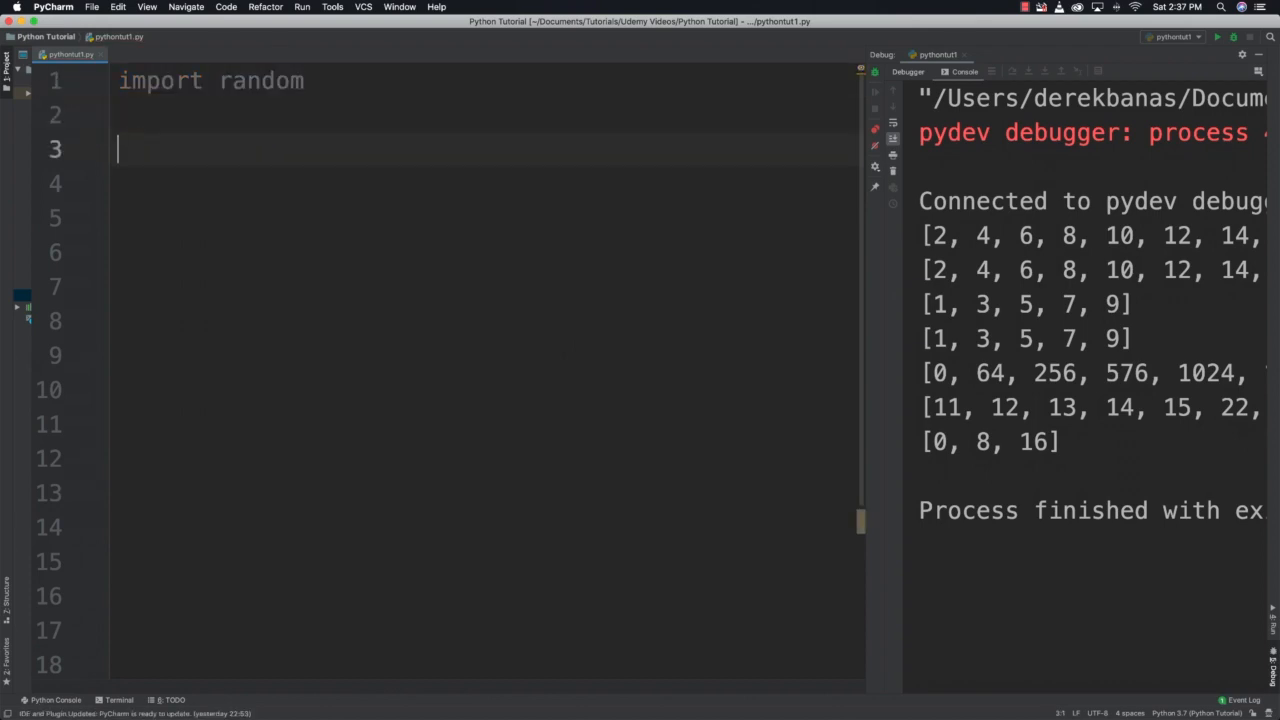
pyautogui.write('print(')
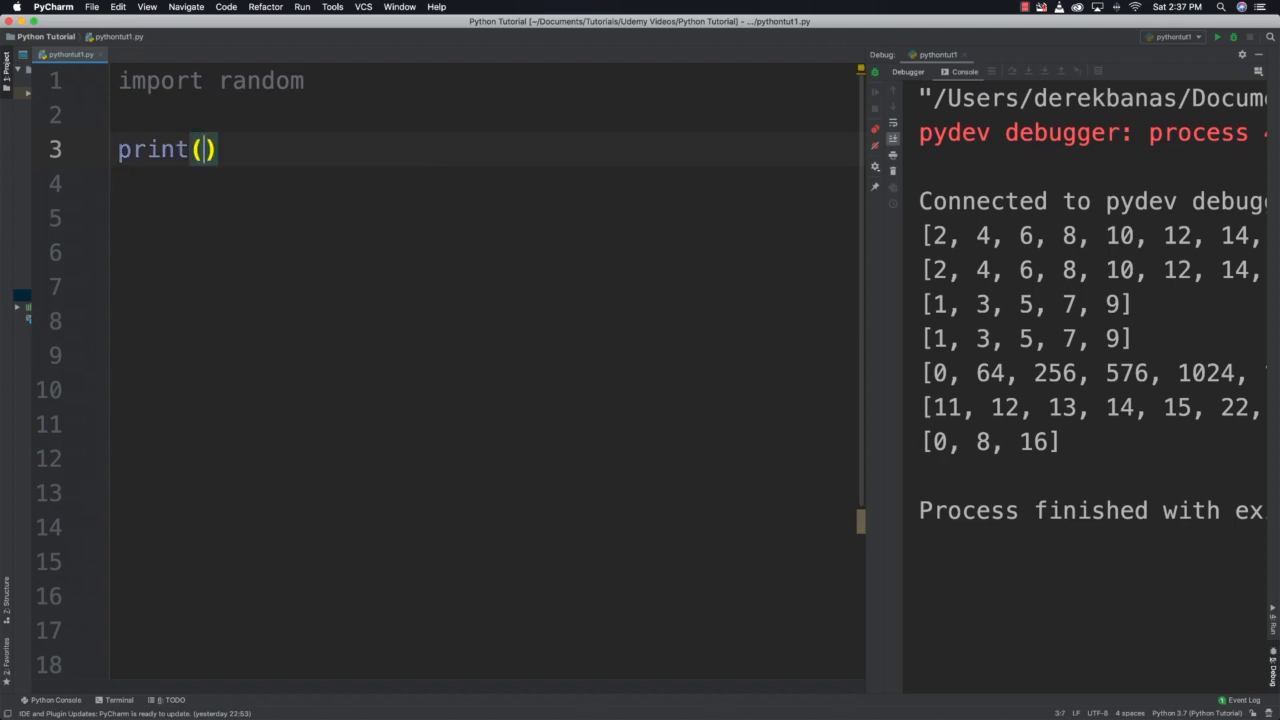
pyautogui.write('[]')
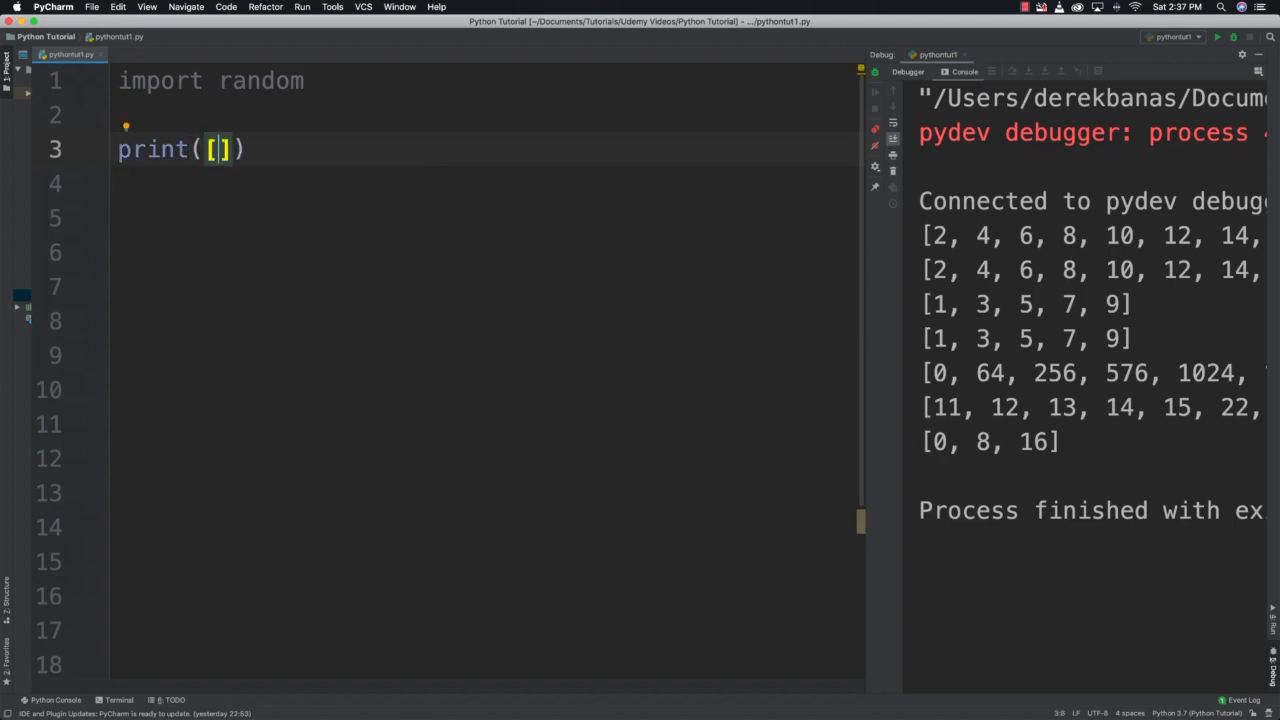
pyautogui.write('x for')
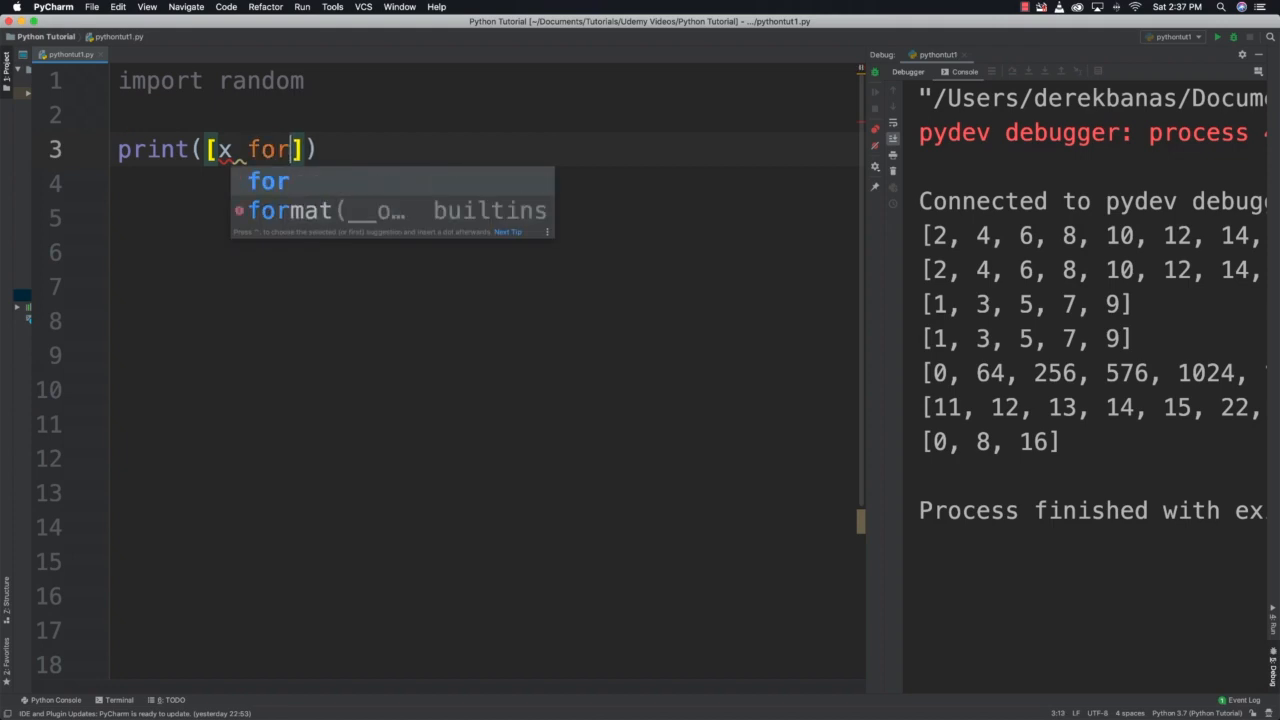
pyautogui.write('x in')
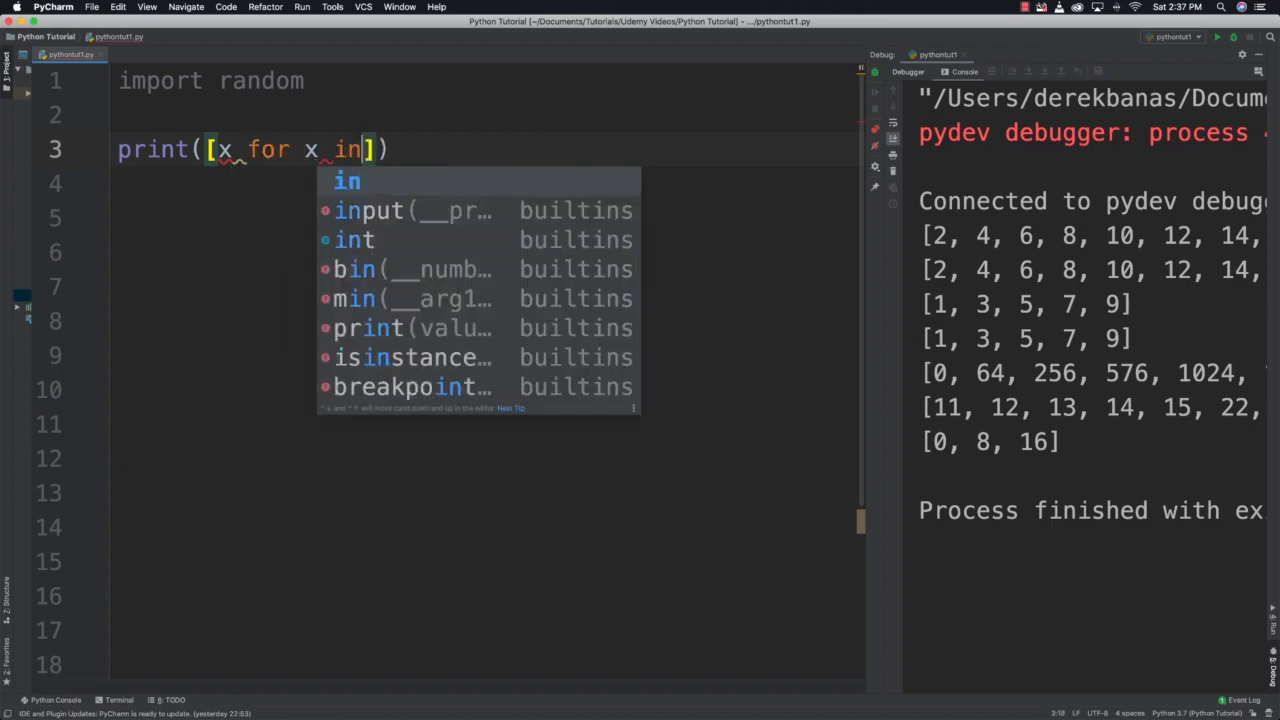
pyautogui.write('[rando')
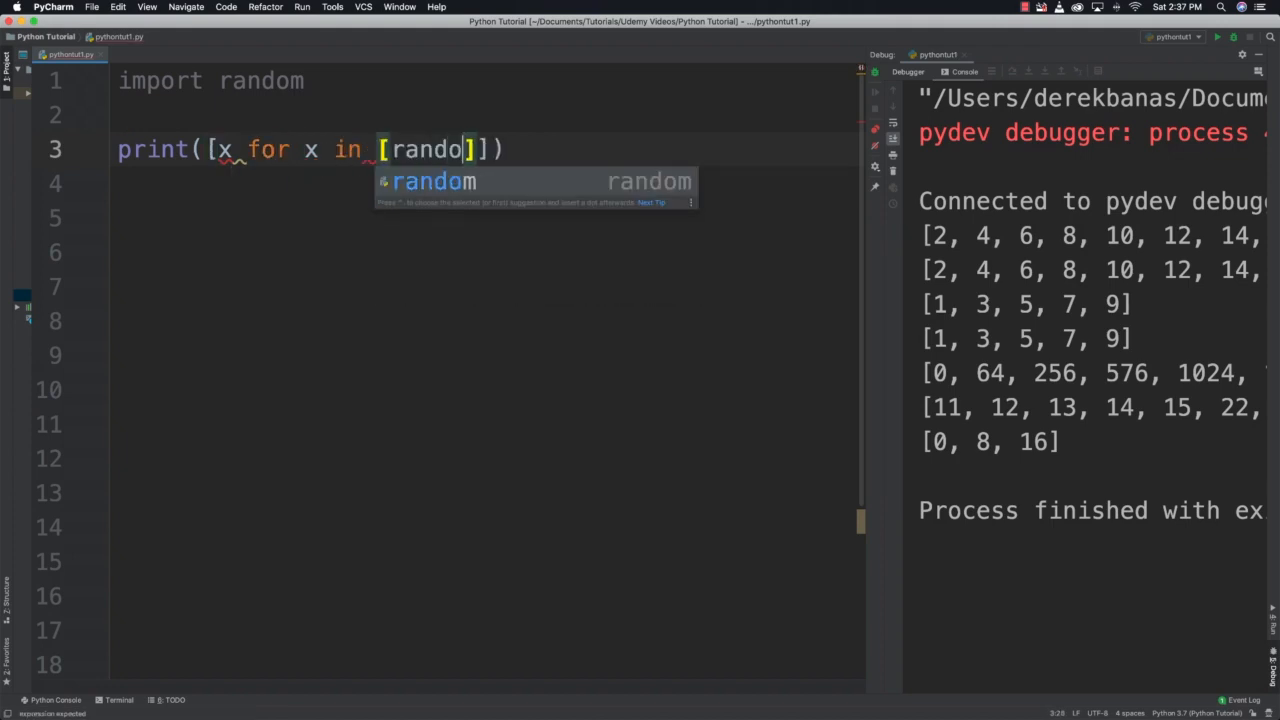
pyautogui.write('.randint(1,')
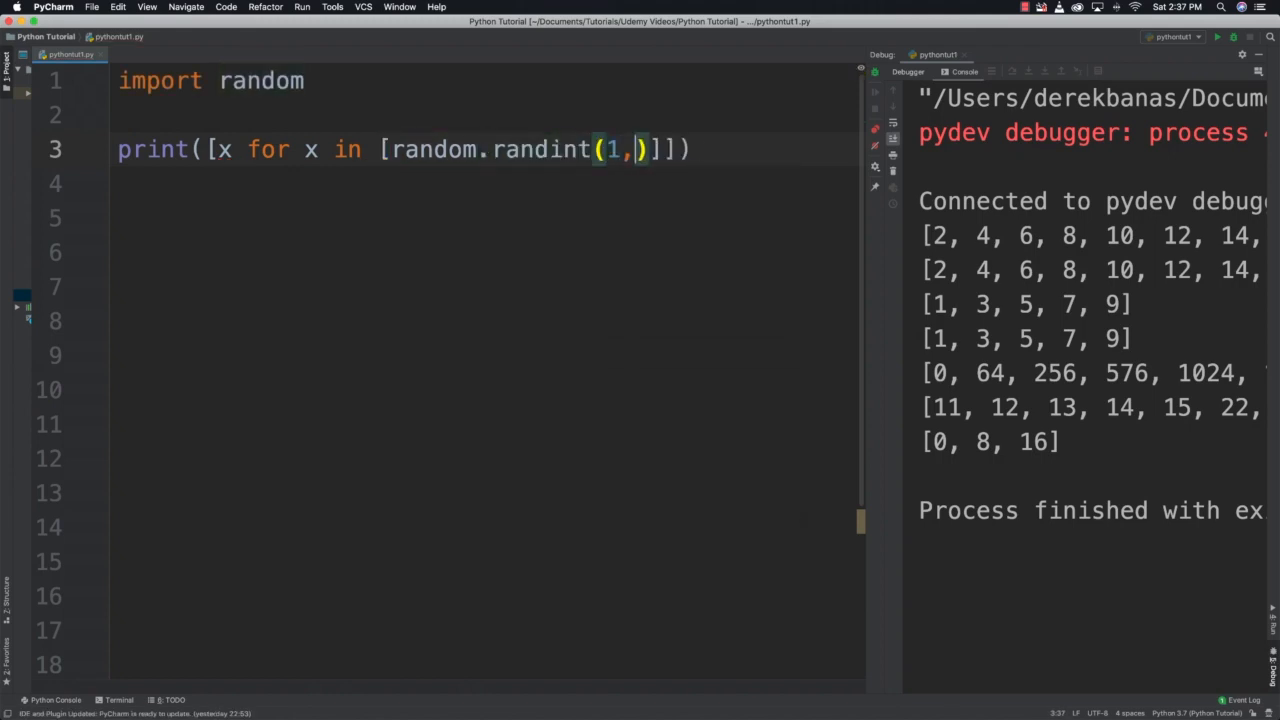
pyautogui.write('1001')
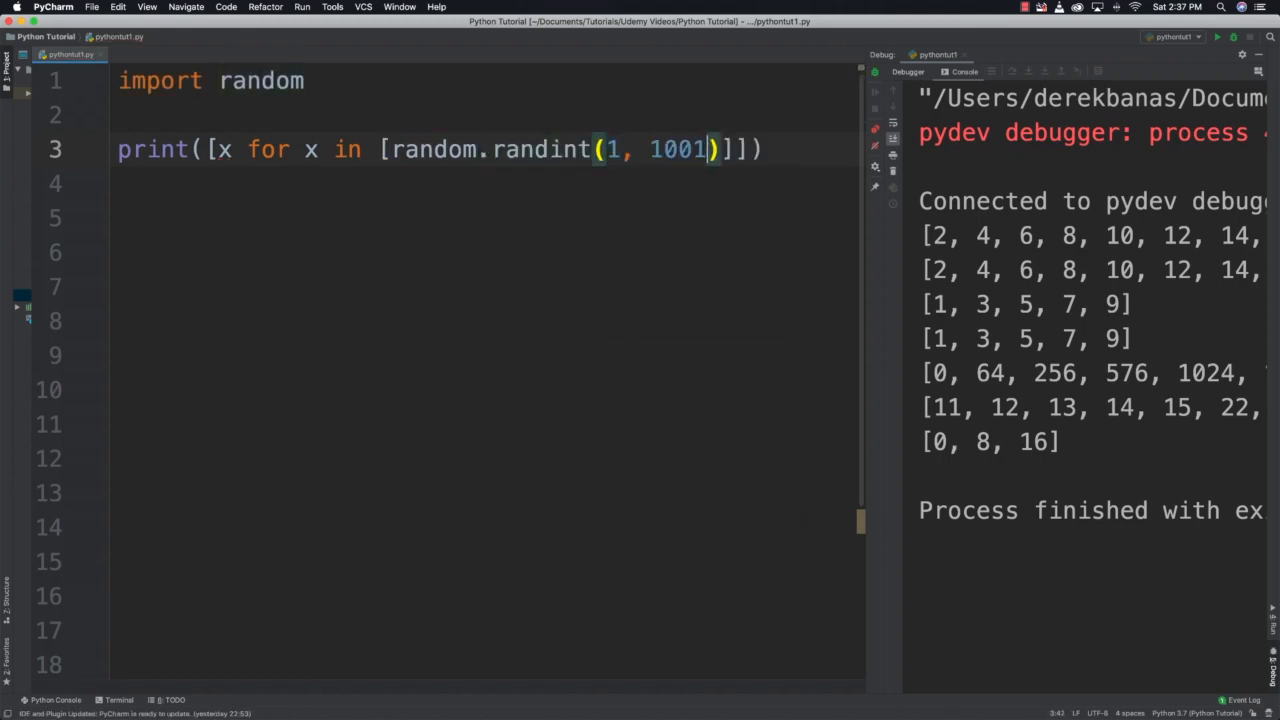
pyautogui.write('for i in range')
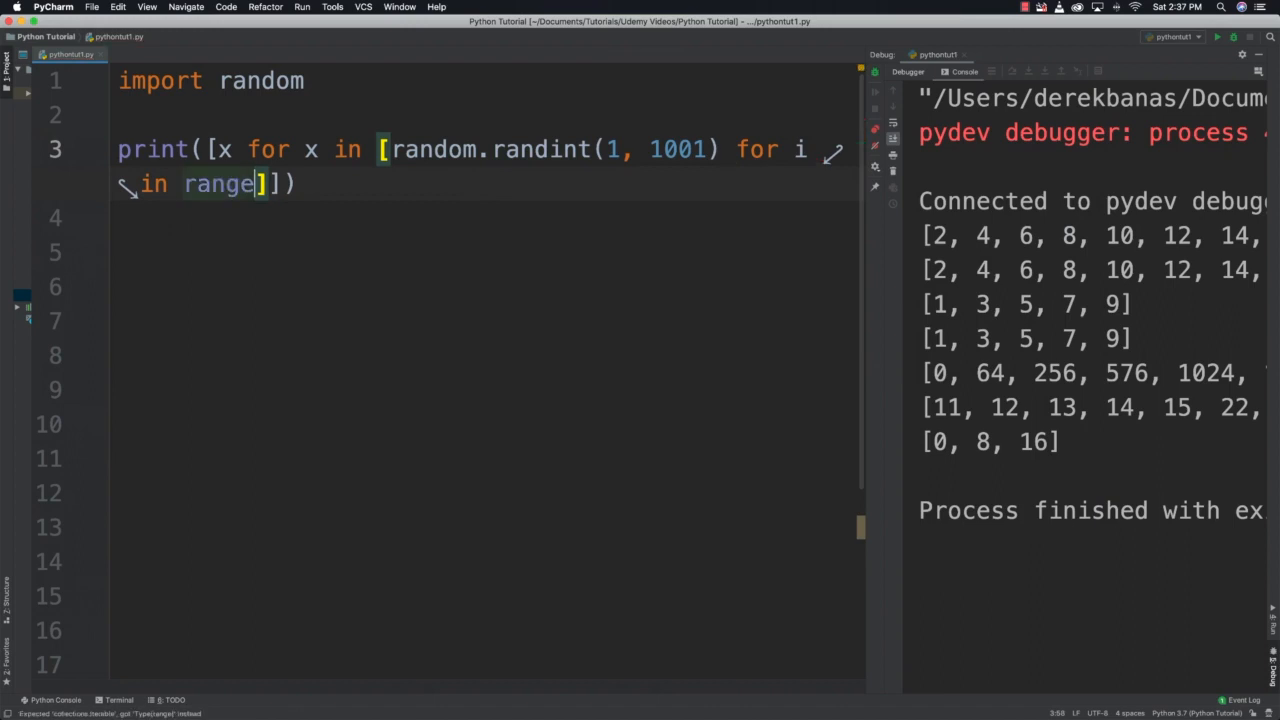
pyautogui.write('(50)')
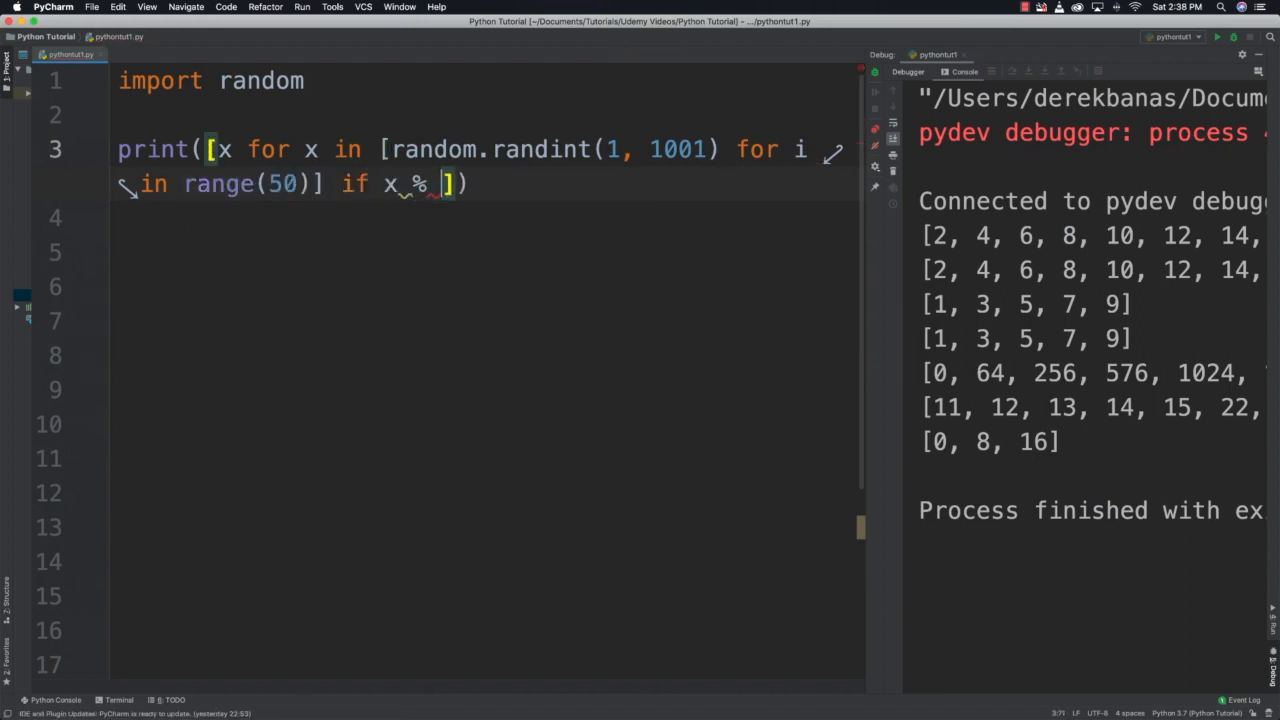
pyautogui.write('9 ==')
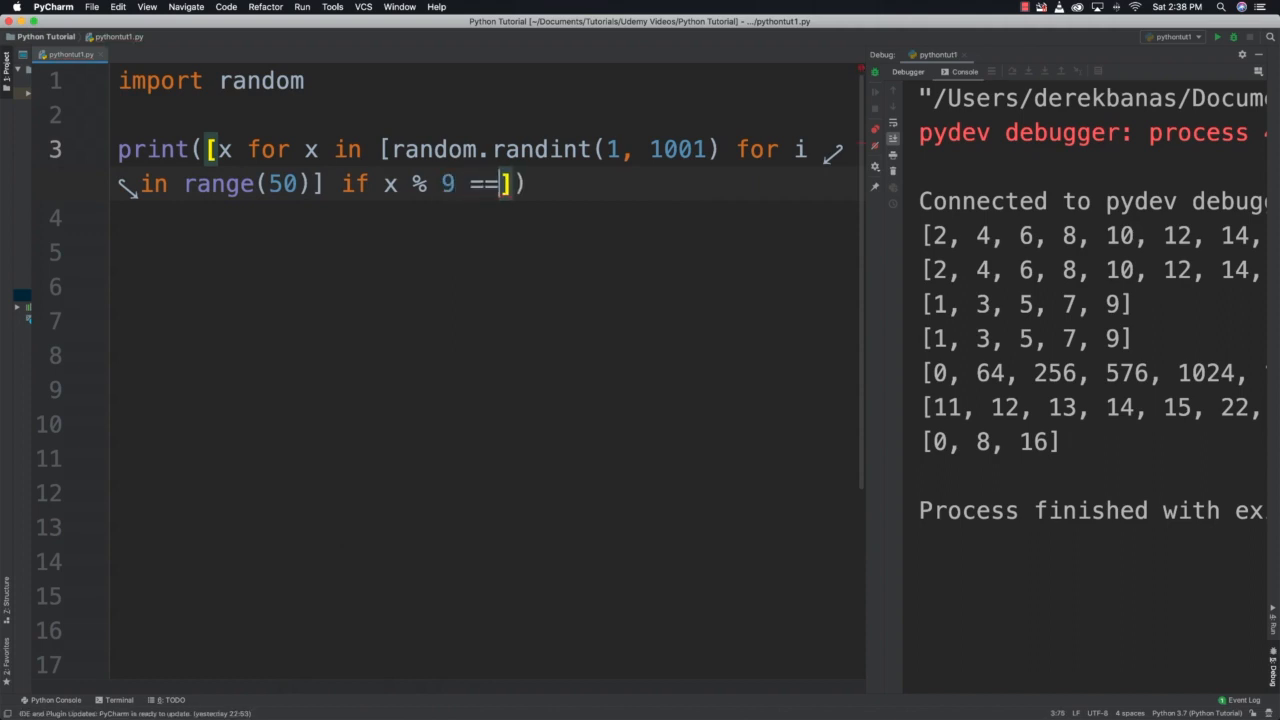
pyautogui.write('0')
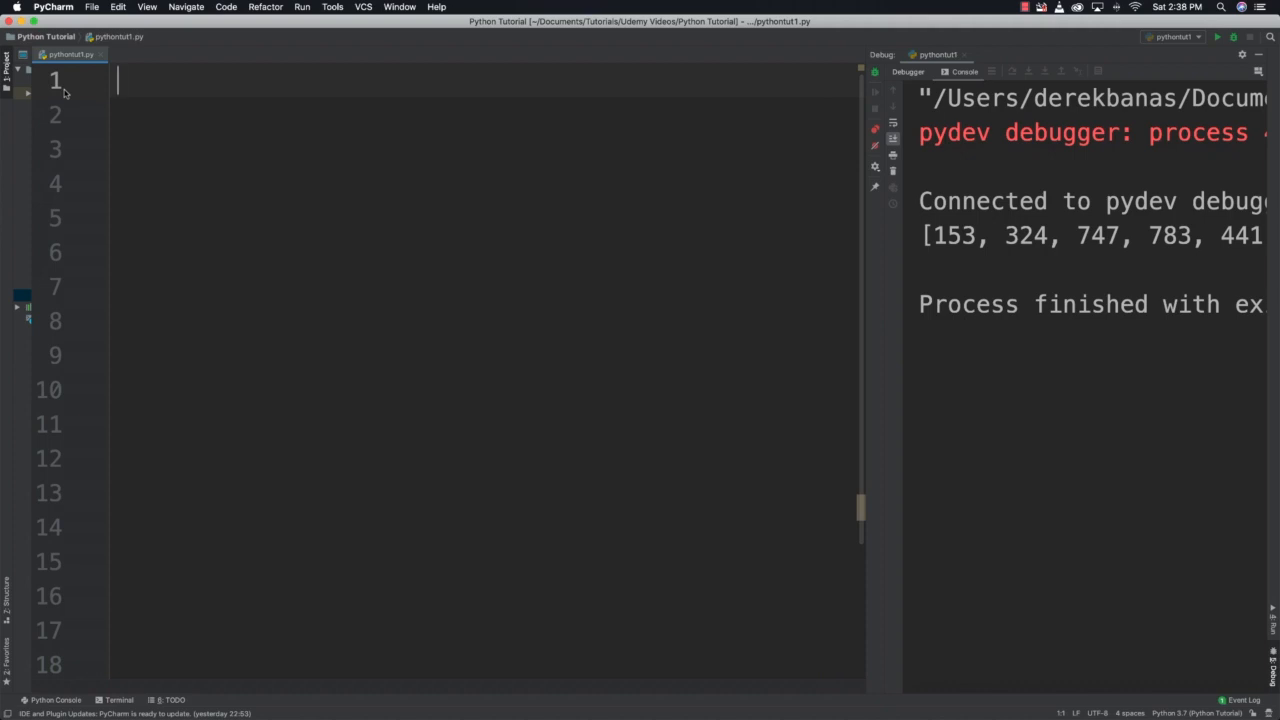
# Define multi_list = [[1, 2, 3], [4, 5, 6], [7, 8, 9]].
pyautogui.write('m')
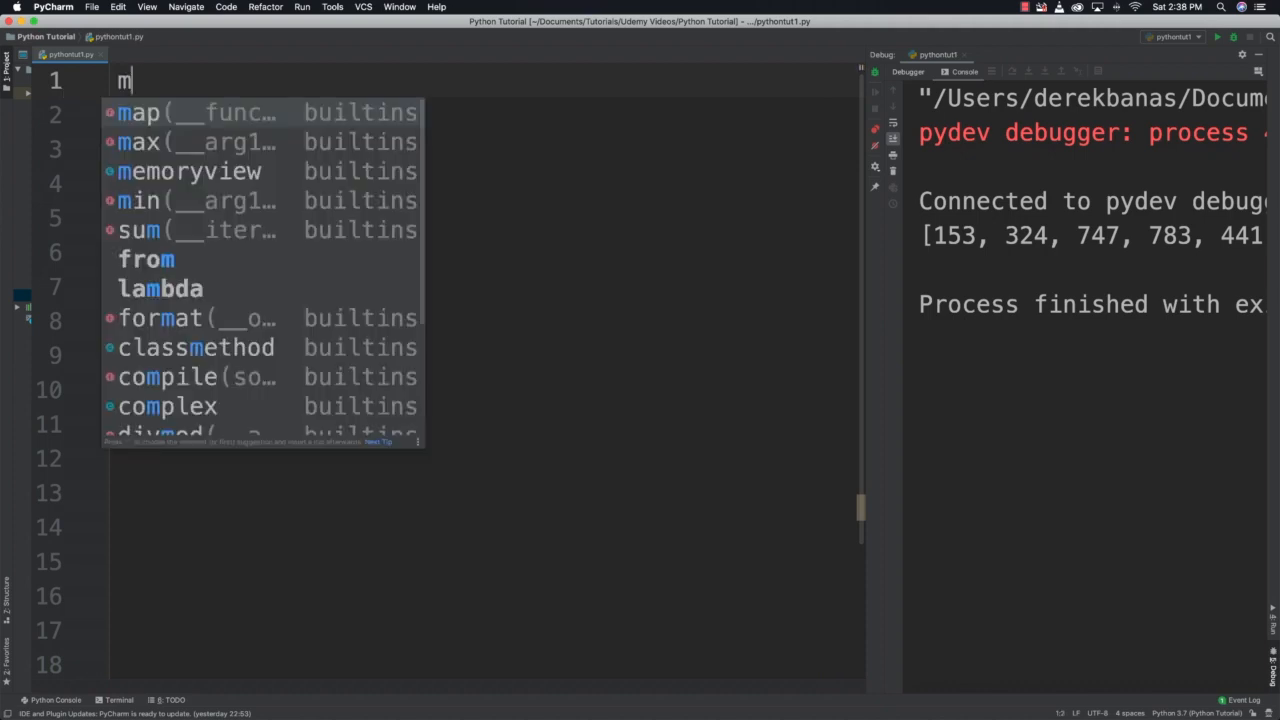
pyautogui.write('ult')
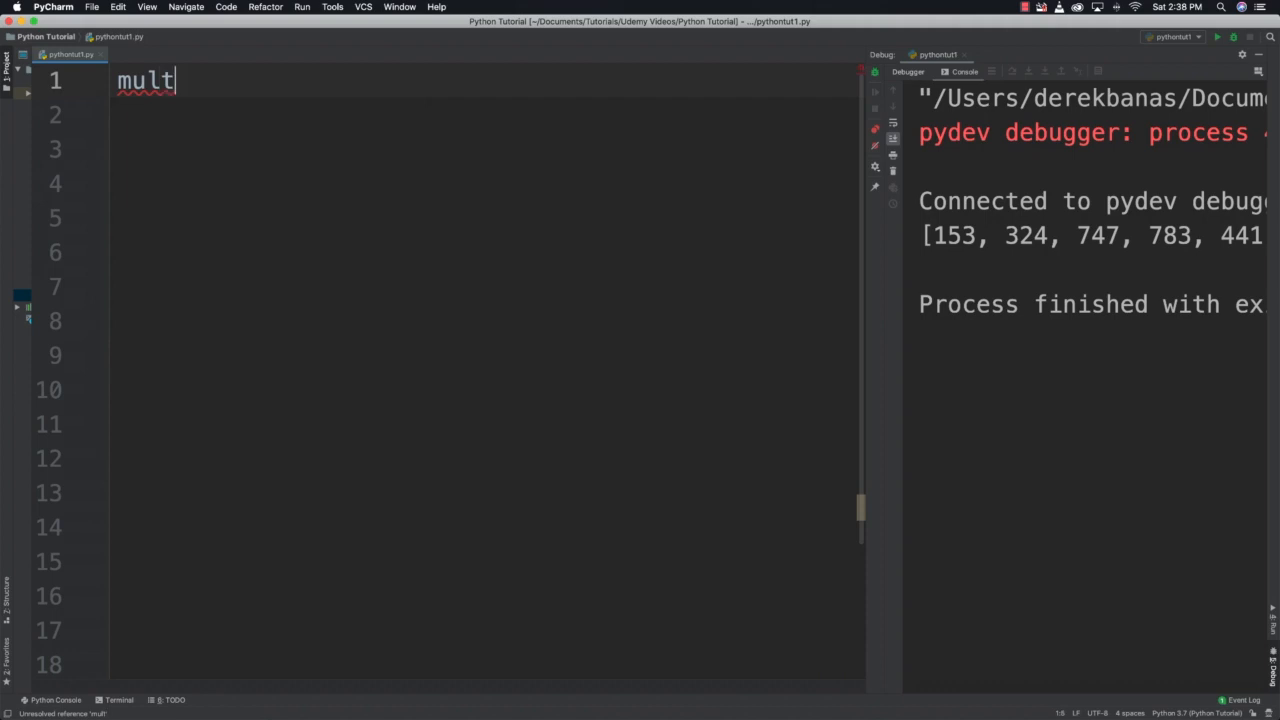
pyautogui.write('i_list = [[')
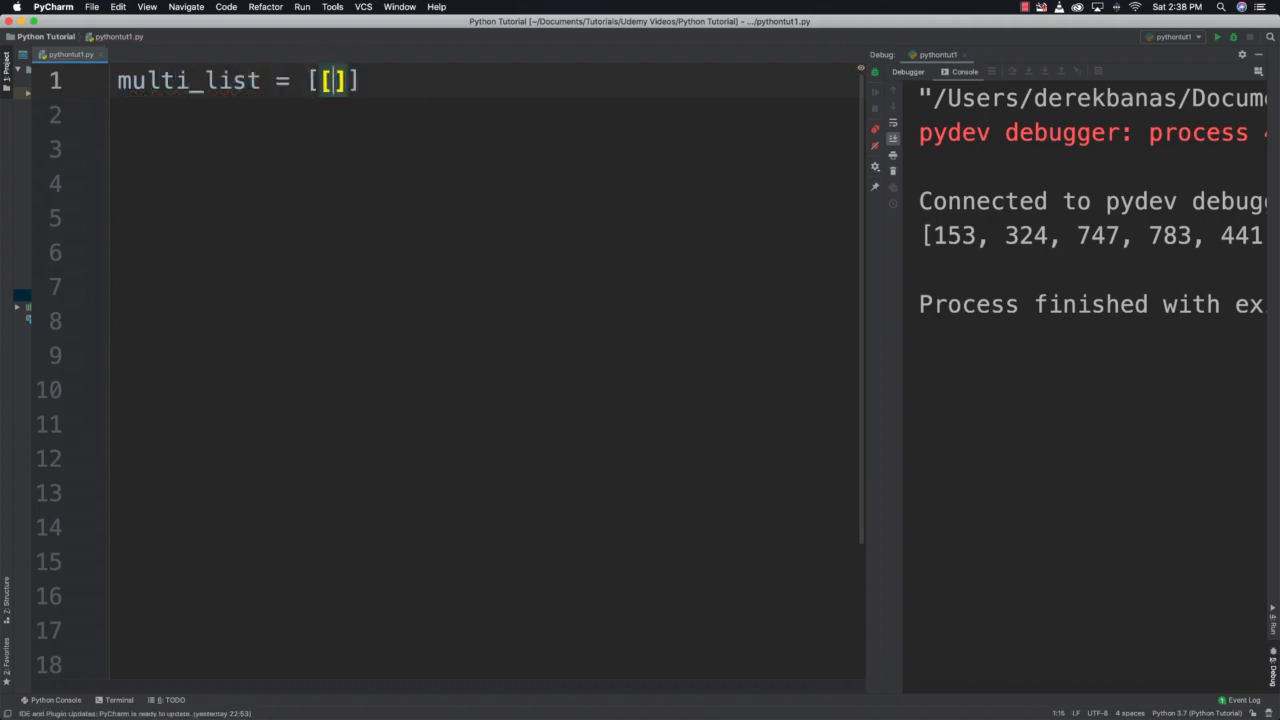
pyautogui.write('1, 2, 3')
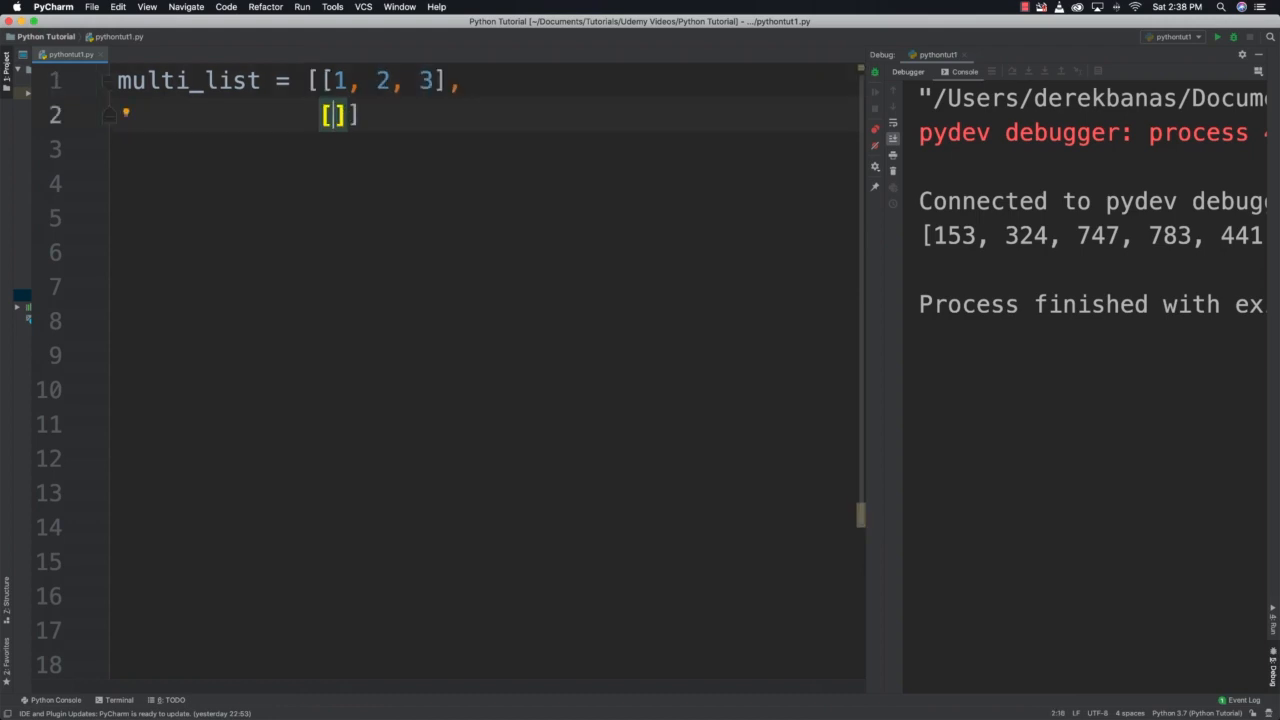
pyautogui.write('4, 5, 6')
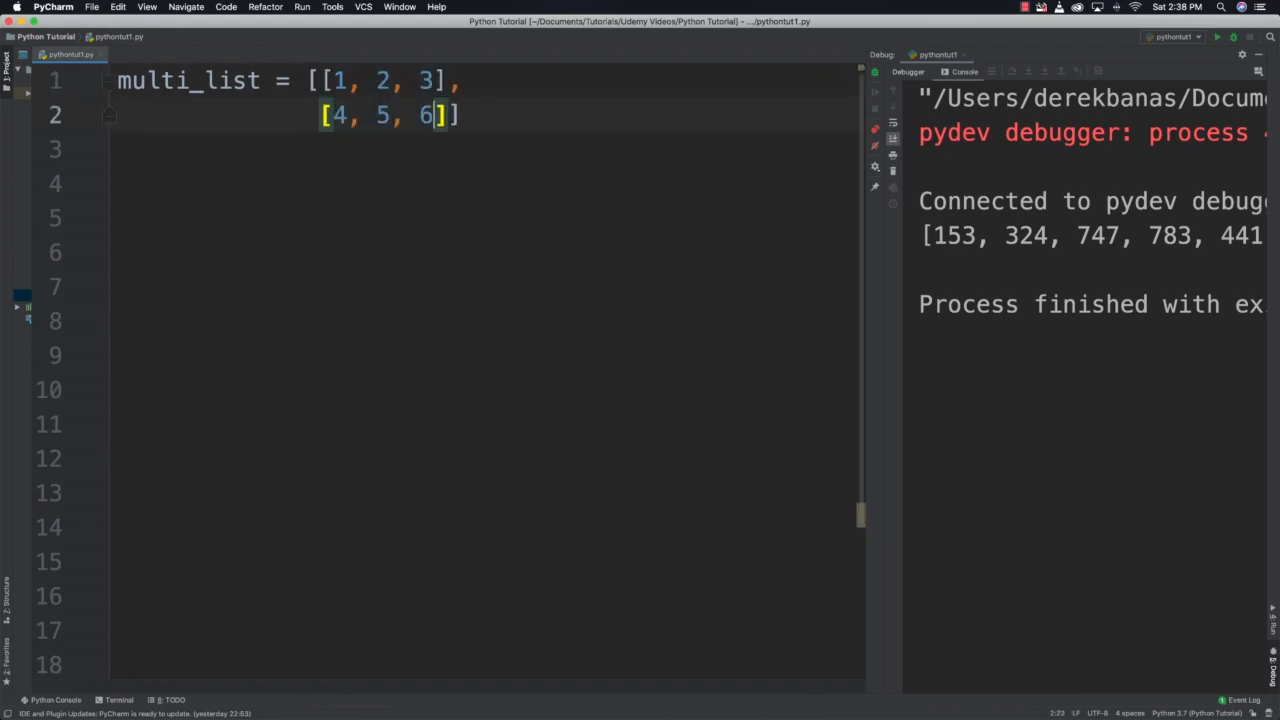
pyautogui.write(',')
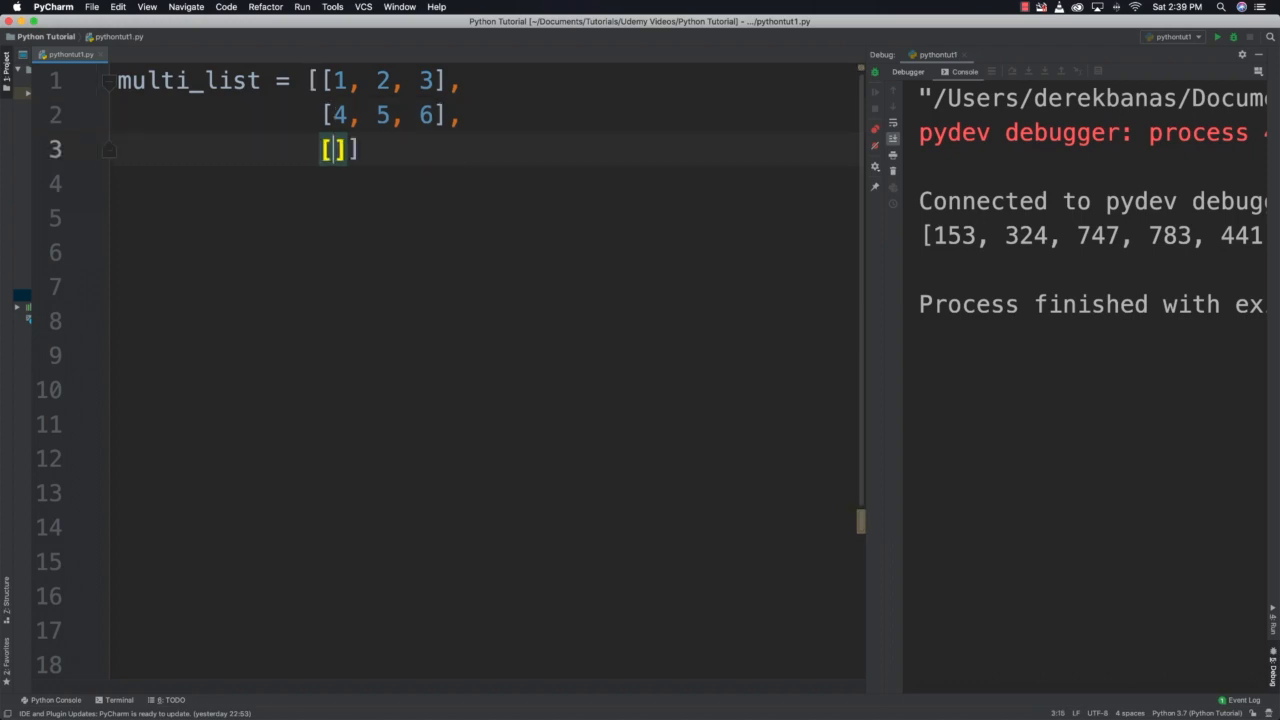
pyautogui.write('7, 8, 9')
pyautogui.click(485, 184)
pyautogui.write('print([')
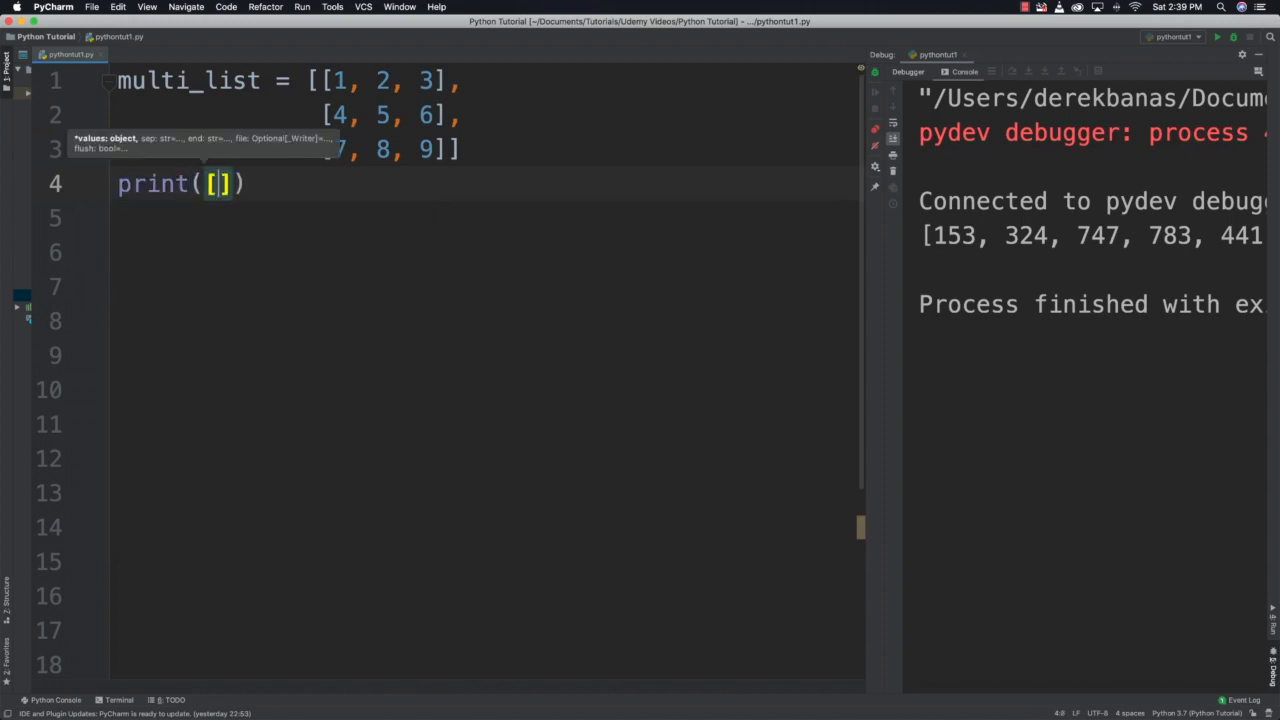
# Print [col[1] for col in multi_list].
pyautogui.write('col')
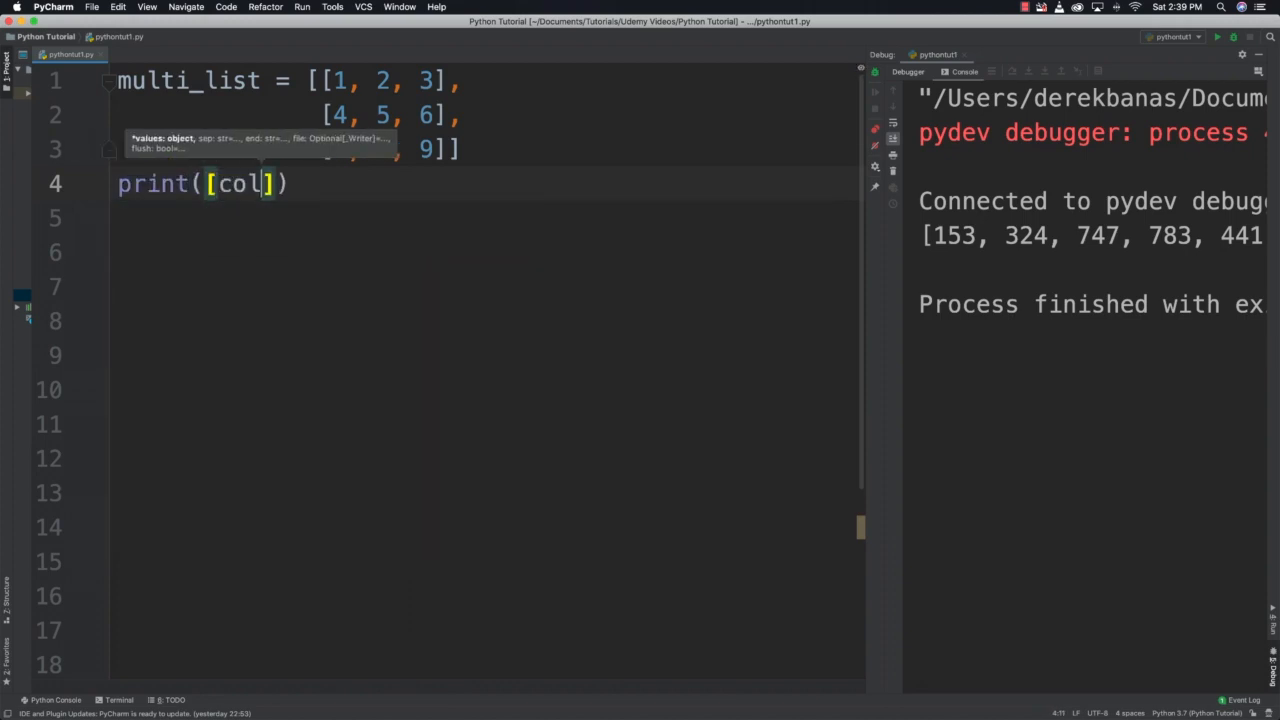
pyautogui.write('[1')
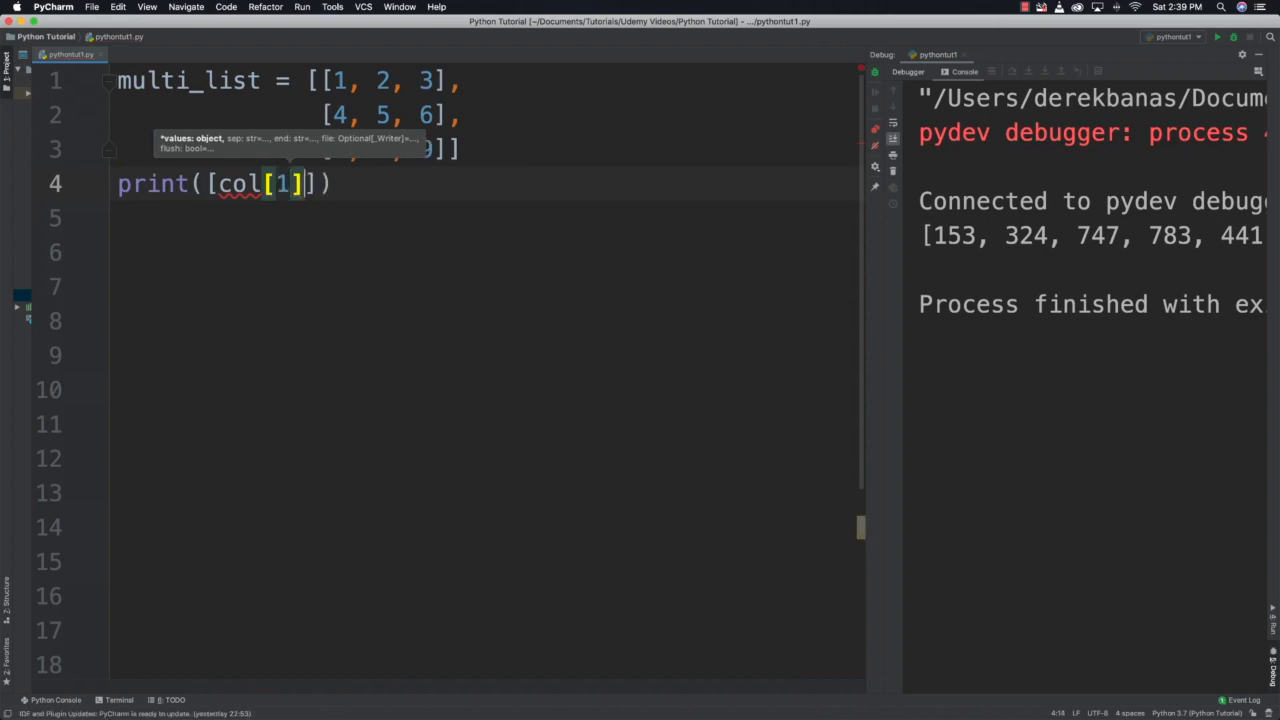
pyautogui.write('for col in multi_list')
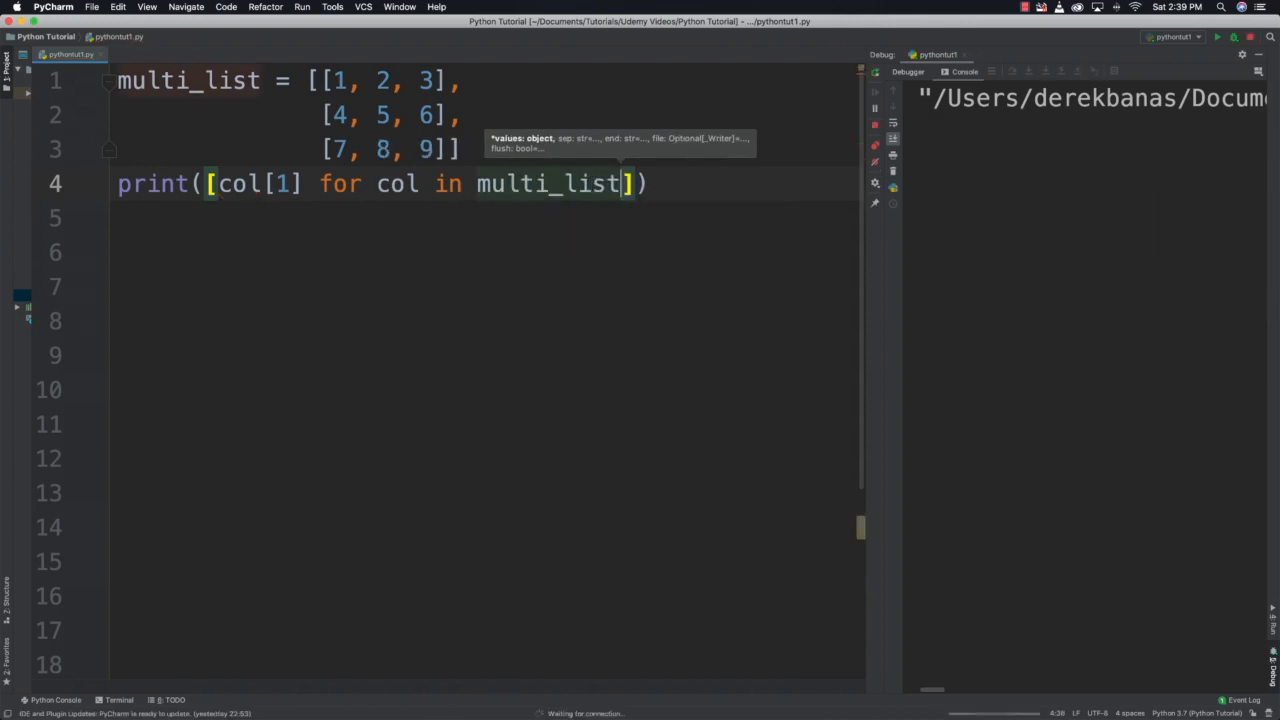
# After the [2, 5, 8] output, start a new print statement on line 6.
pyautogui.click(1216, 37)
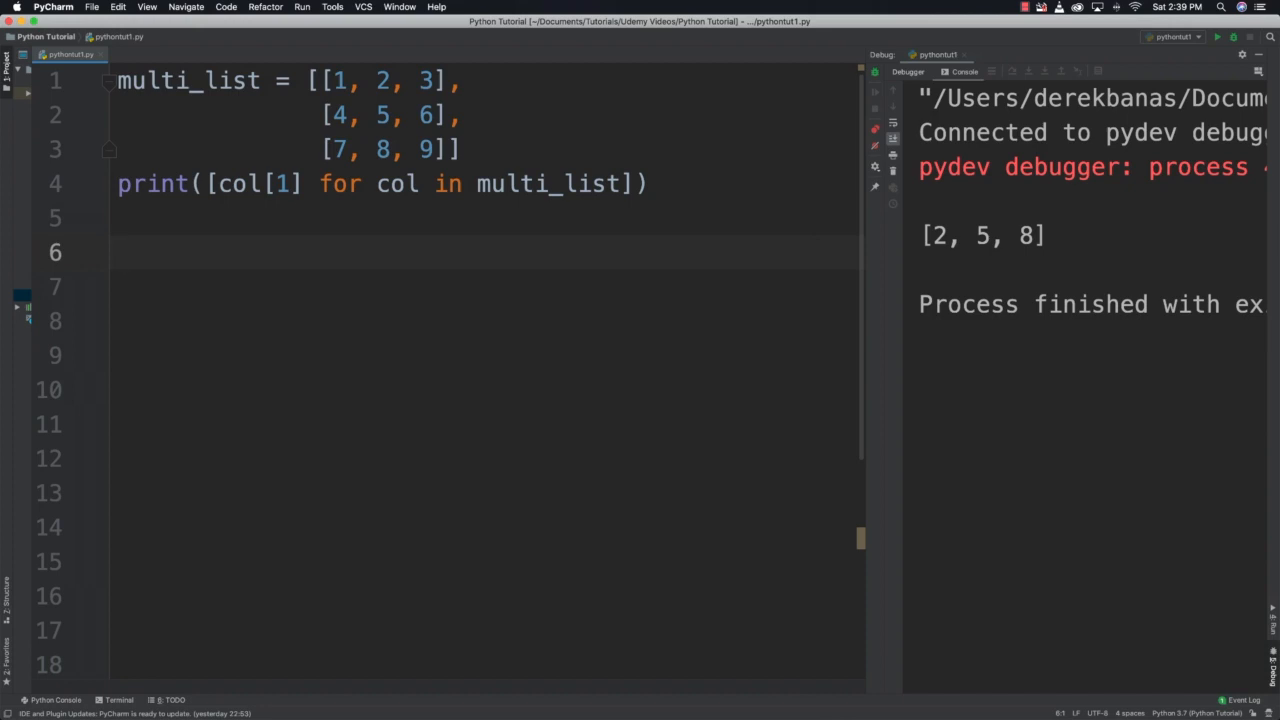
pyautogui.write('print([')
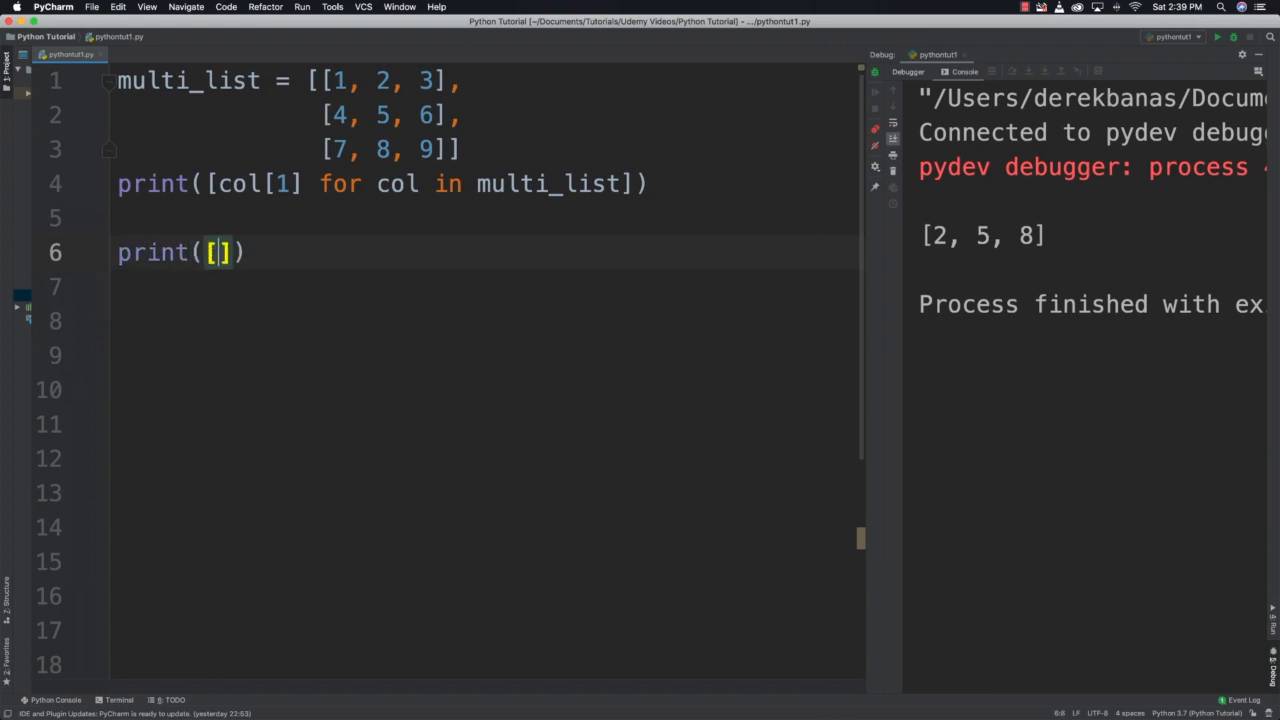
# Complete line 6 as print([multi_list[i][i] for i in range(len(multi_list))]).
pyautogui.write('multi_list')
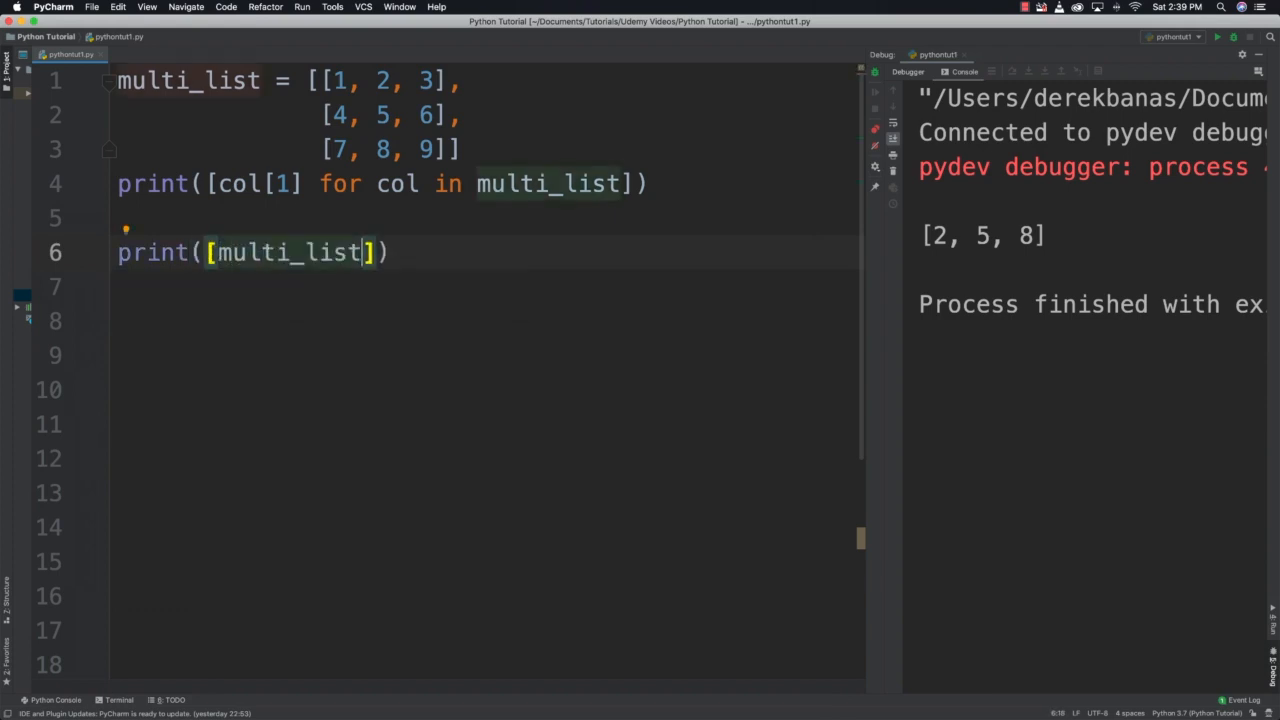
pyautogui.write('i]')
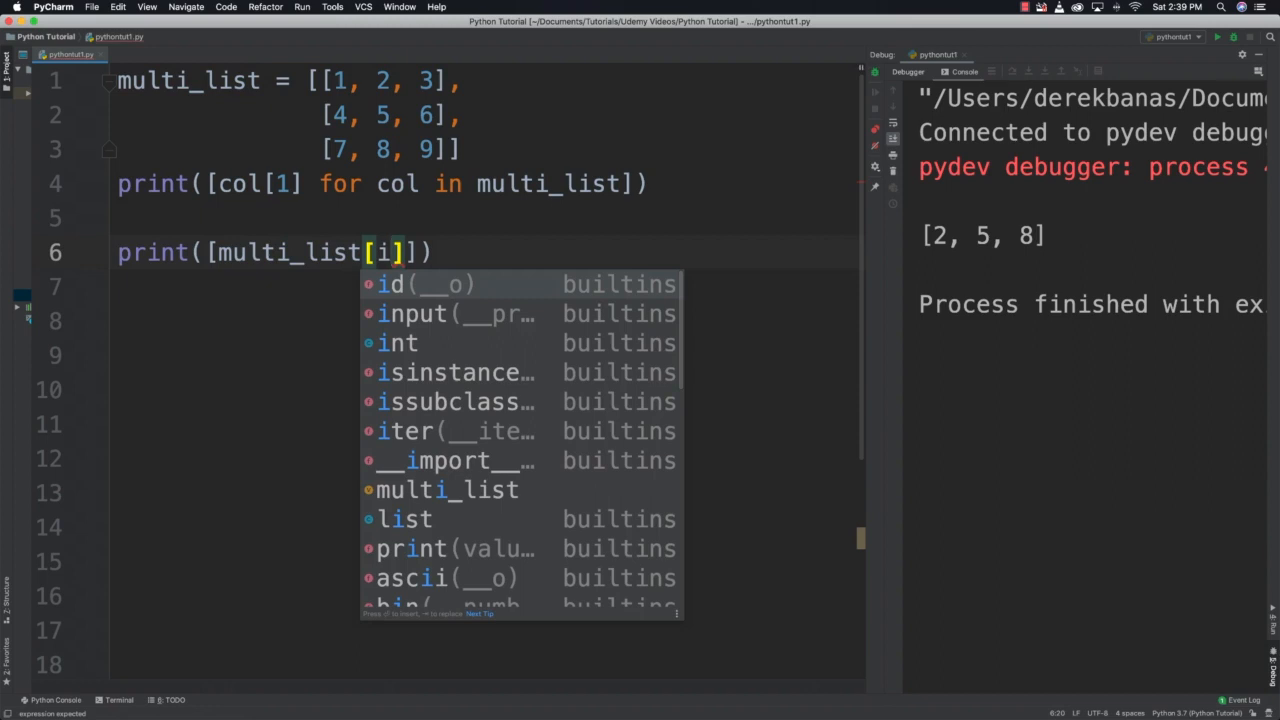
pyautogui.write('[i]')
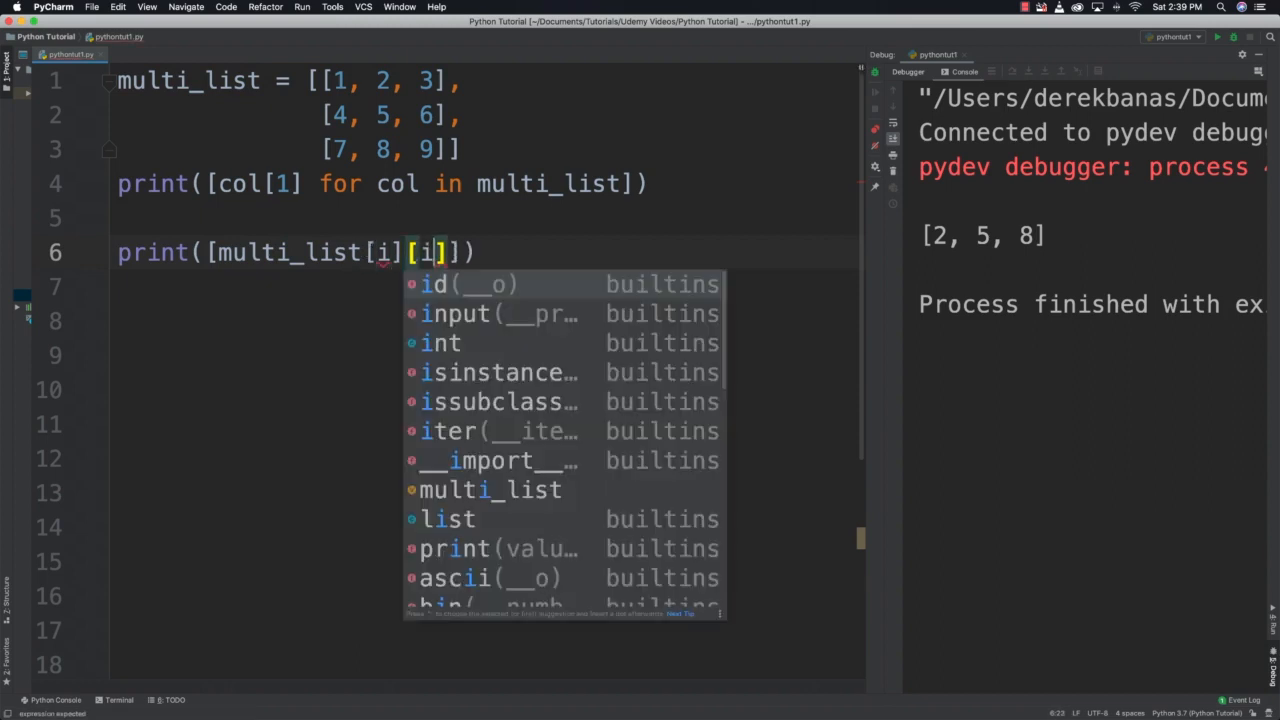
pyautogui.write('f')
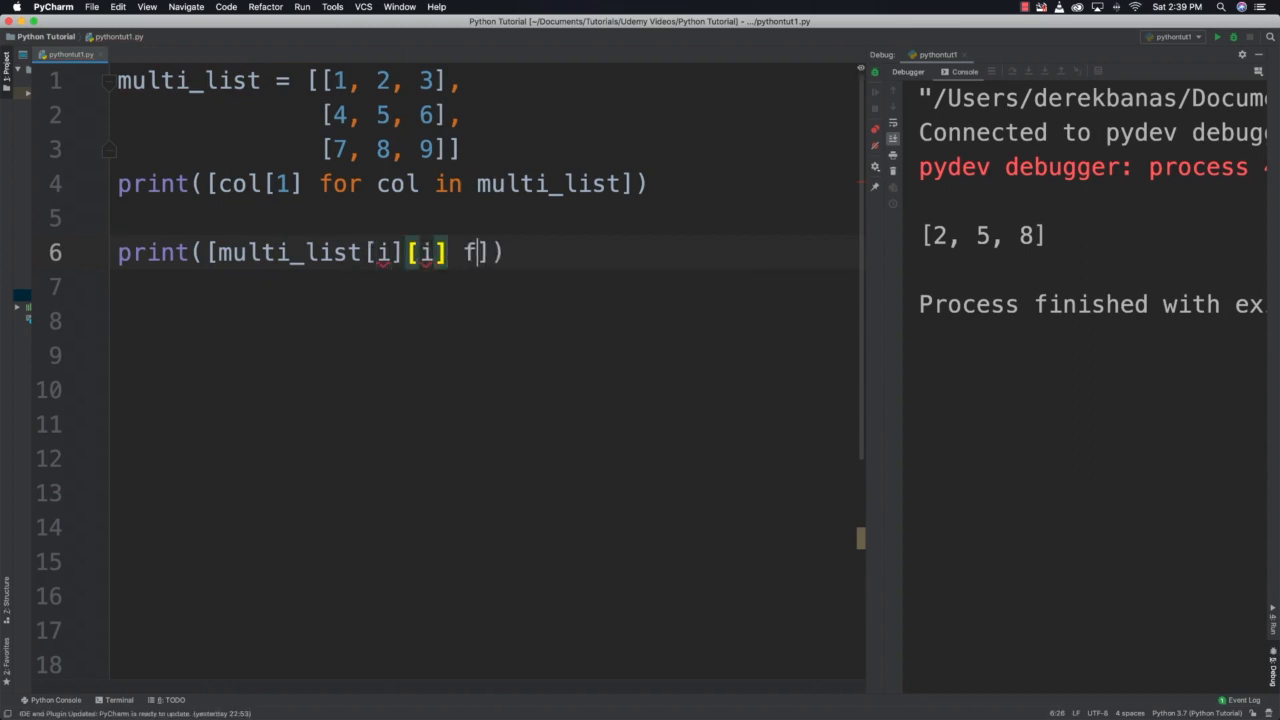
pyautogui.write('or')
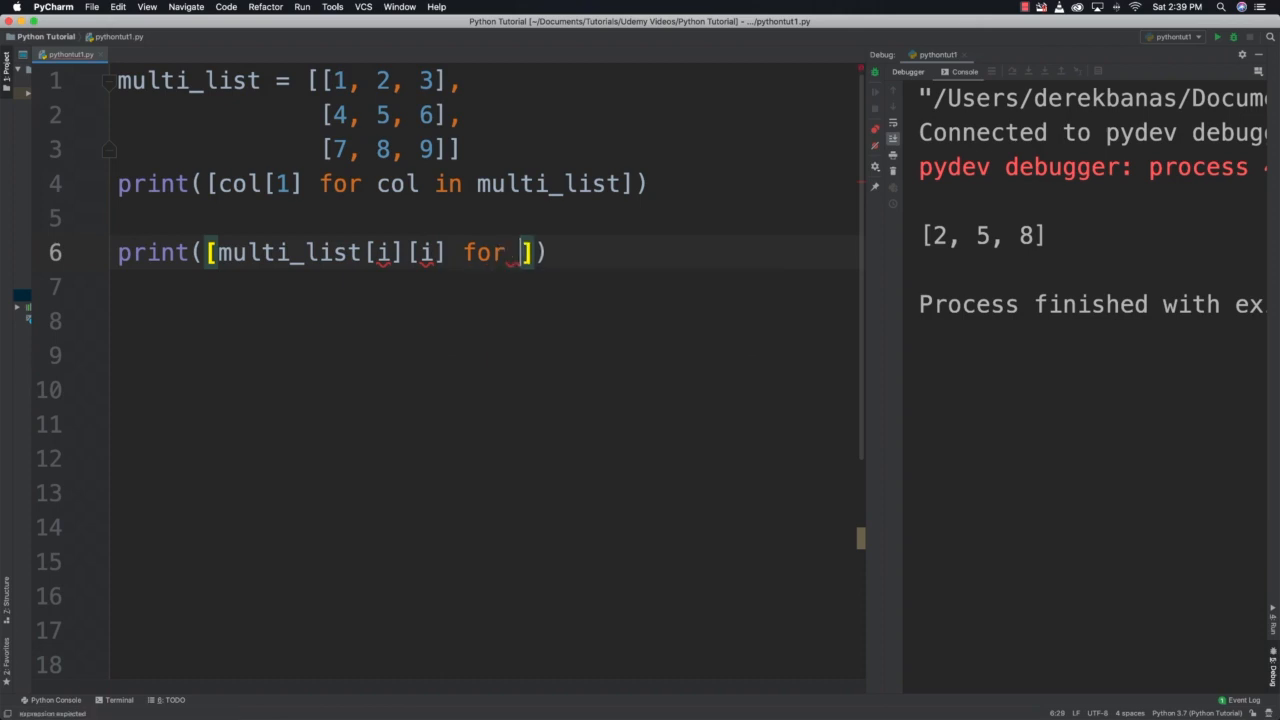
pyautogui.write('i in r')
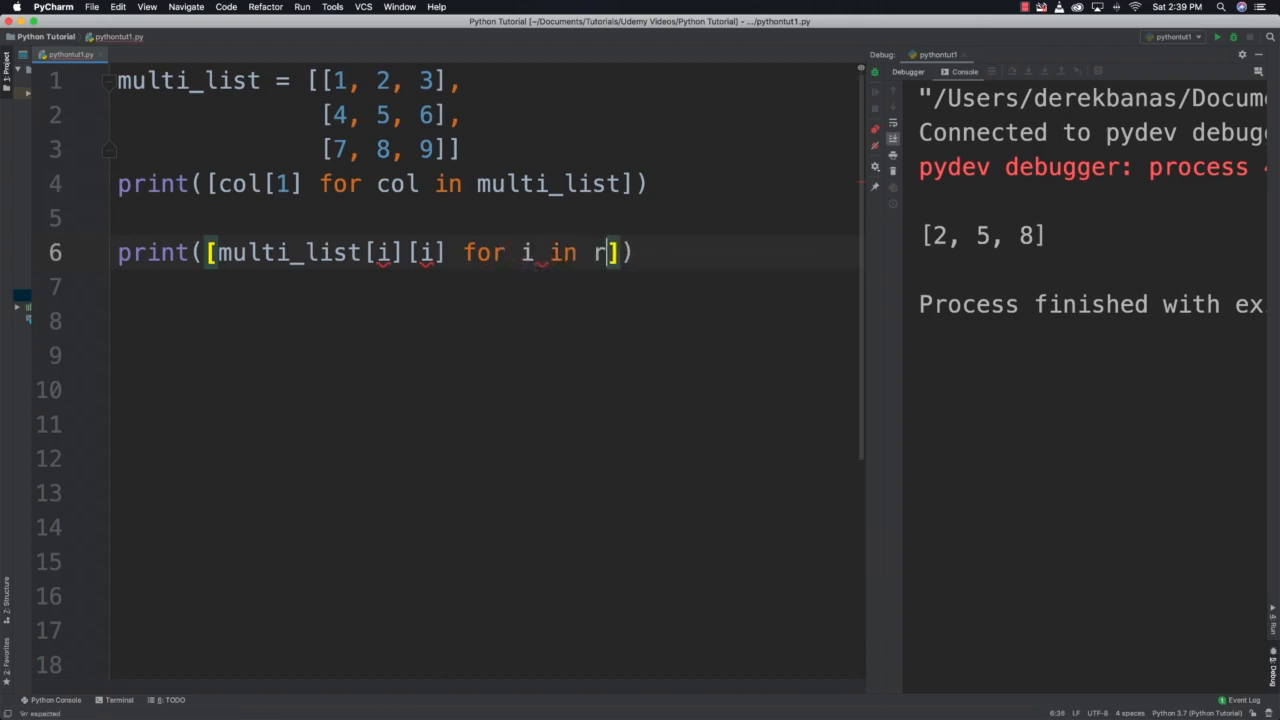
pyautogui.write('ange()')
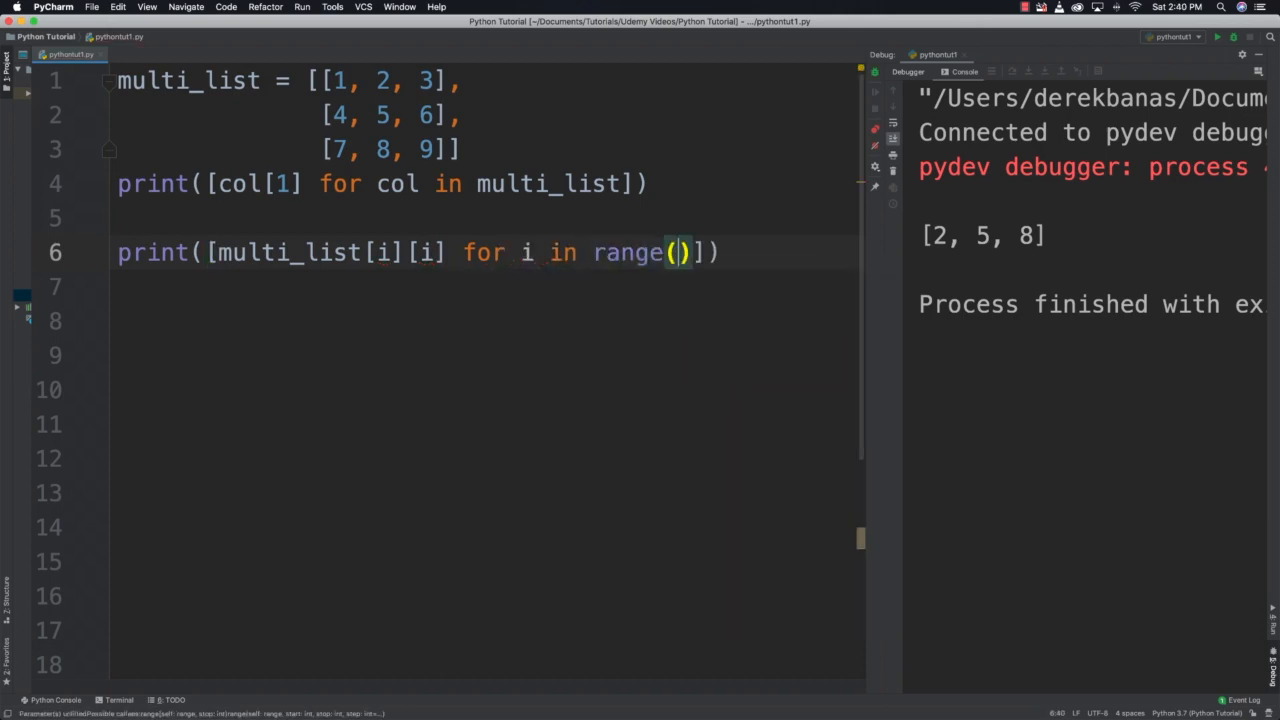
pyautogui.write('len())')
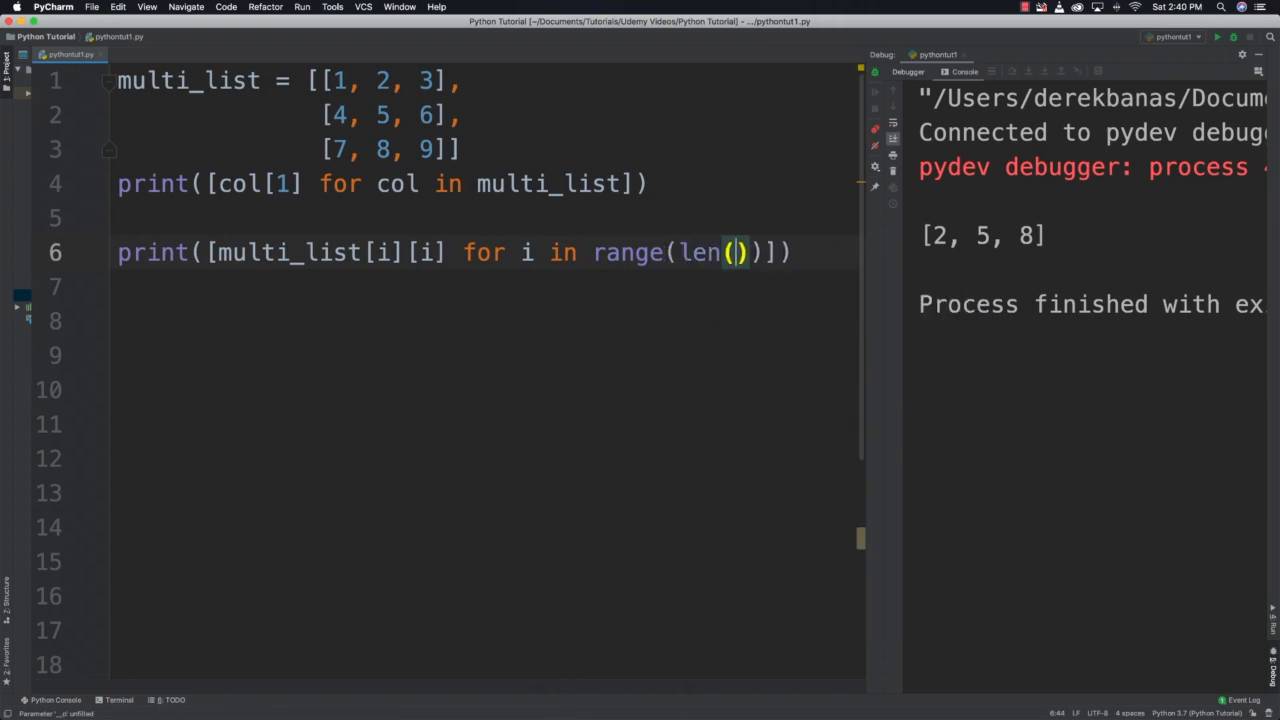
pyautogui.write('multi_list')
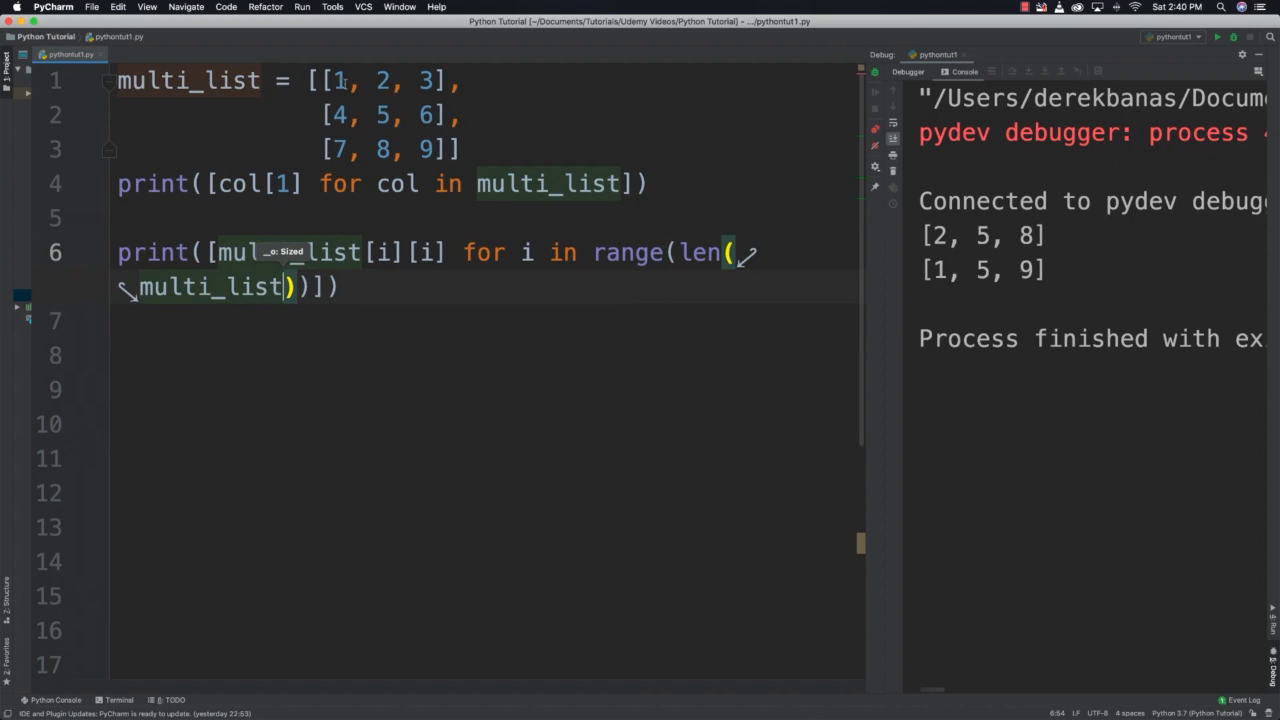
pyautogui.moveTo(628, 341)
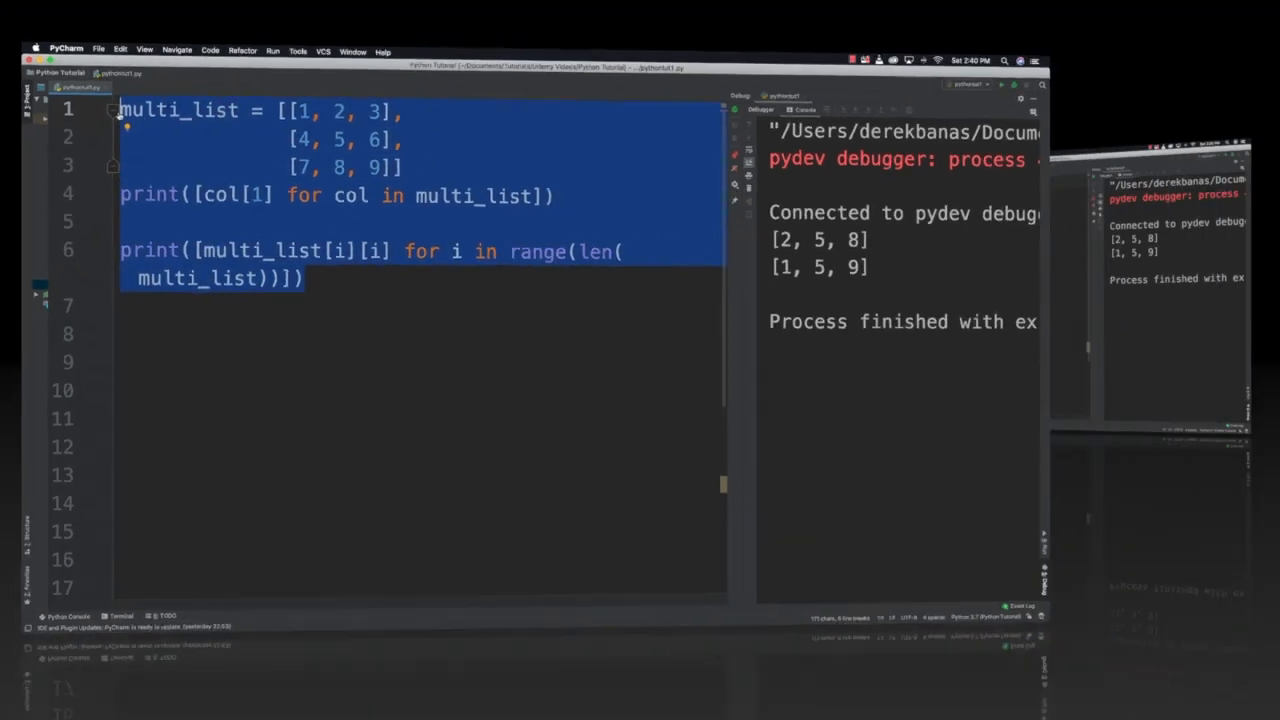
# Delete all the selected multi_list code from pythontut1.py.
pyautogui.press('delete')
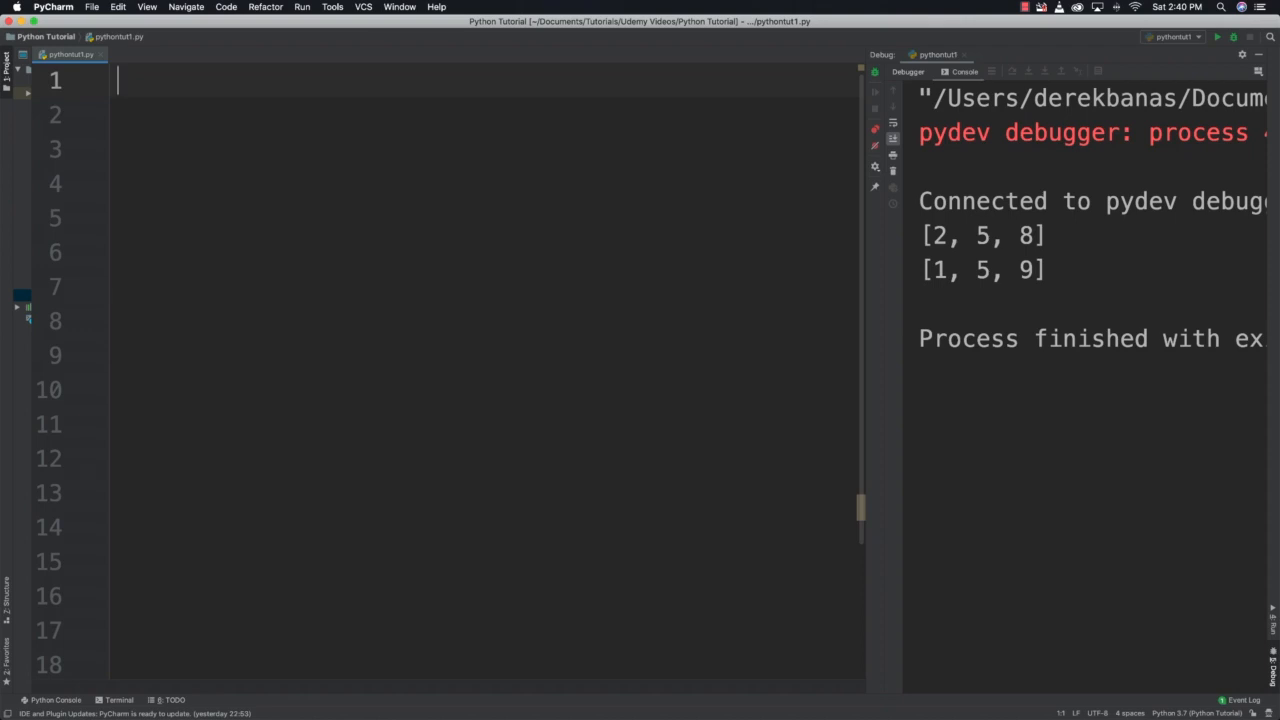
# Write is_prime(num) looping over range(2, num), returning False when num % i == 0.
pyautogui.write('def is')
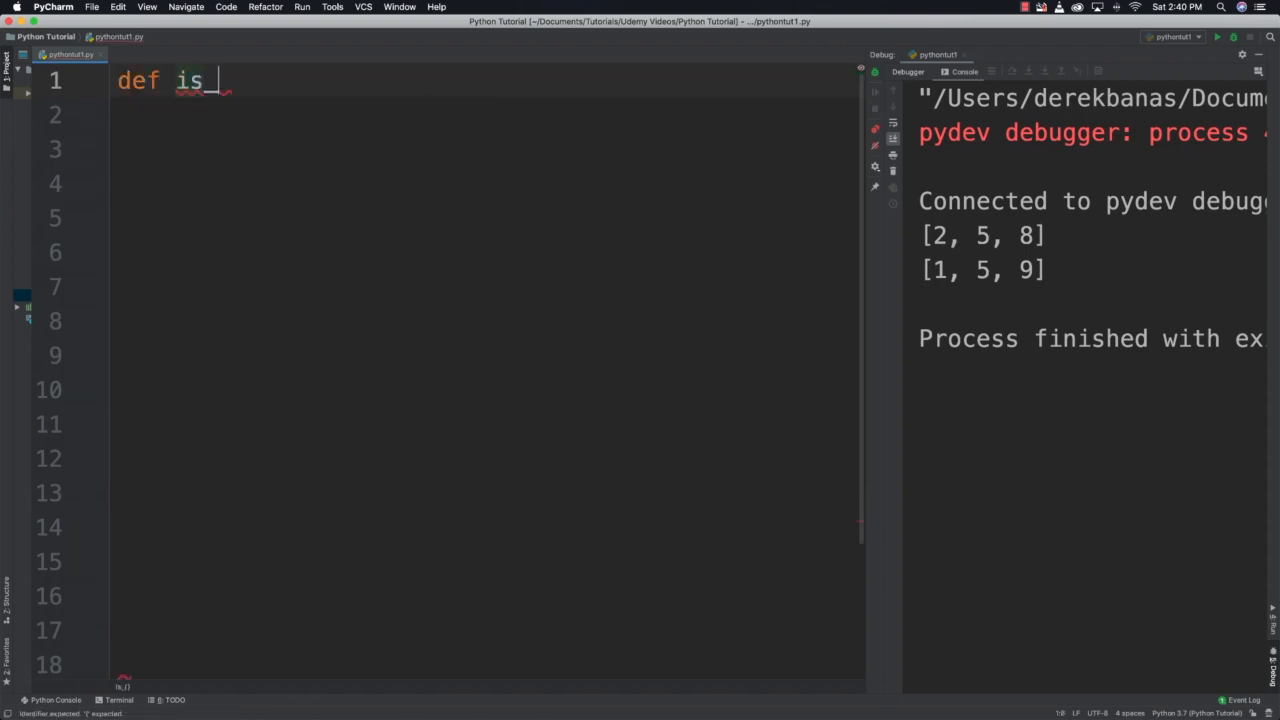
pyautogui.write('_prime()')
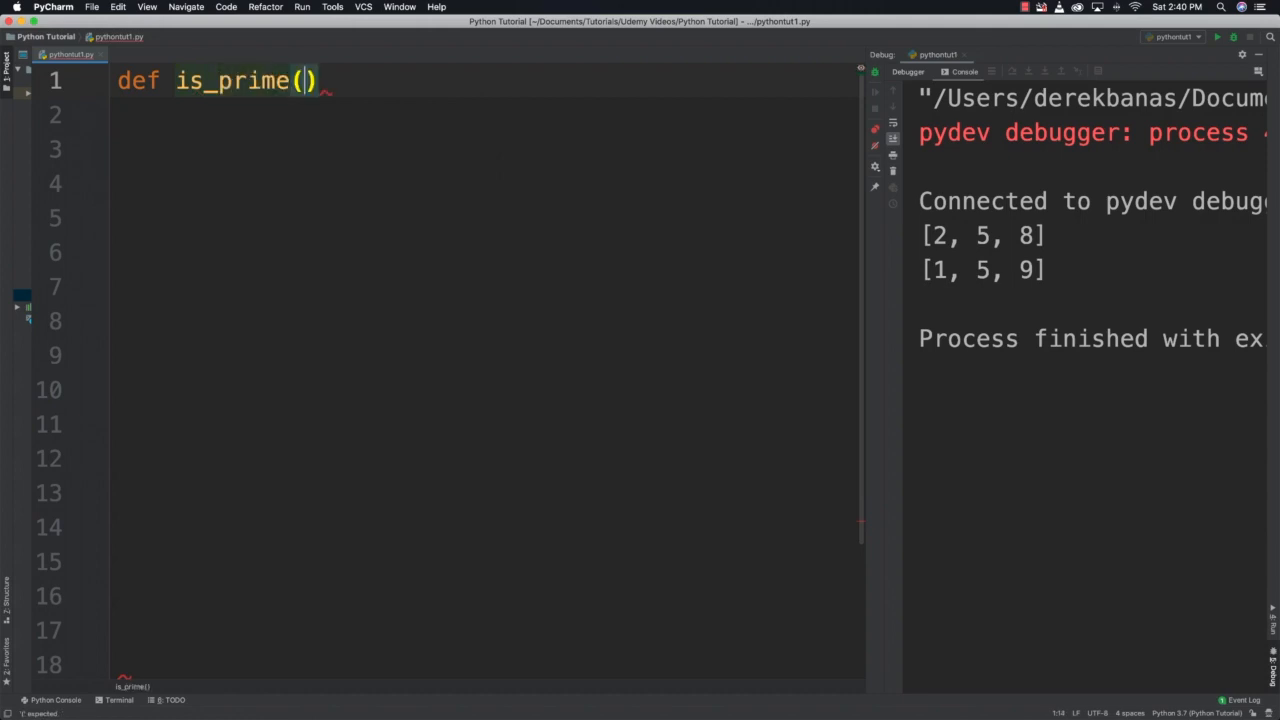
pyautogui.write('num):')
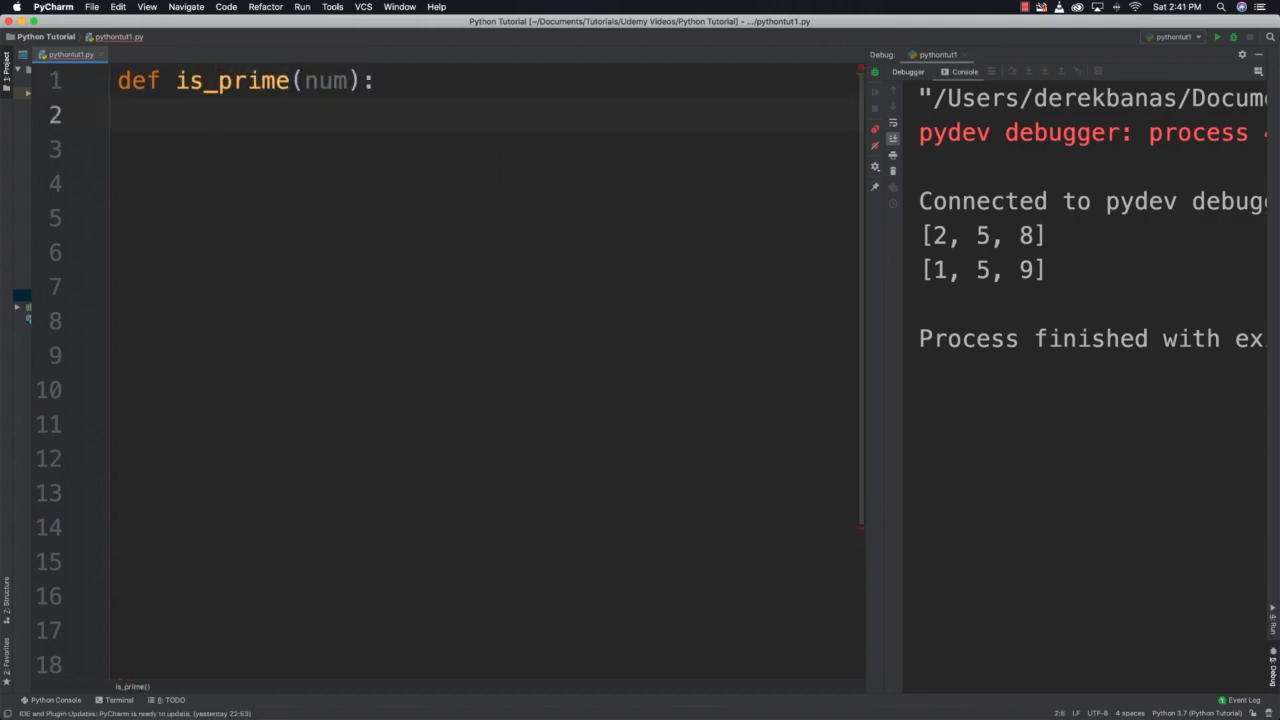
pyautogui.write('for i in range()')
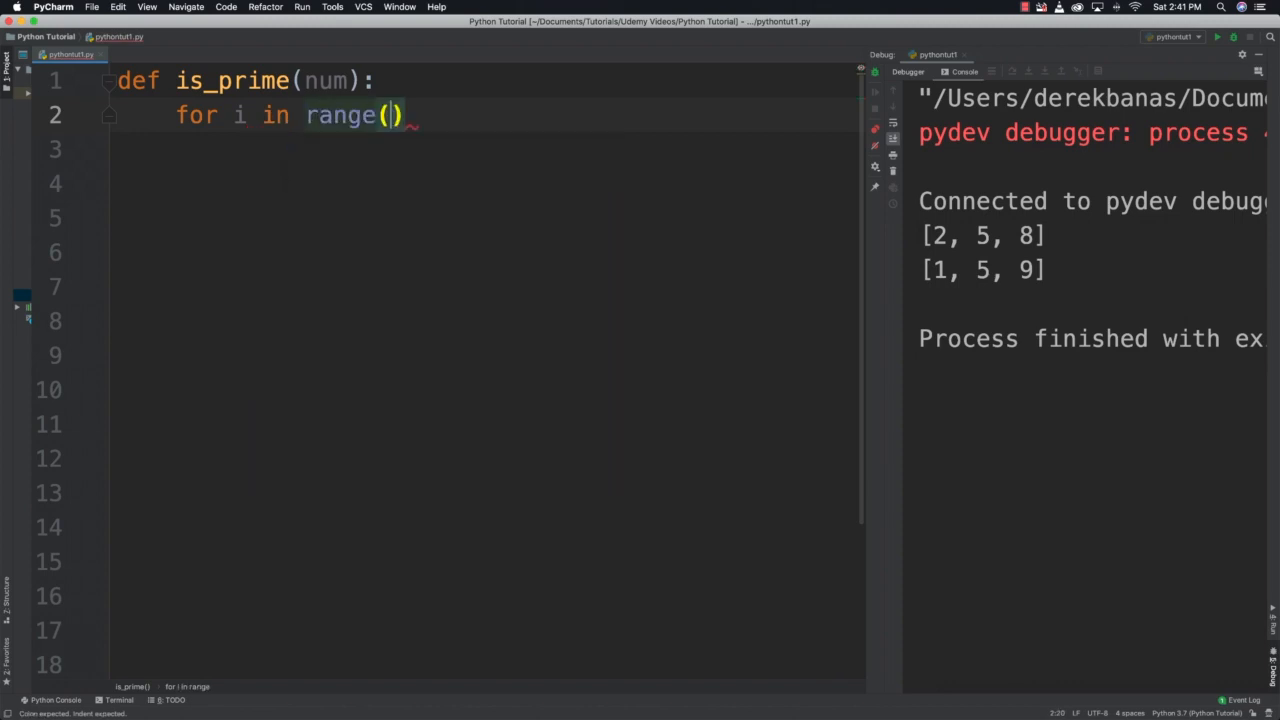
pyautogui.write('2, num):')
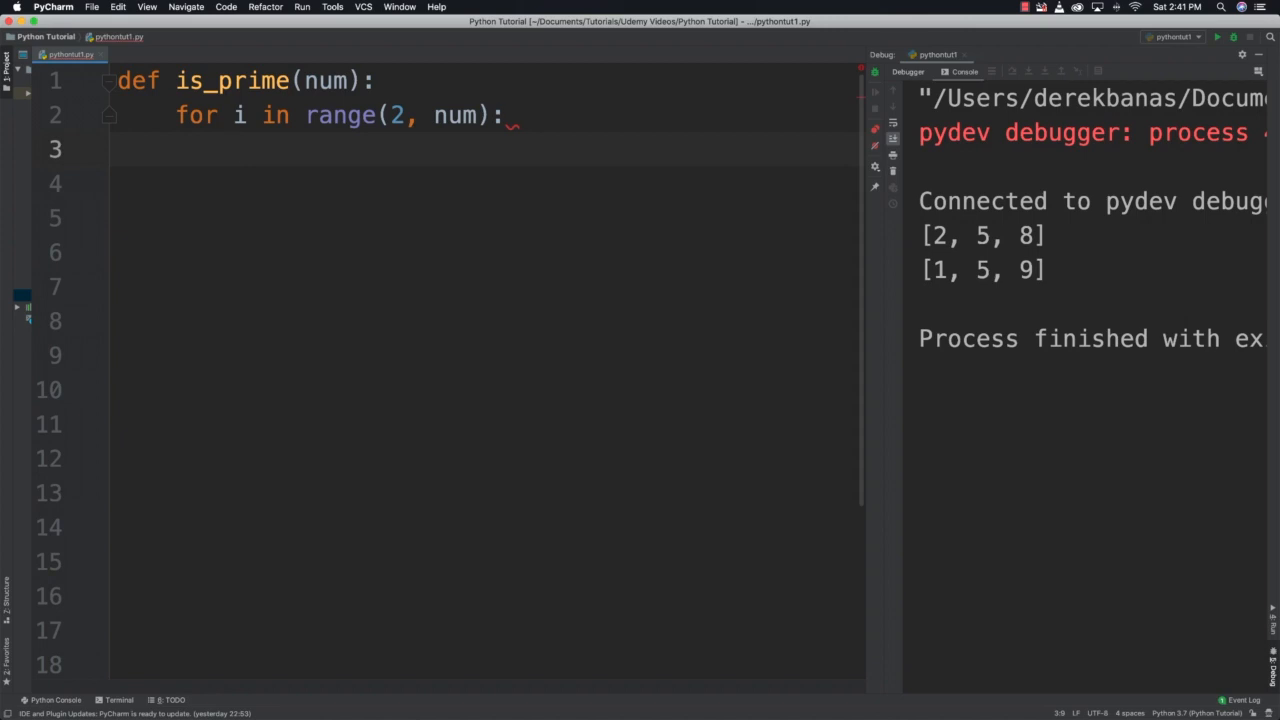
pyautogui.write('if')
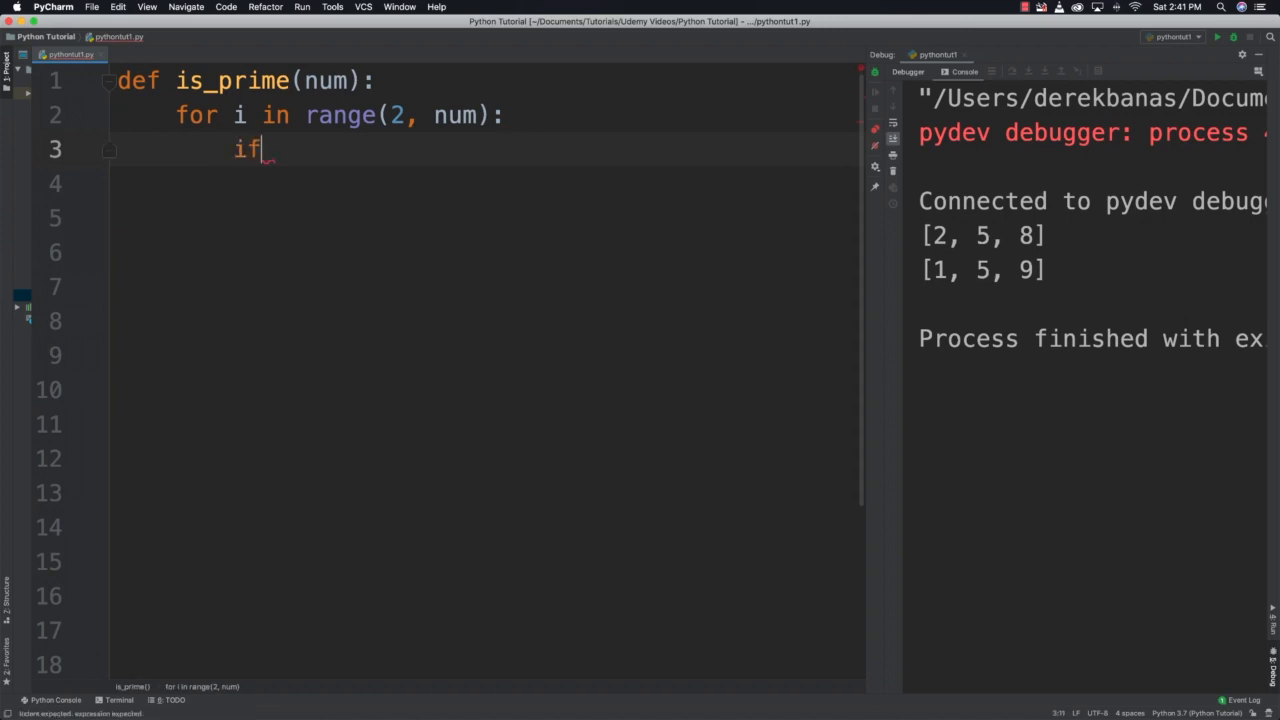
pyautogui.write('(num % )')
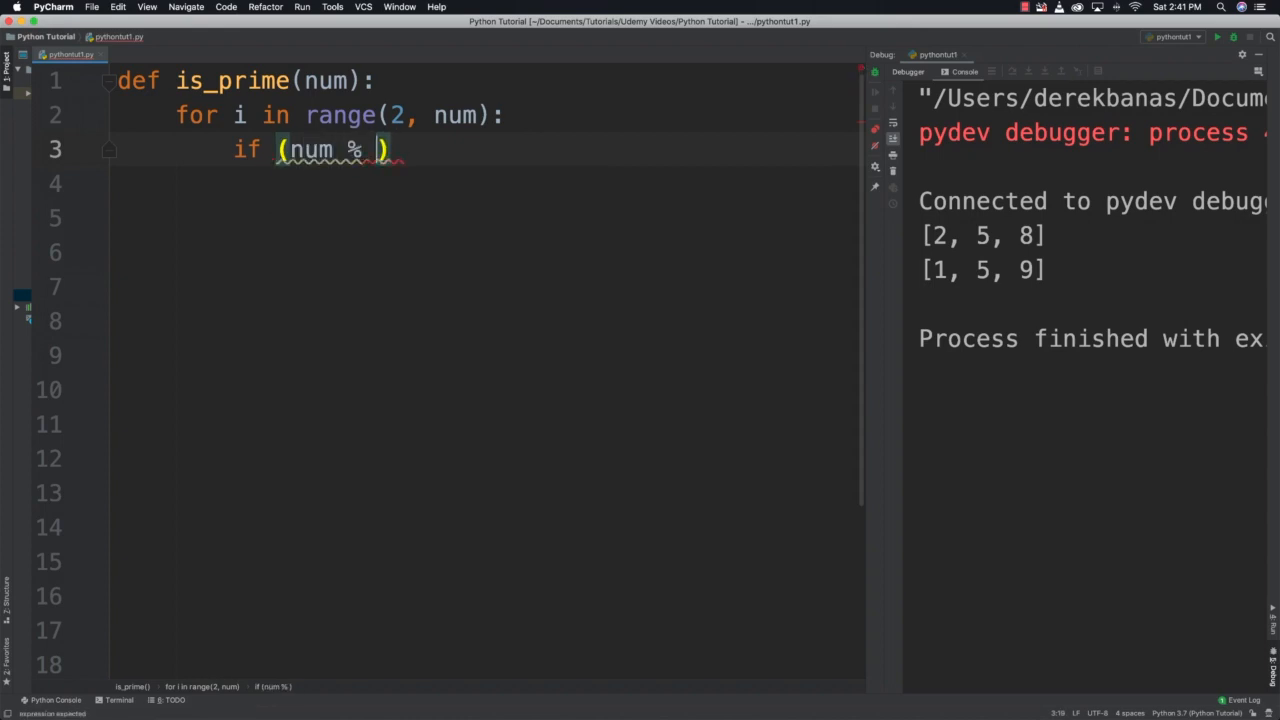
pyautogui.write('i)')
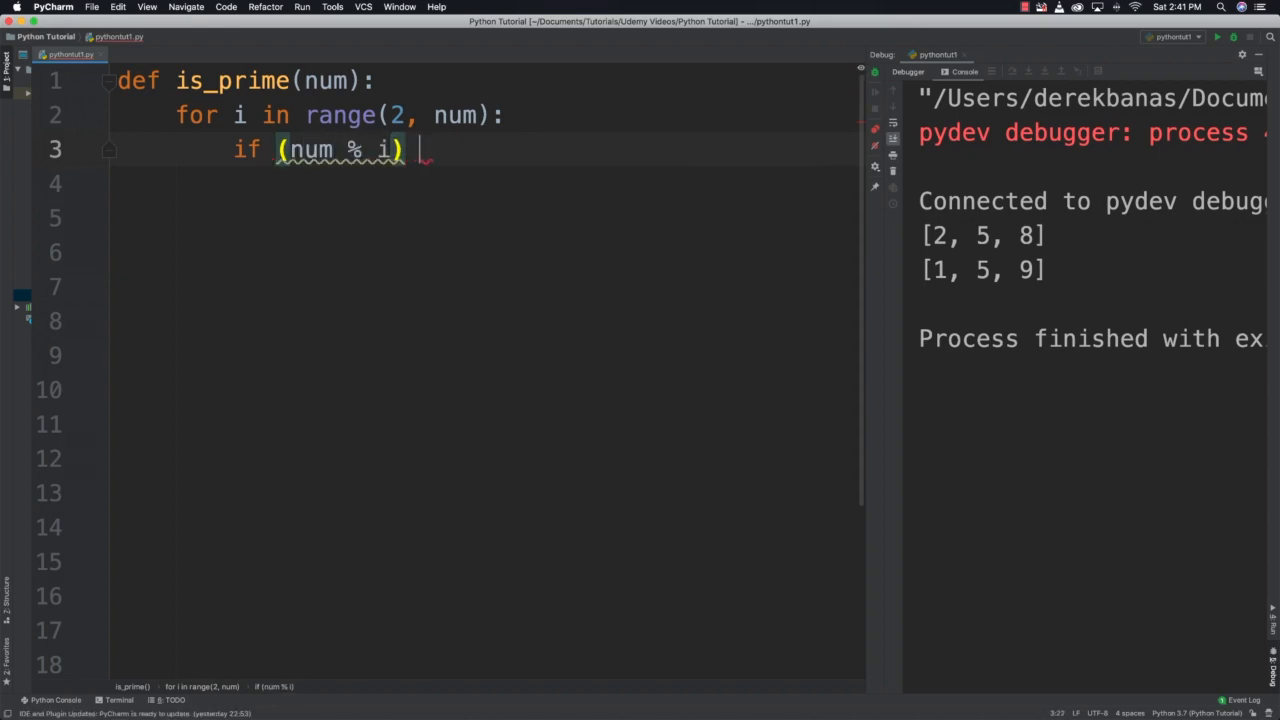
pyautogui.write('== 0')
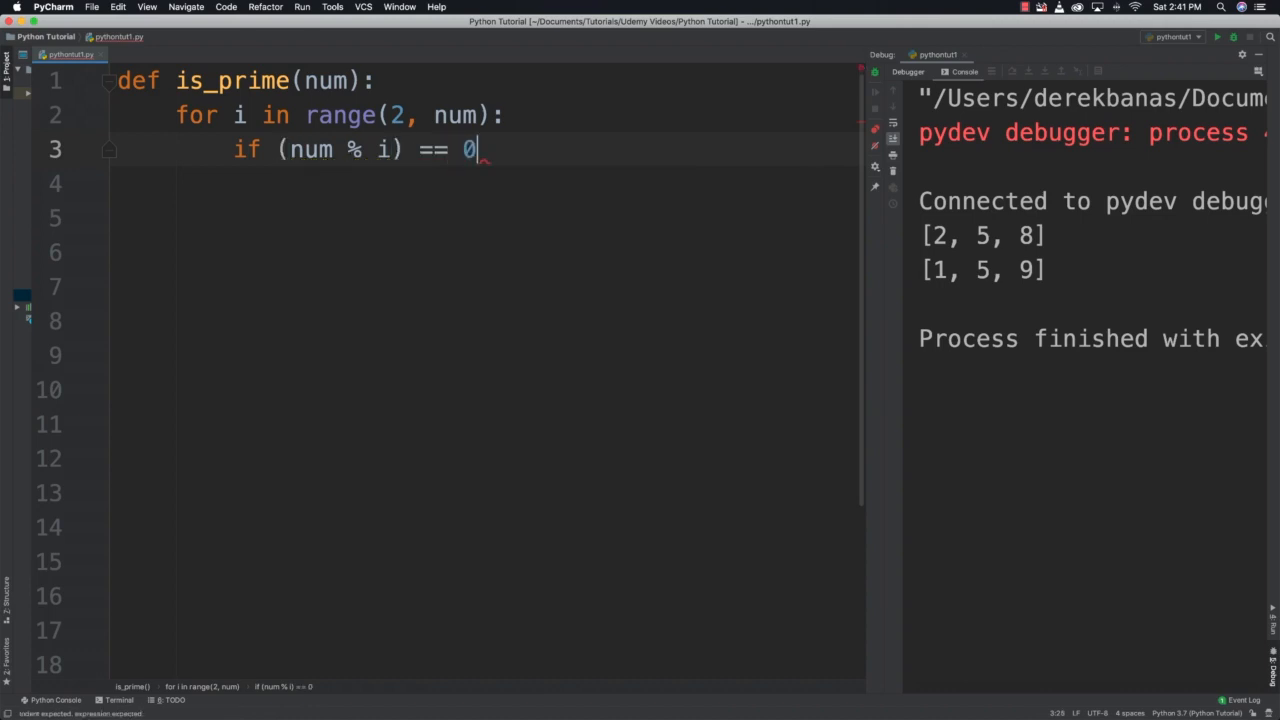
pyautogui.write(':')
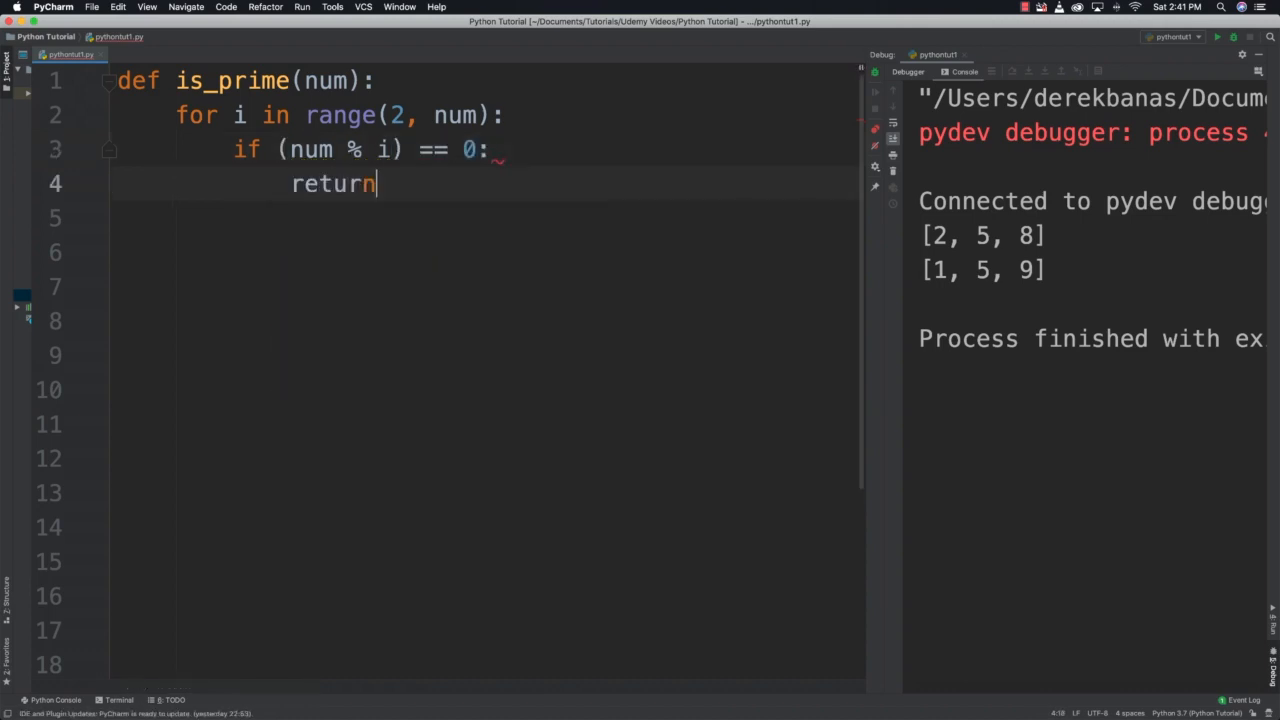
pyautogui.write('False')
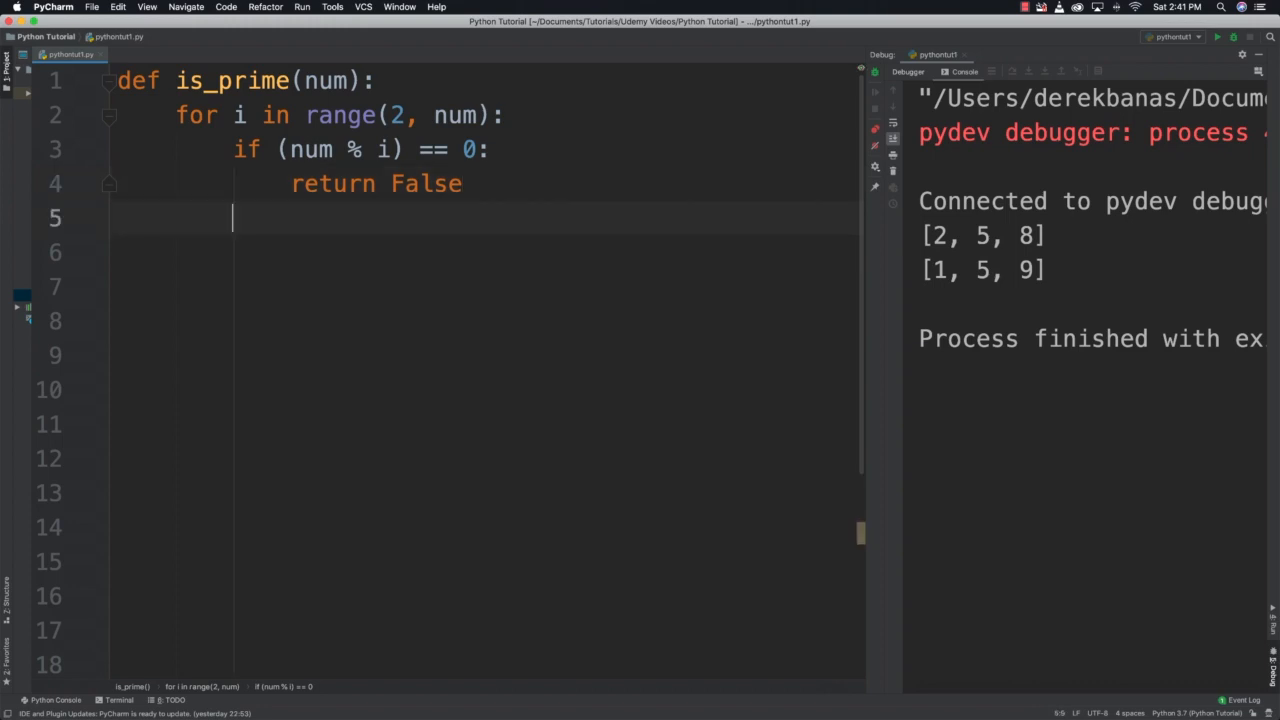
pyautogui.write('return')
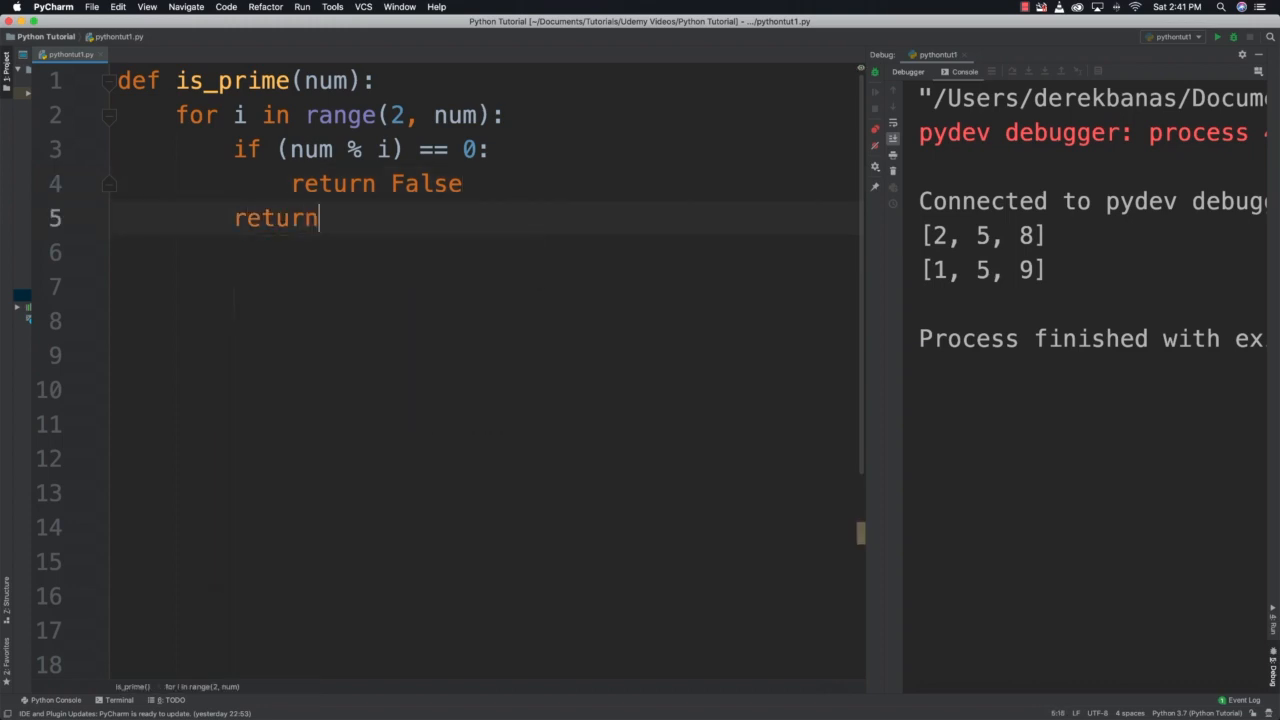
# Finish is_prime with return True and declare gen_prime(max_number).
pyautogui.write('True')
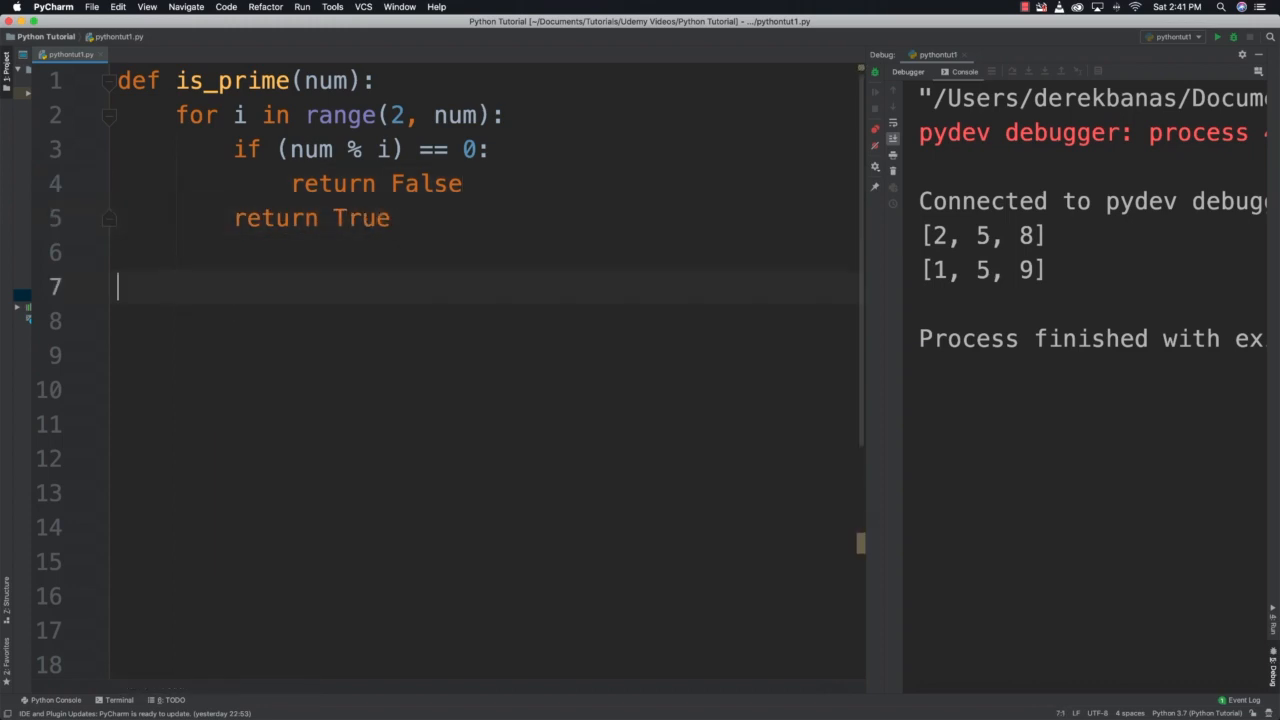
pyautogui.write('def')
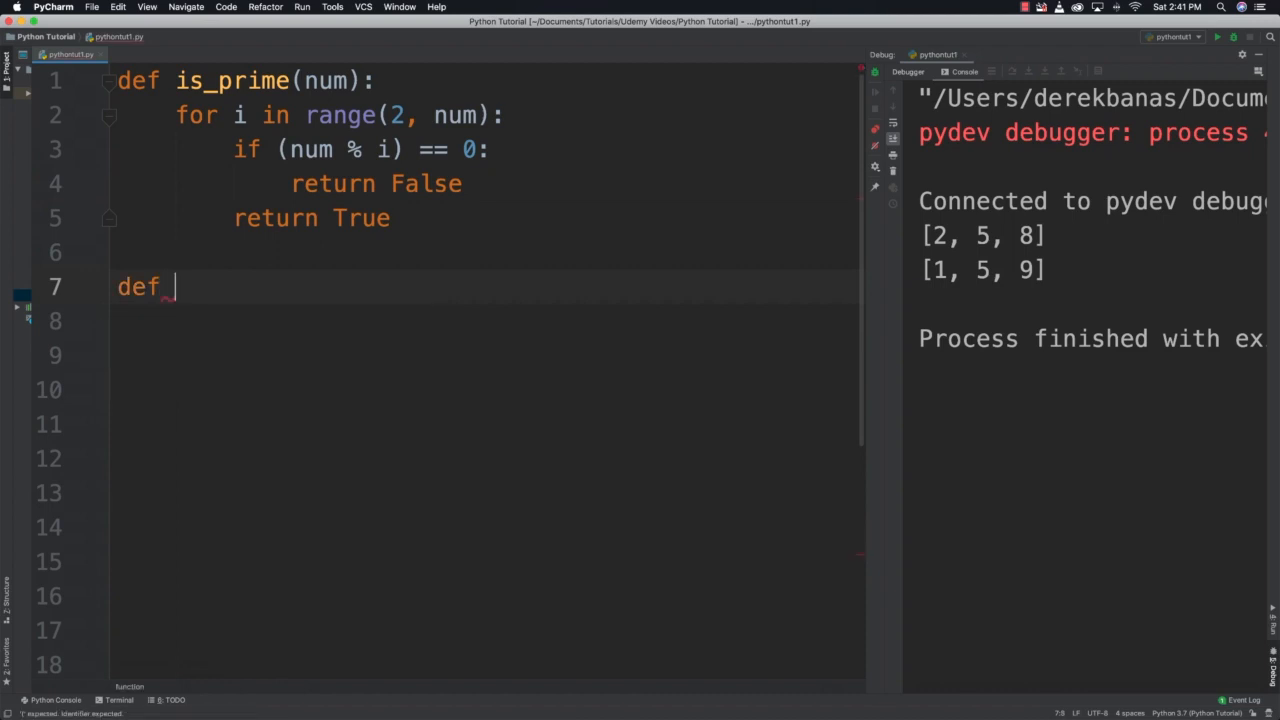
pyautogui.write('gen_')
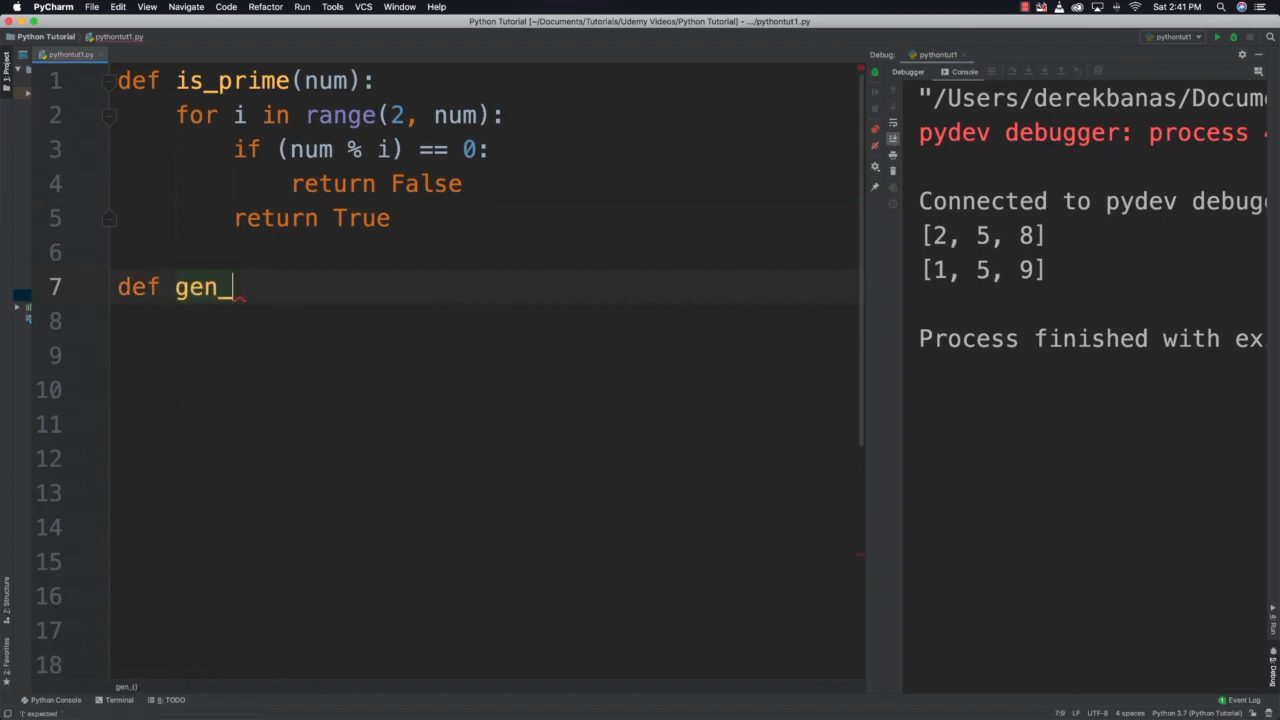
pyautogui.write('prime(m)')
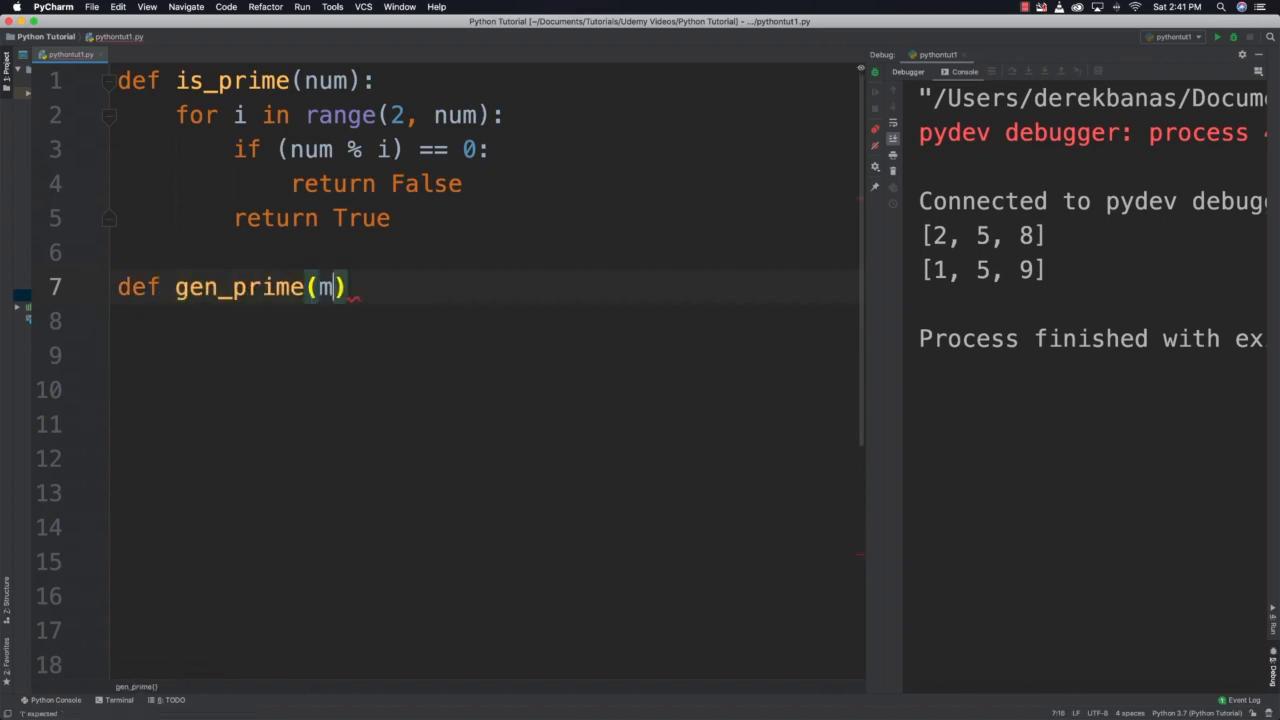
pyautogui.write('ax_numb')
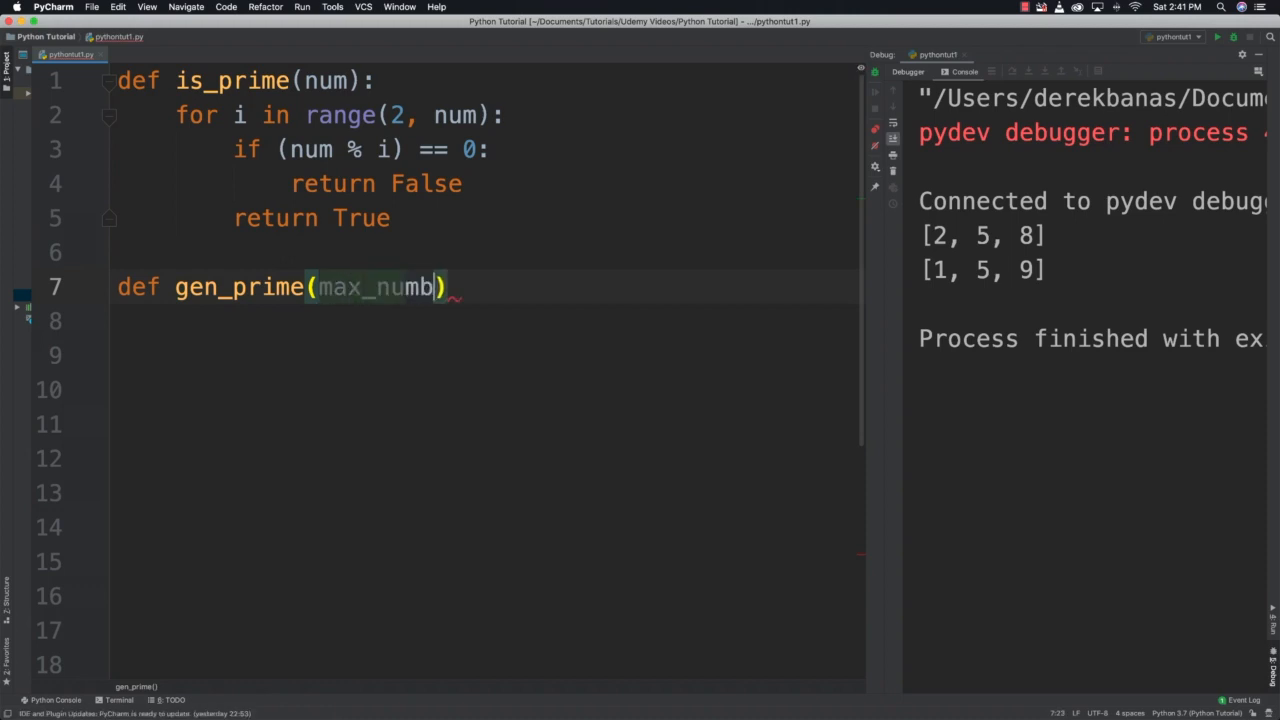
pyautogui.write('er):')
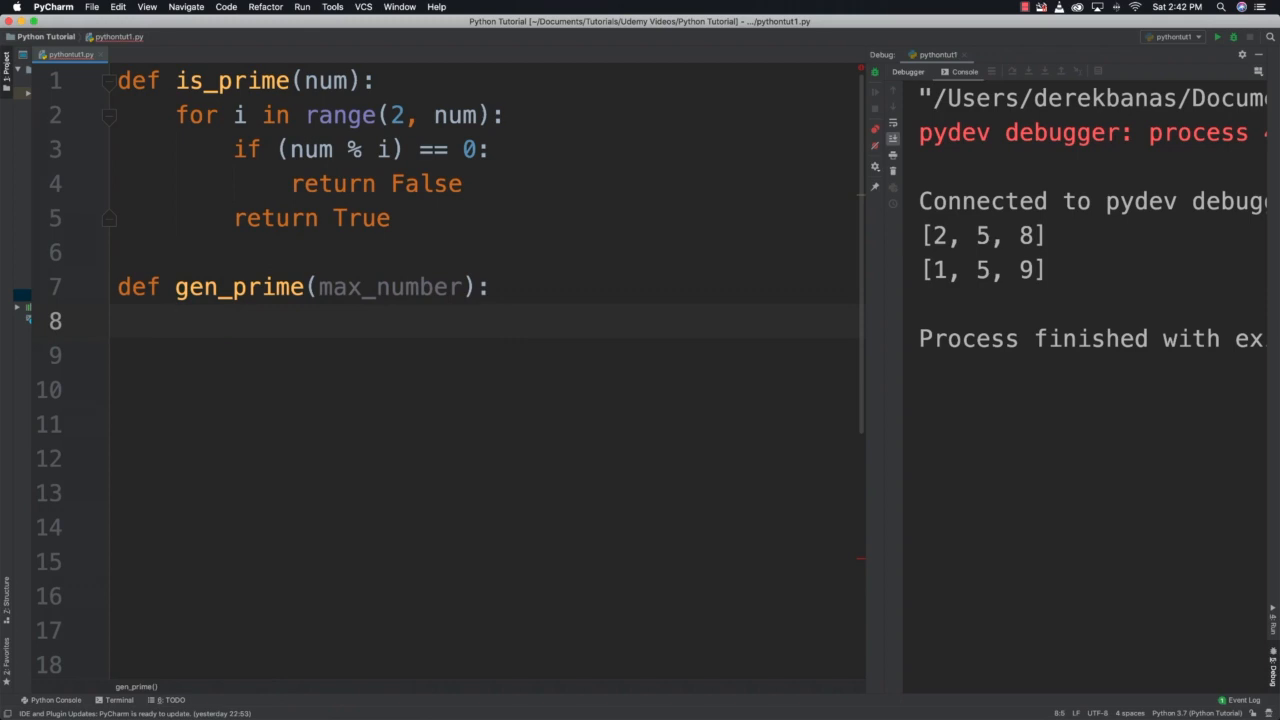
# Loop num1 over range(2, max_number), yielding num1 when is_prime(num1) is true.
pyautogui.write('for')
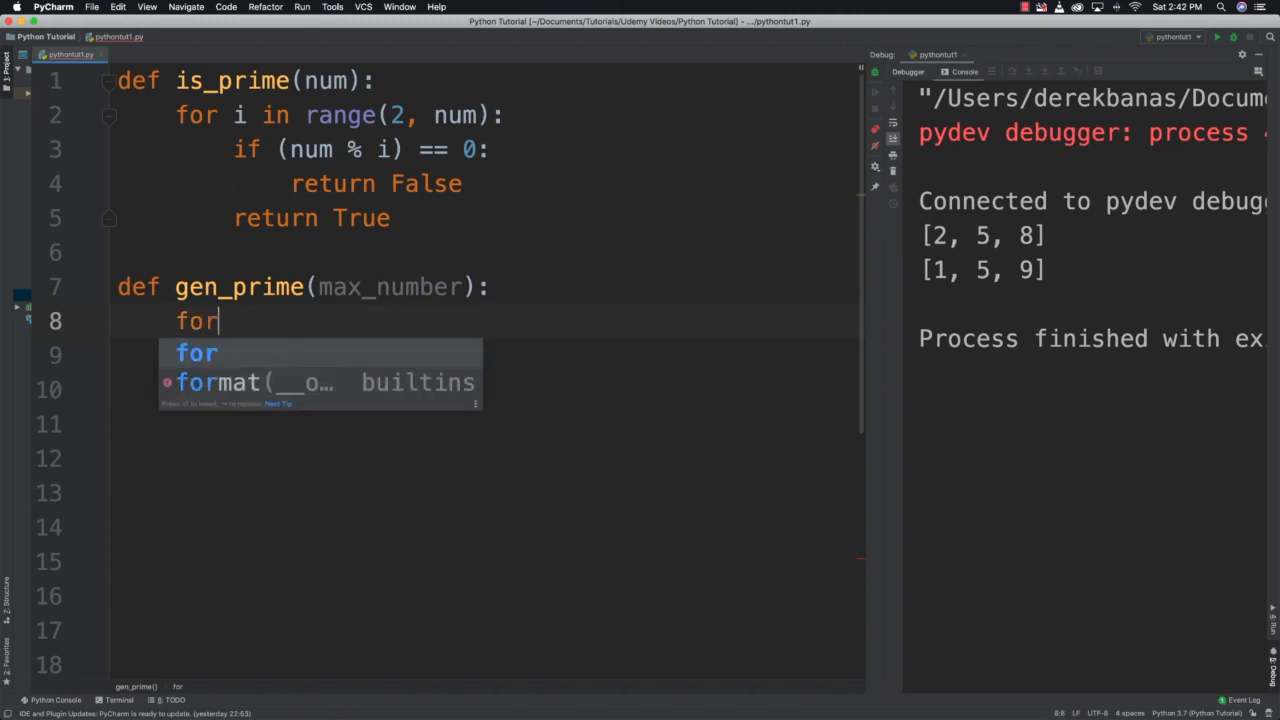
pyautogui.write('num1')
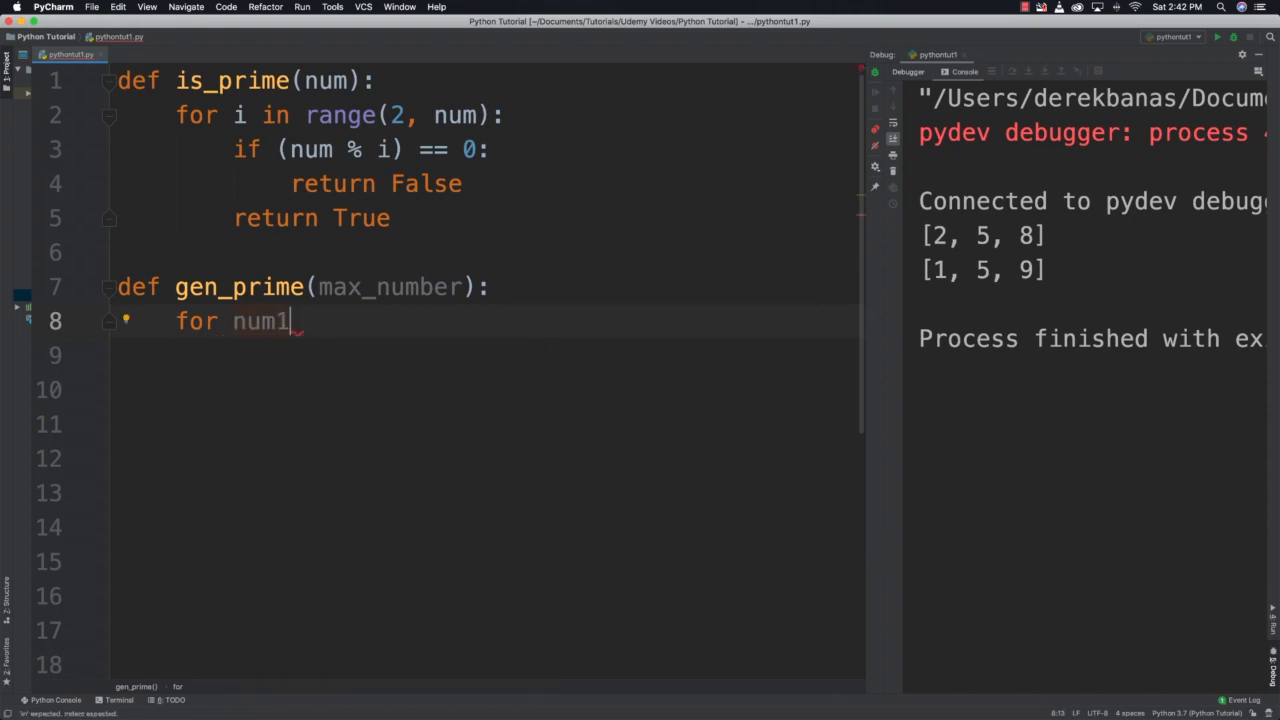
pyautogui.write('in range')
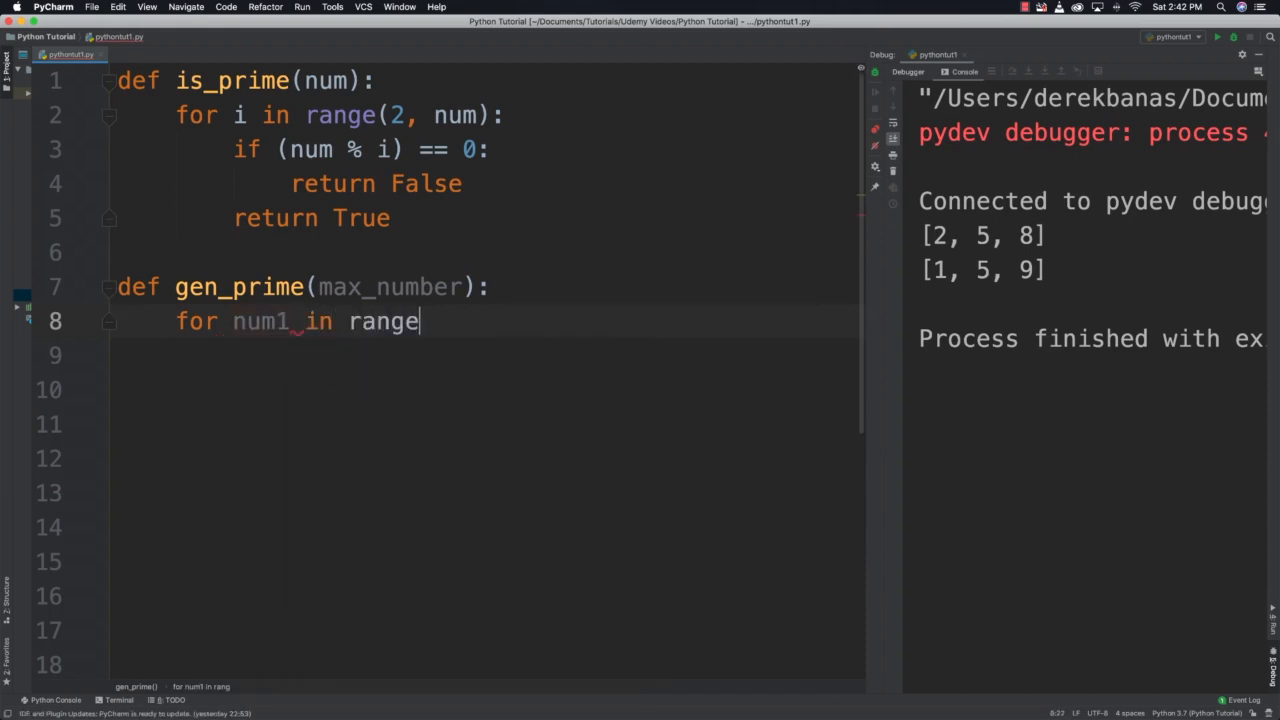
pyautogui.write('(2, ma)')
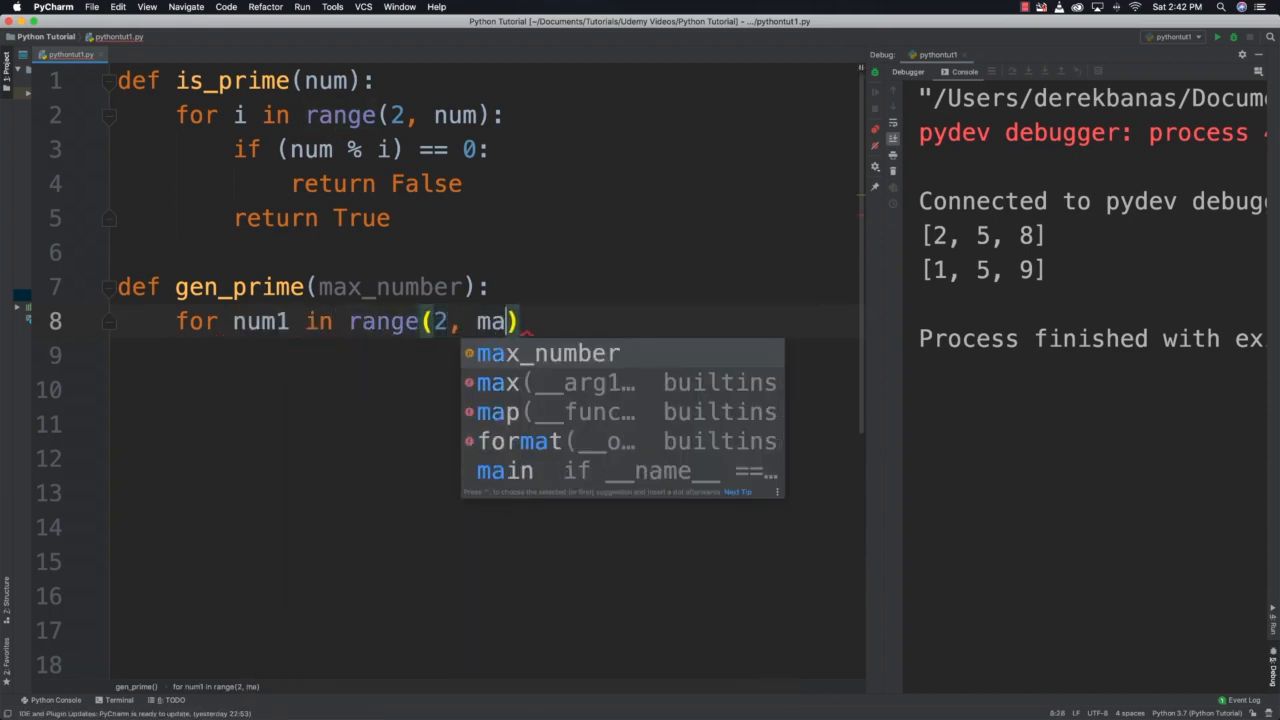
pyautogui.press('Escape')
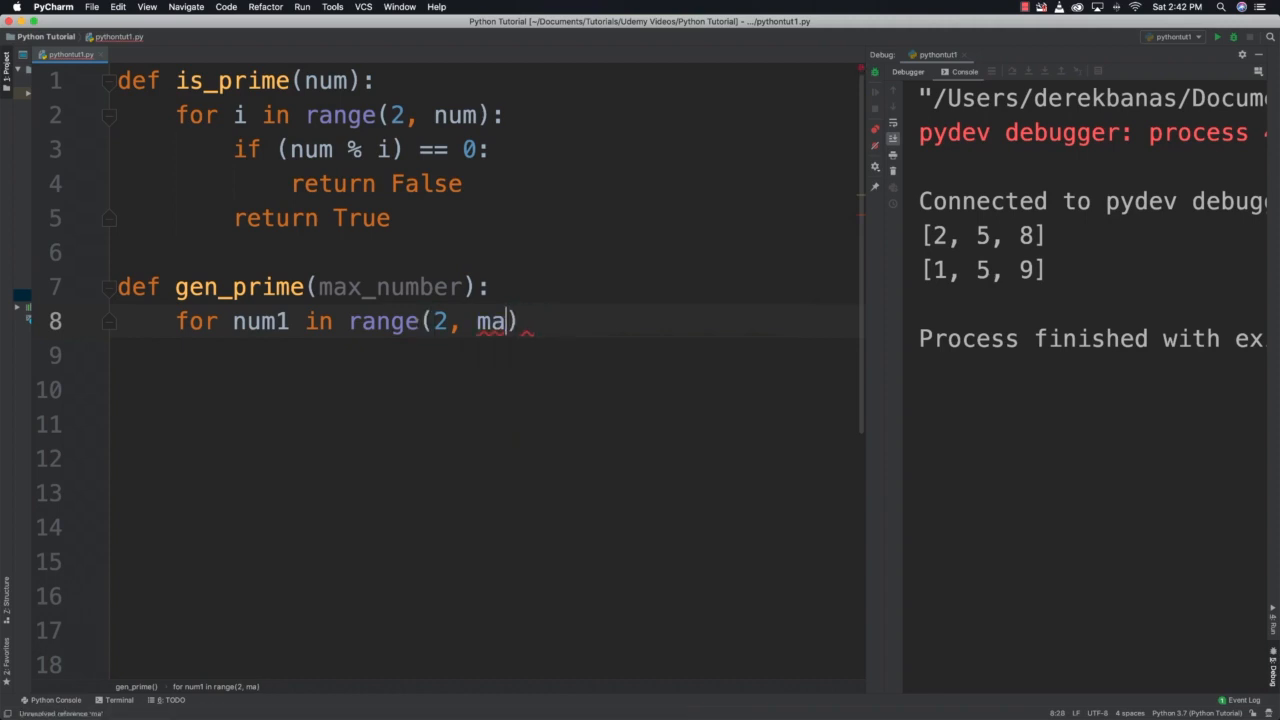
pyautogui.write('x_number')
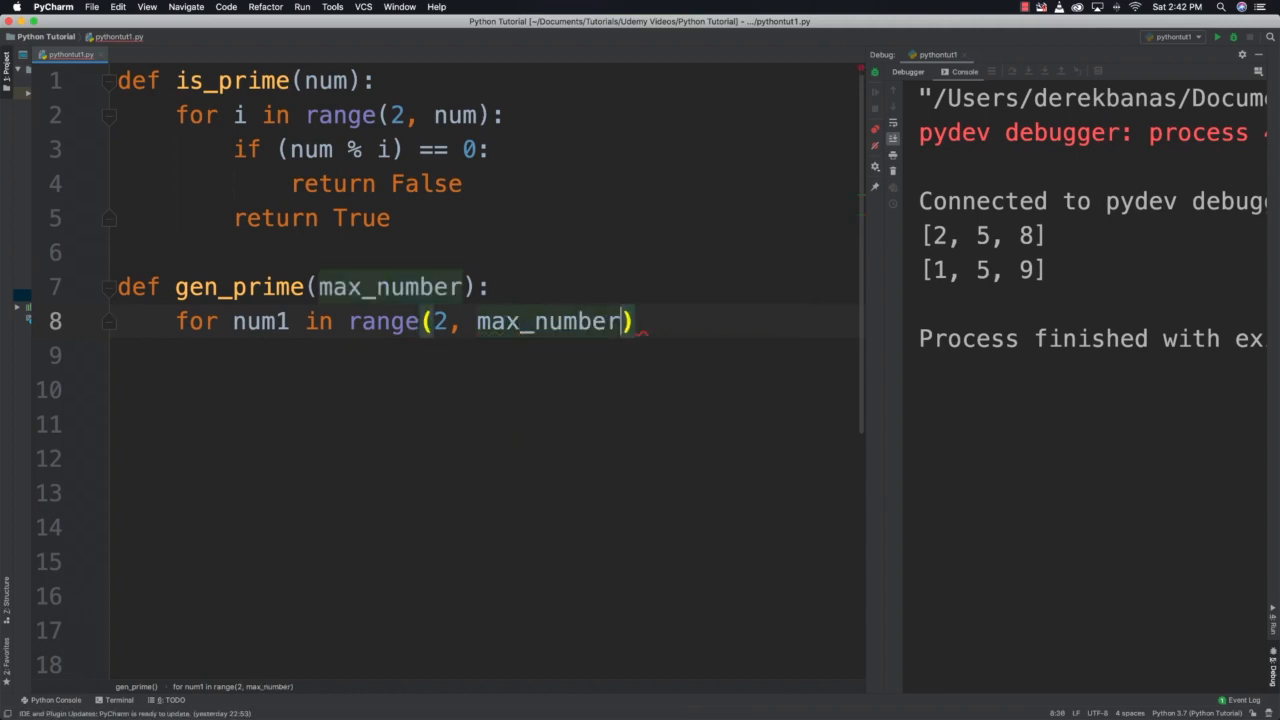
pyautogui.write('if is_prime(')
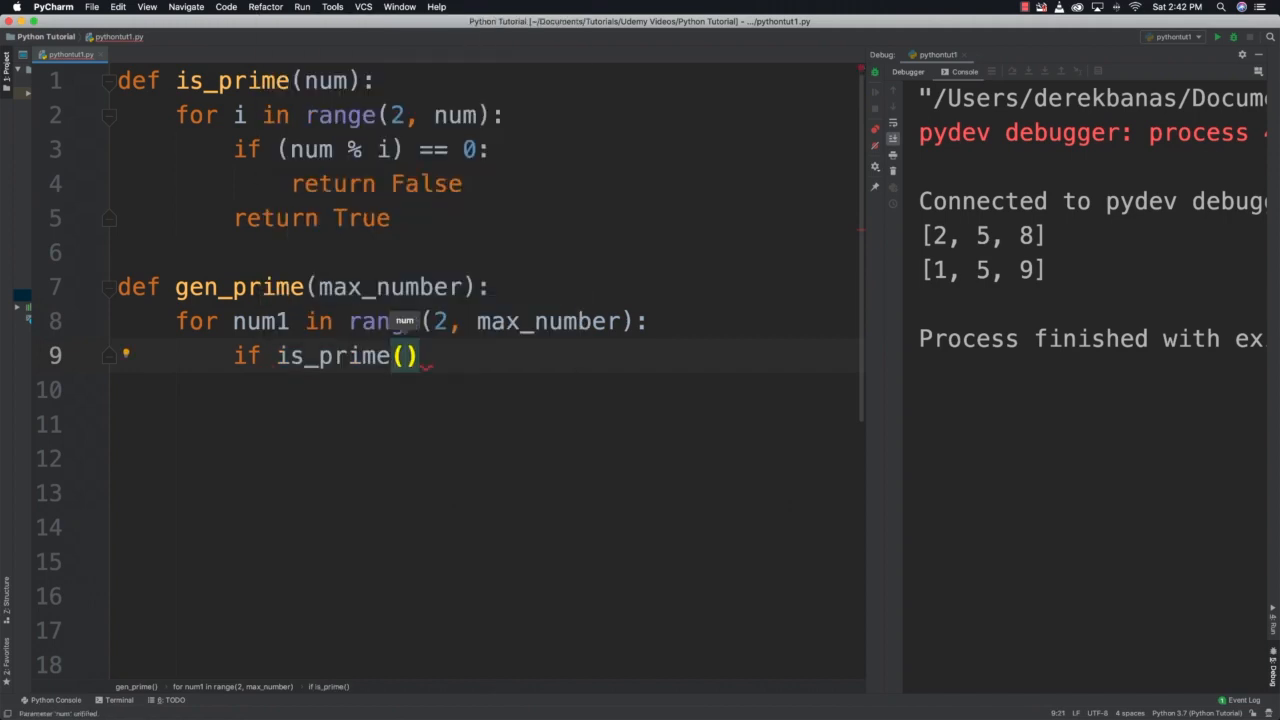
pyautogui.write('num1')
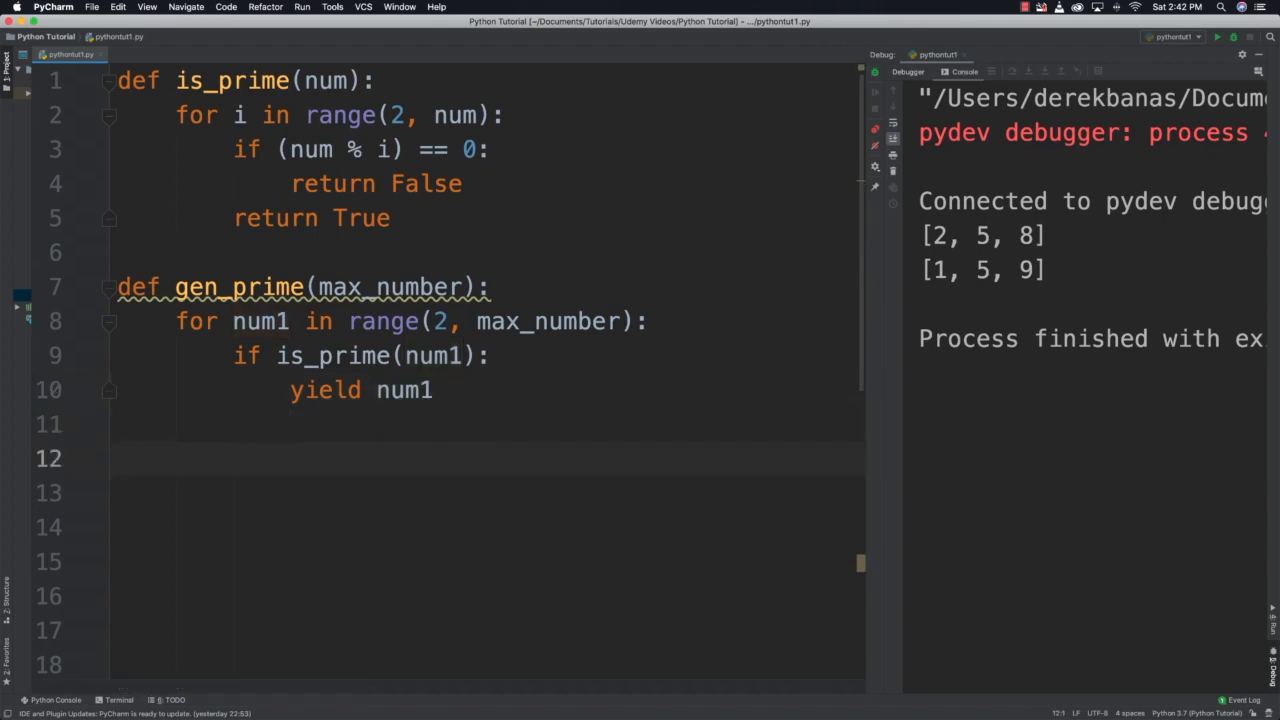
# Create prime = gen_primes(50) and print five "Prime :" next(prime) values.
pyautogui.write('prime')
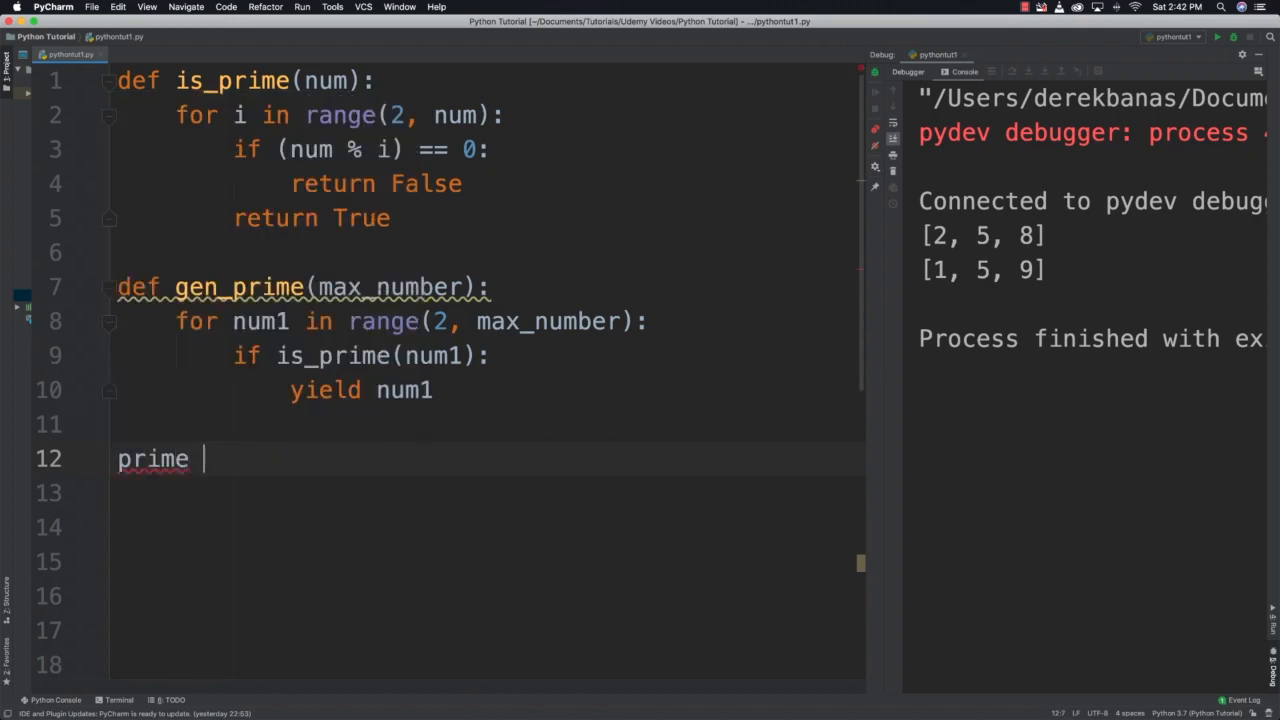
pyautogui.write('= gen_prime(')
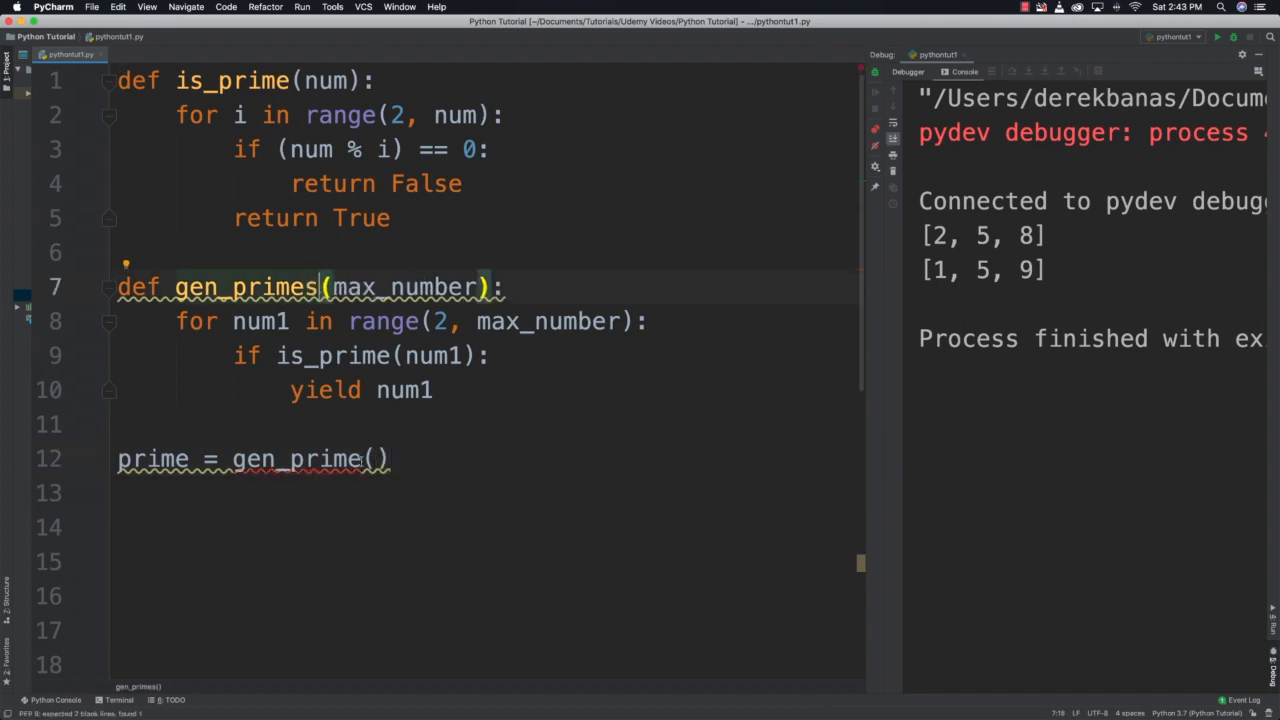
pyautogui.write('s')
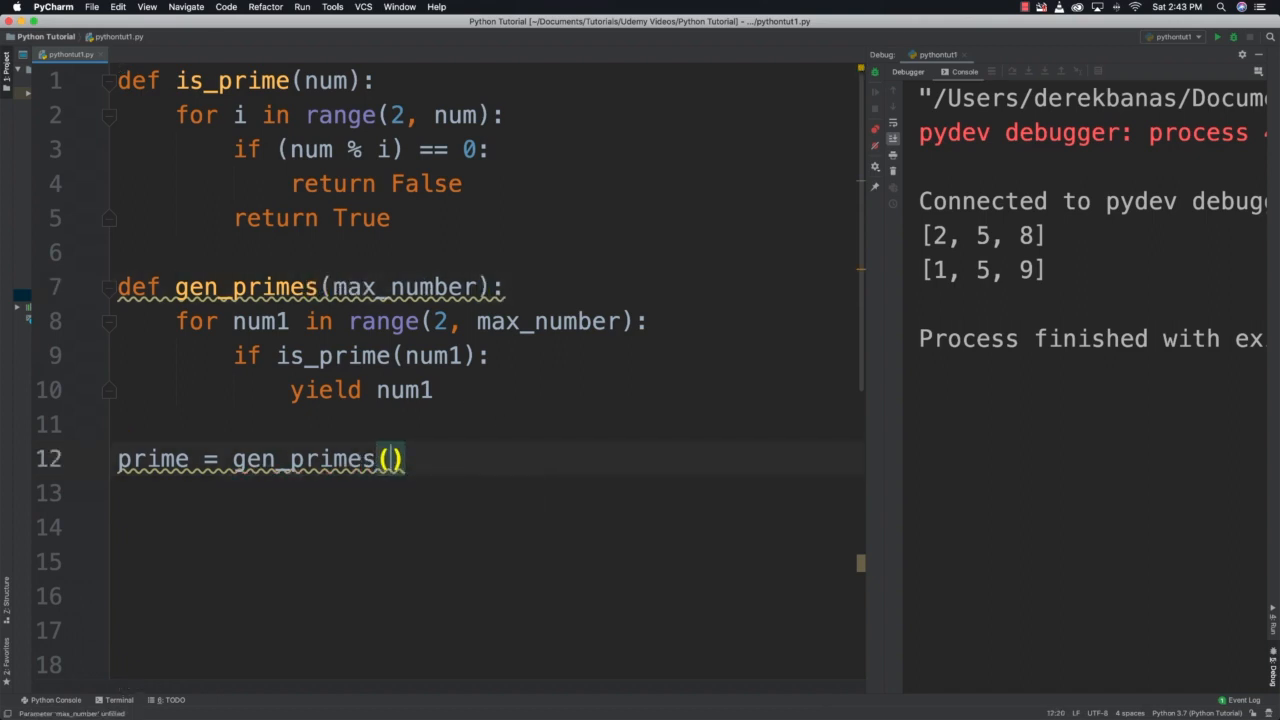
pyautogui.write('50')
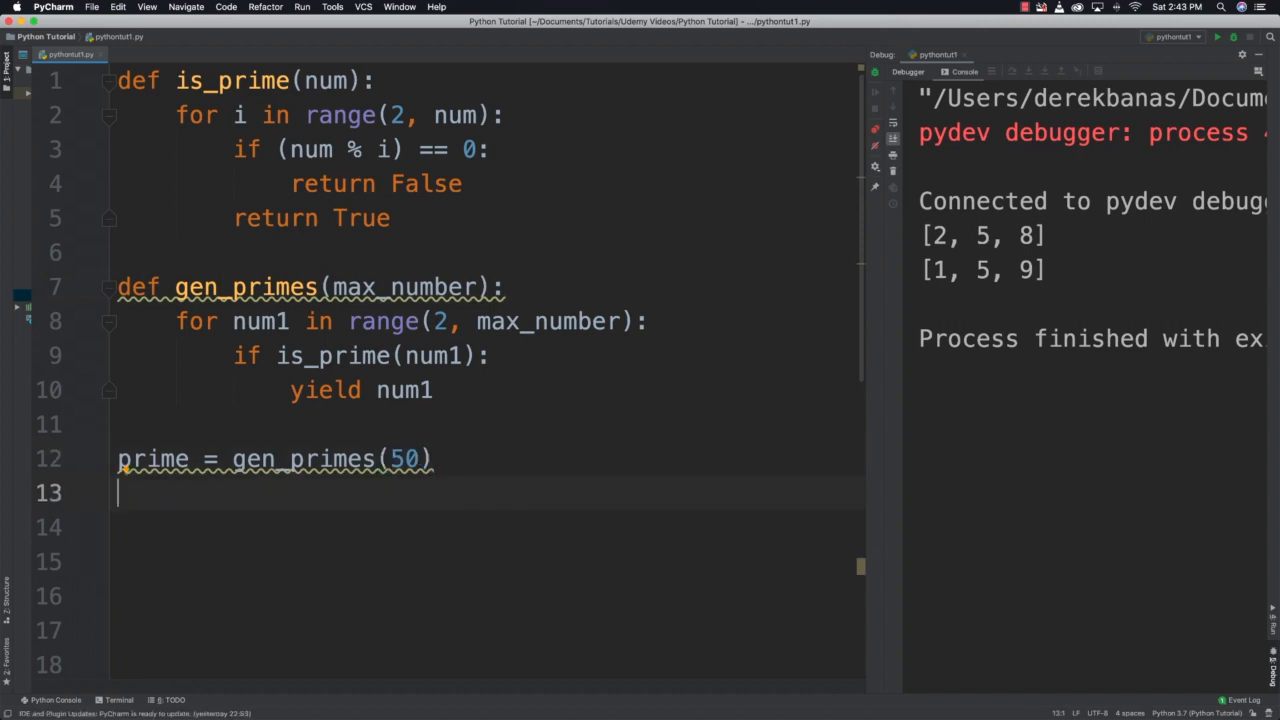
pyautogui.write('print("Prime')
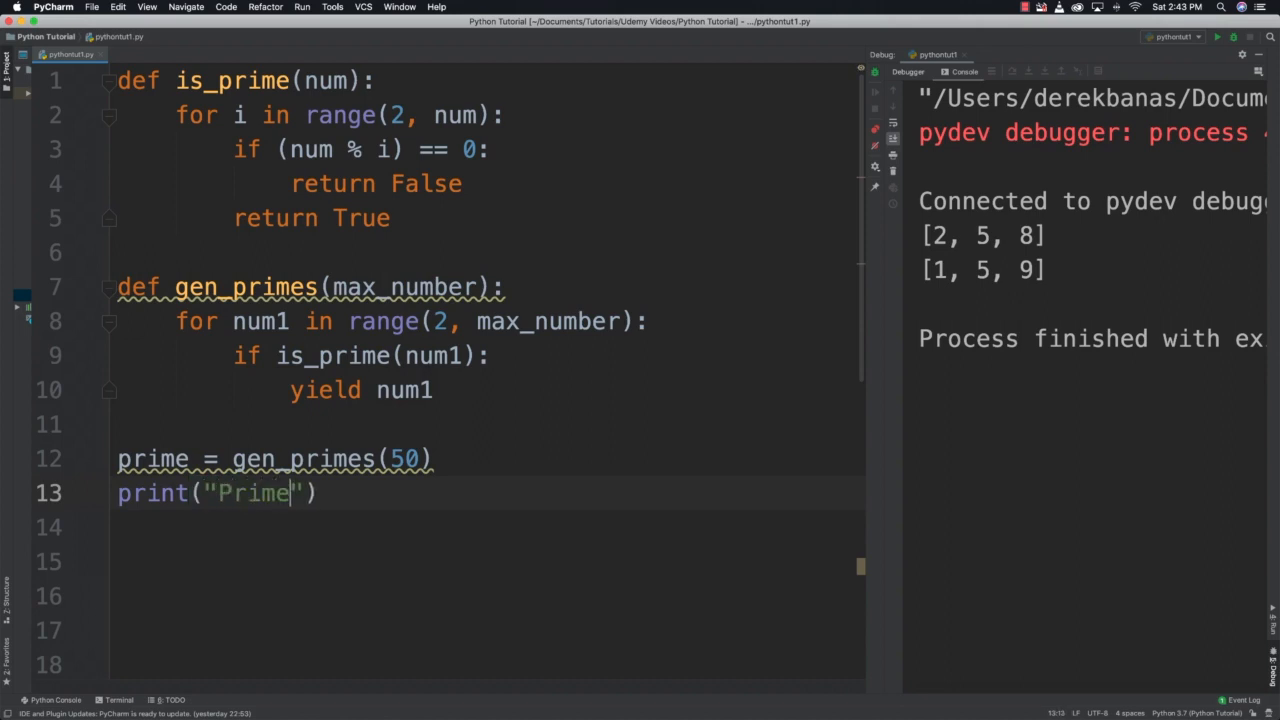
pyautogui.write(':')
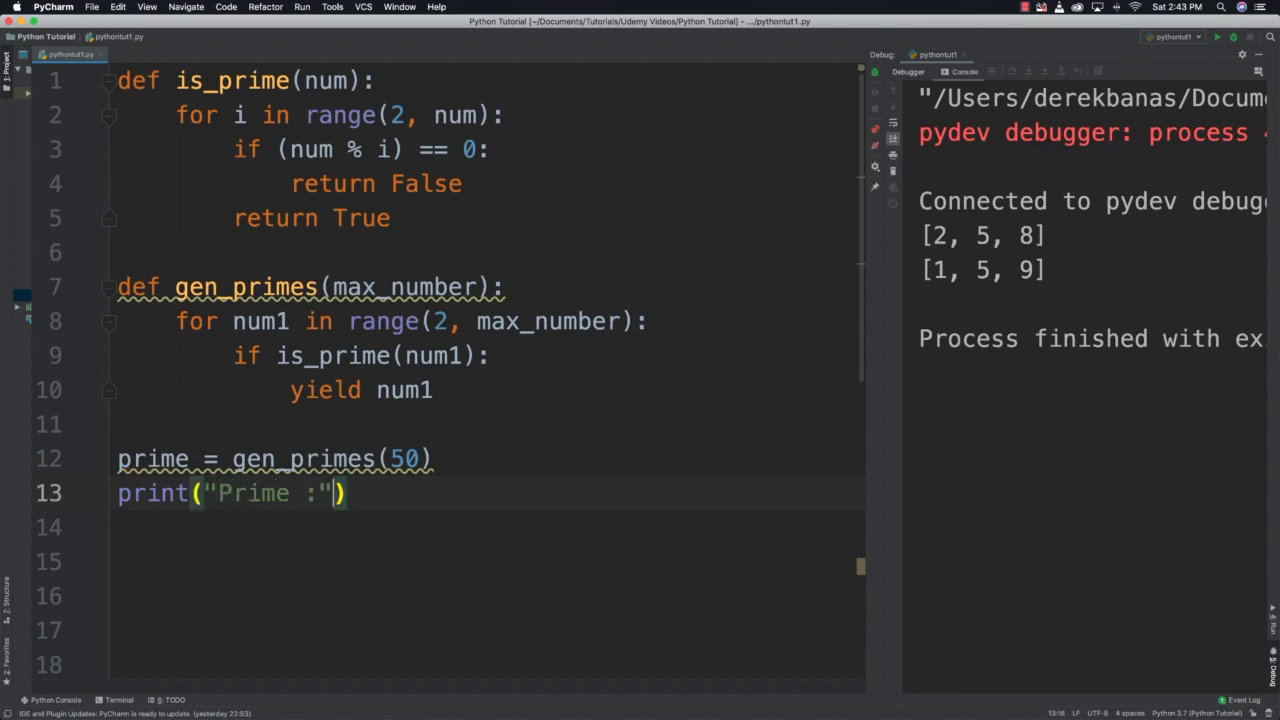
pyautogui.write(', next')
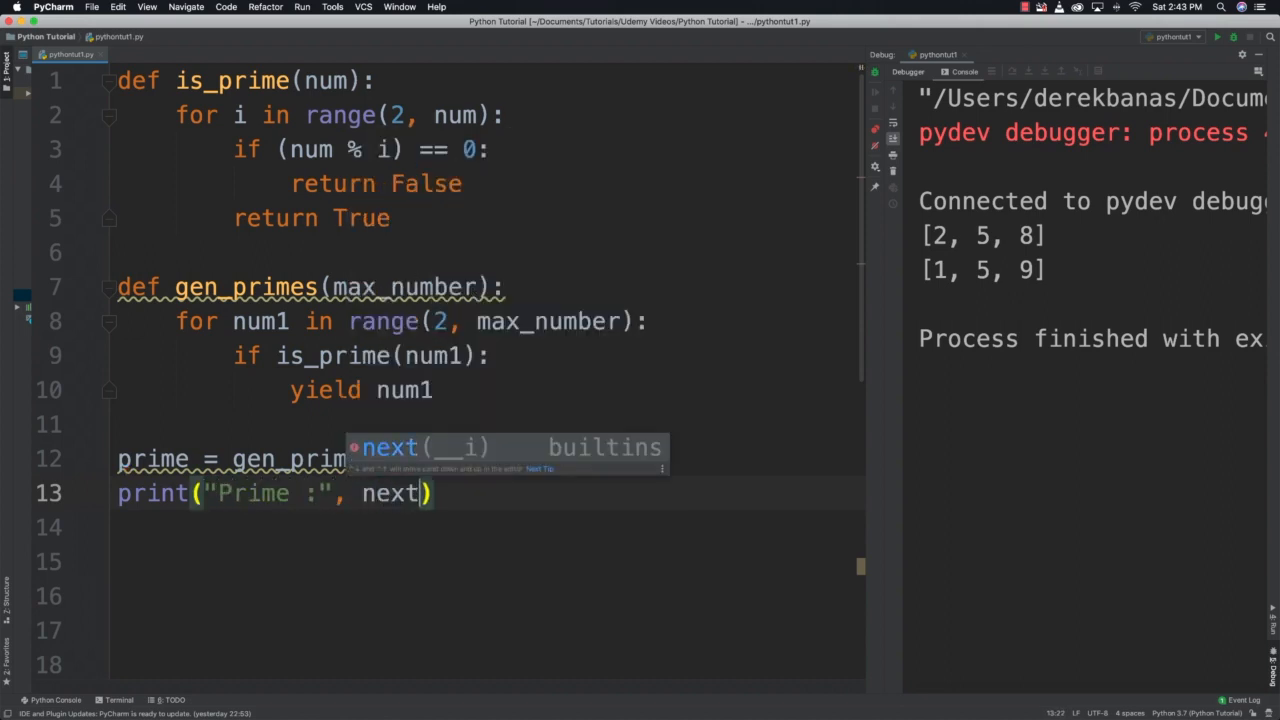
pyautogui.write('prime')
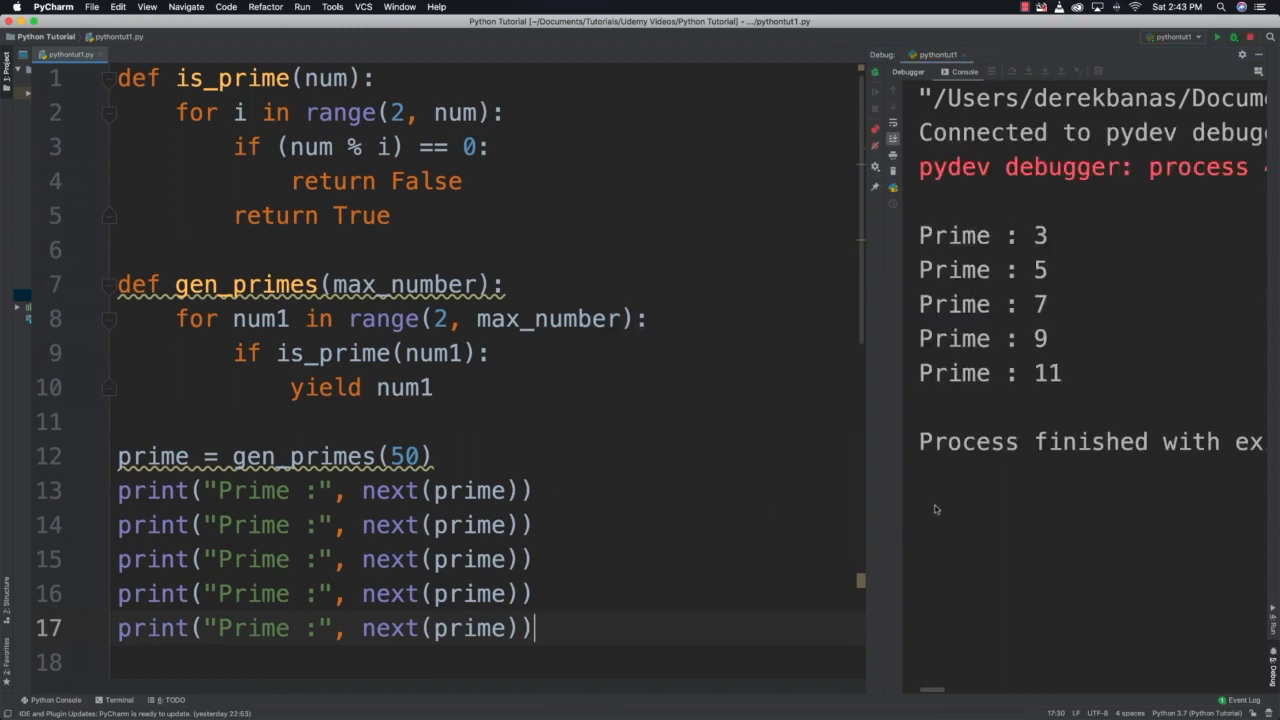
pyautogui.moveTo(1100, 405)
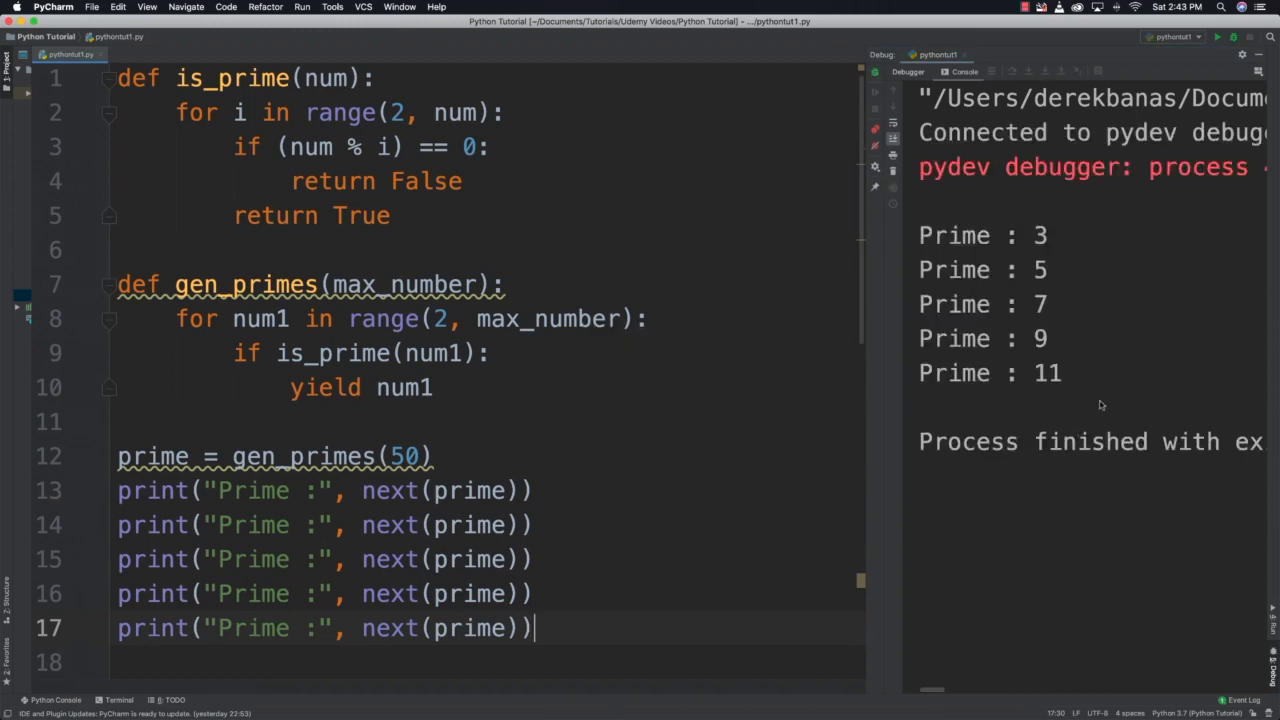
pyautogui.moveTo(623, 528)
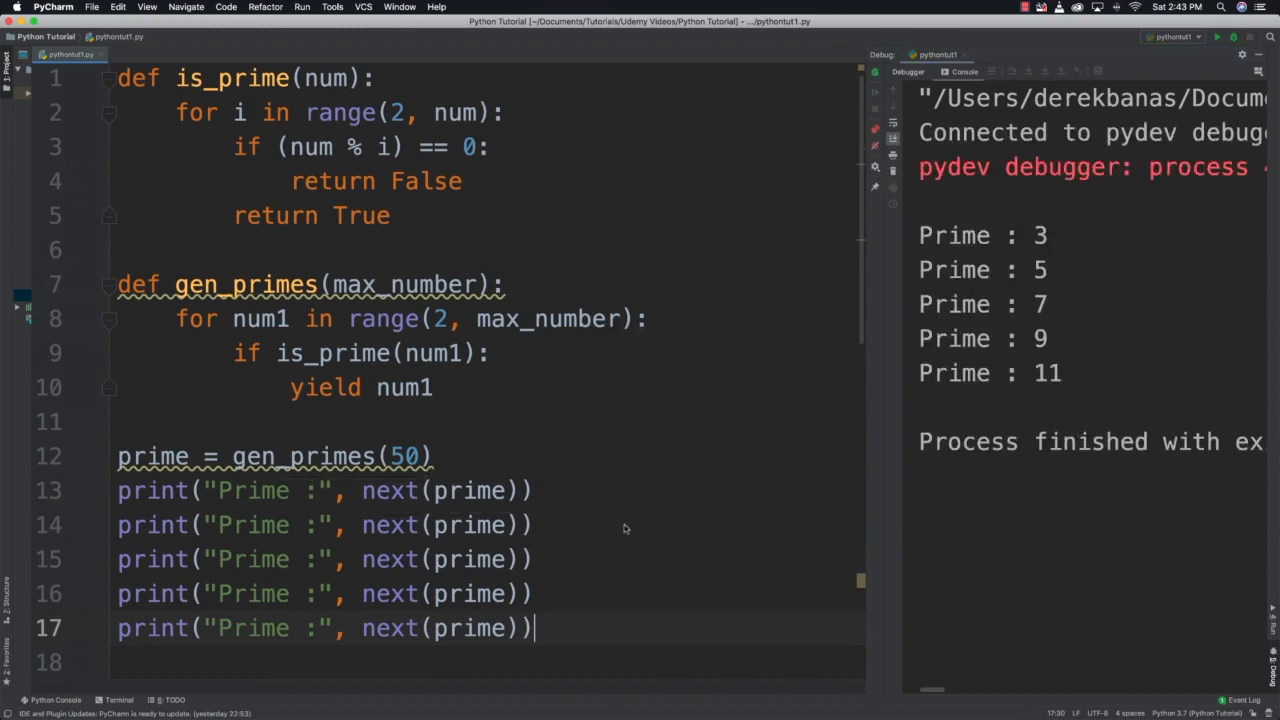
pyautogui.moveTo(128, 250); pyautogui.dragTo(535, 628)
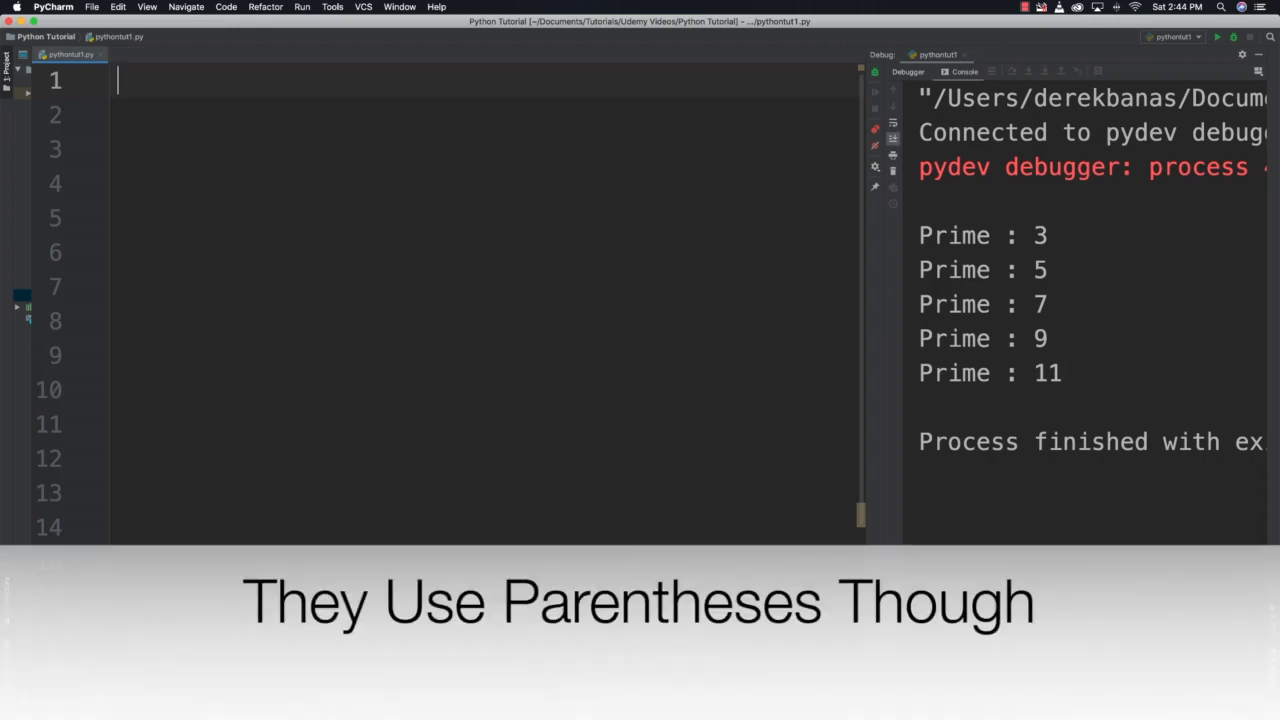
# Define the generator expression double = (x * 2 for x in range(10)).
pyautogui.write('doub')
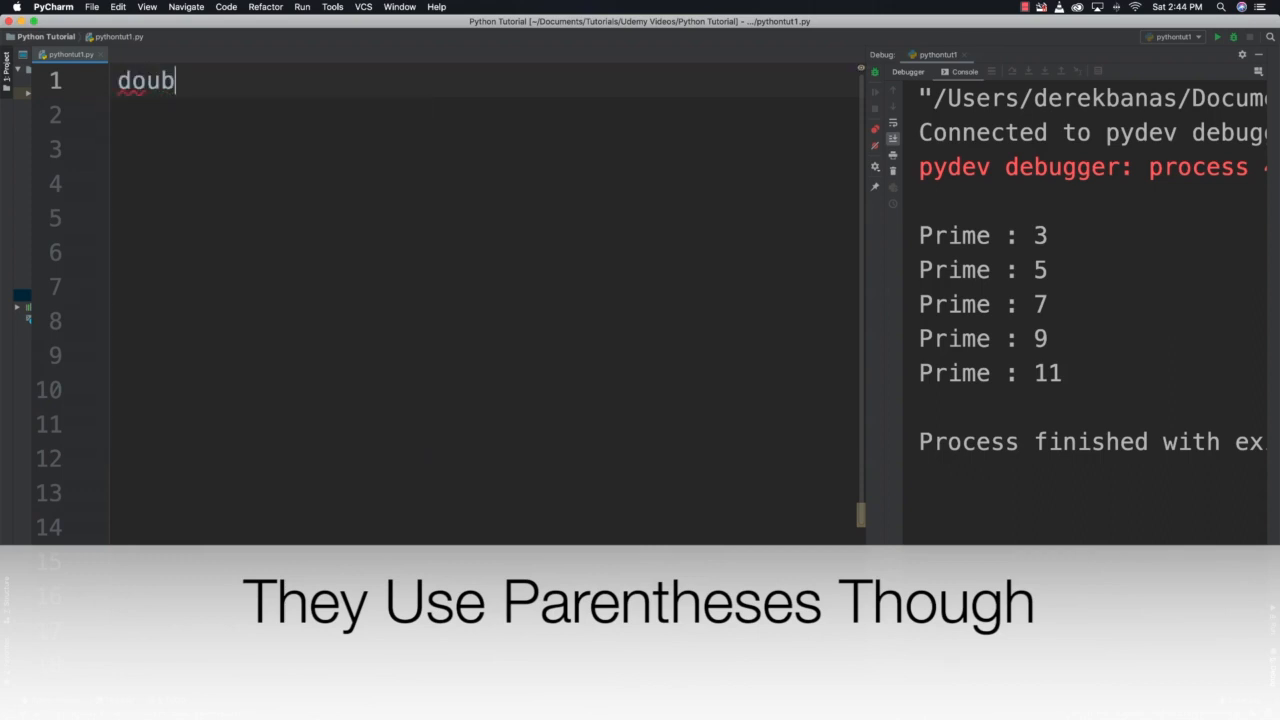
pyautogui.write('le =')
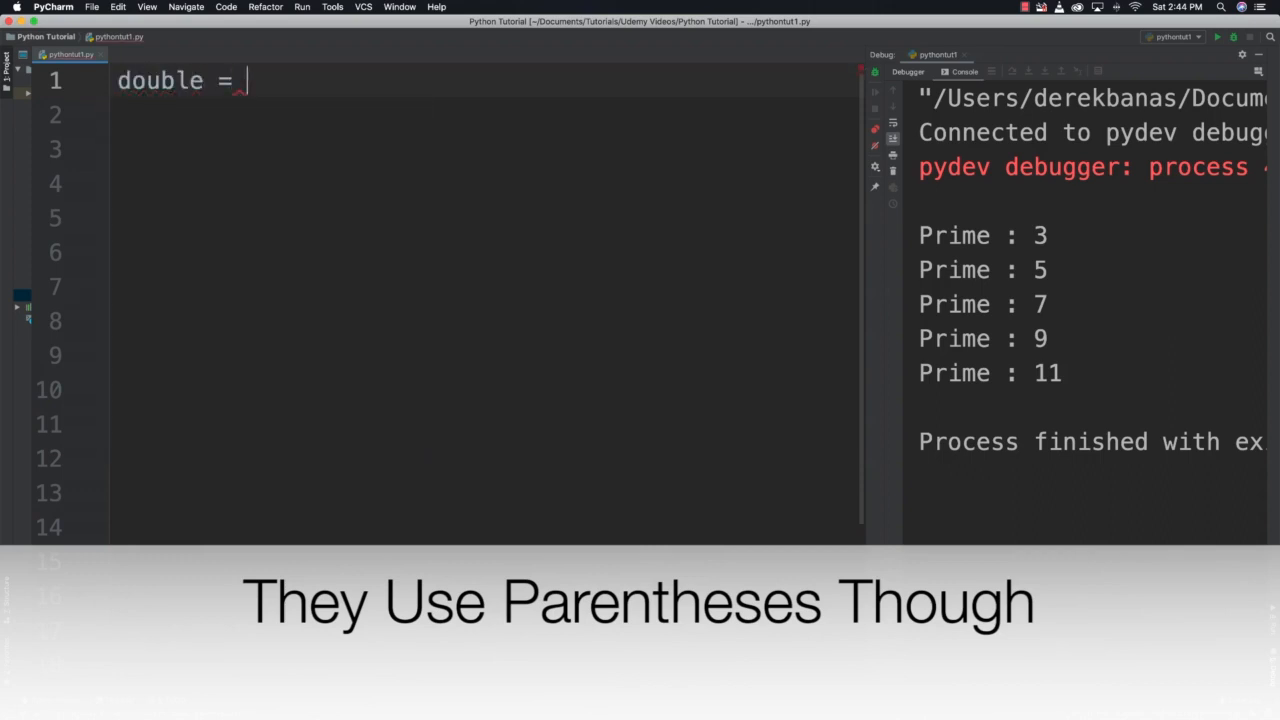
pyautogui.write('(x )')
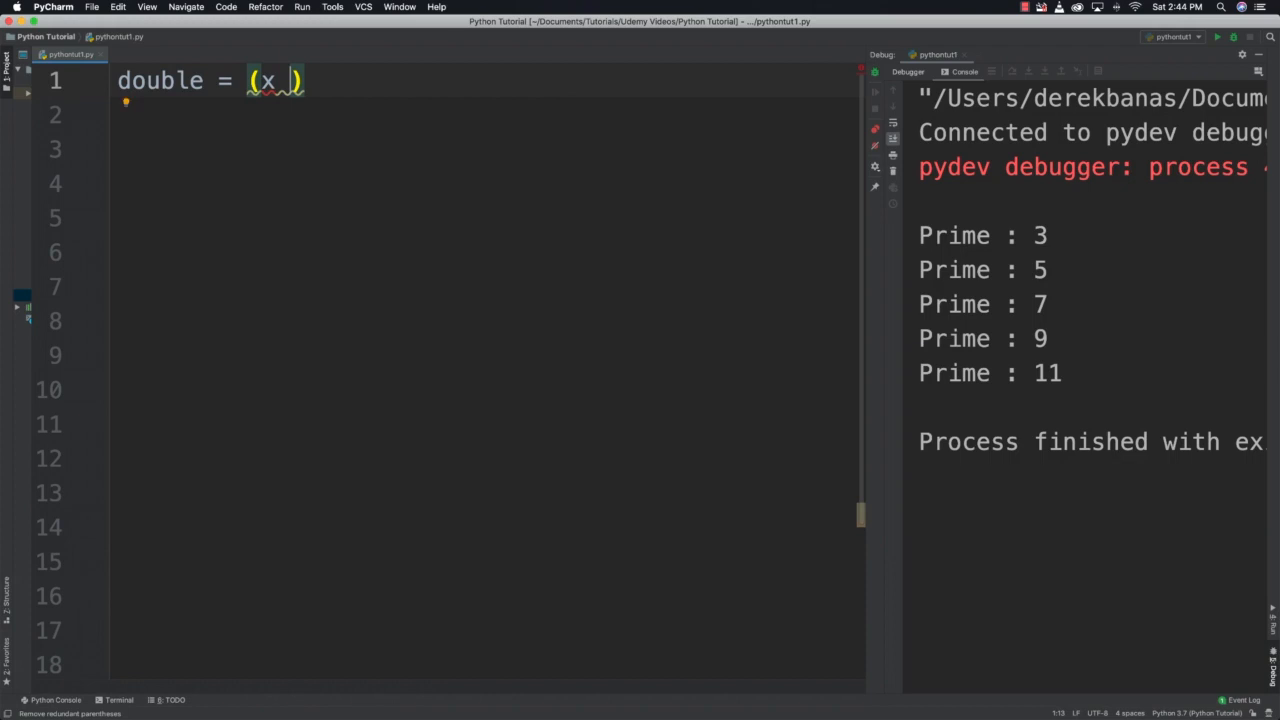
pyautogui.write('* 2')
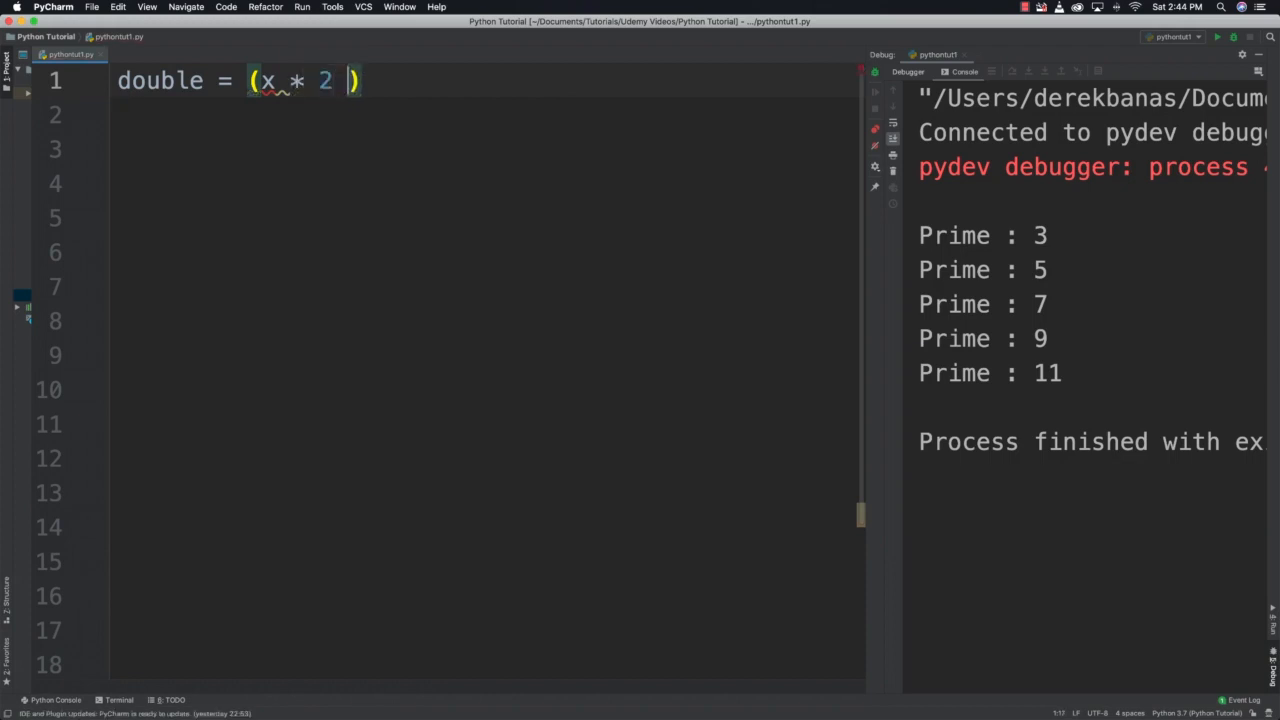
pyautogui.write('for x in range(')
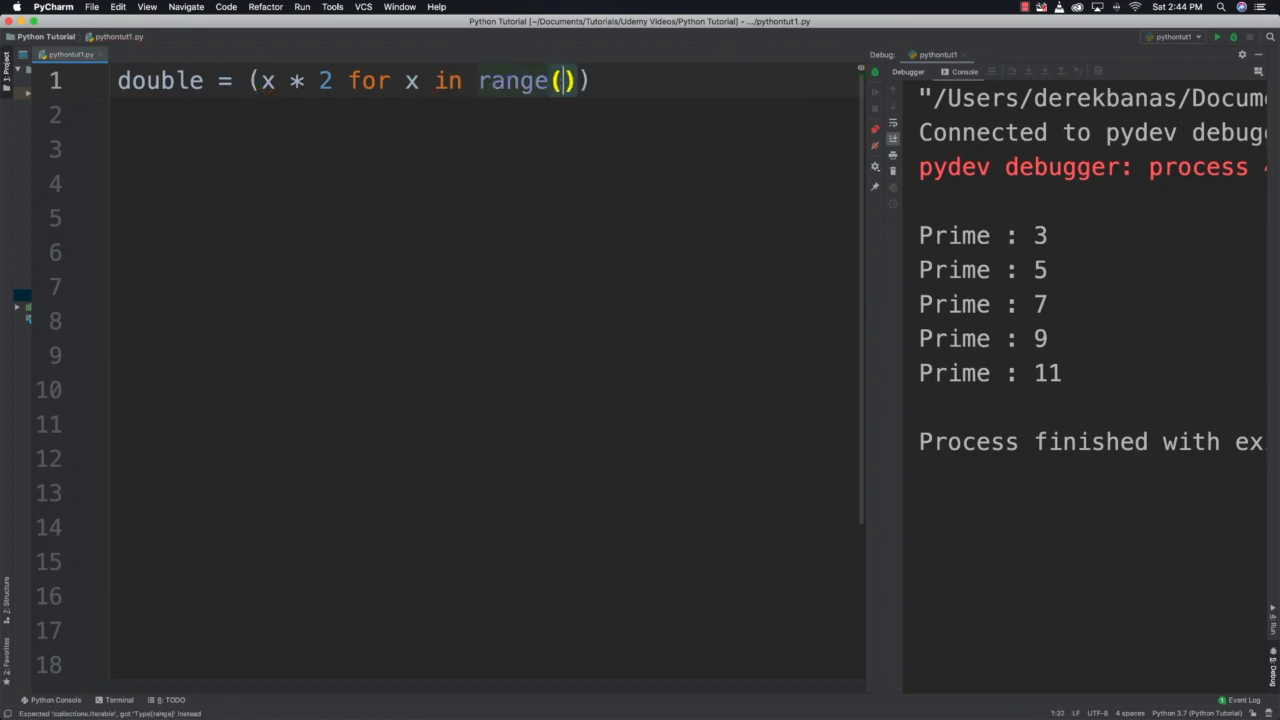
pyautogui.write('10')
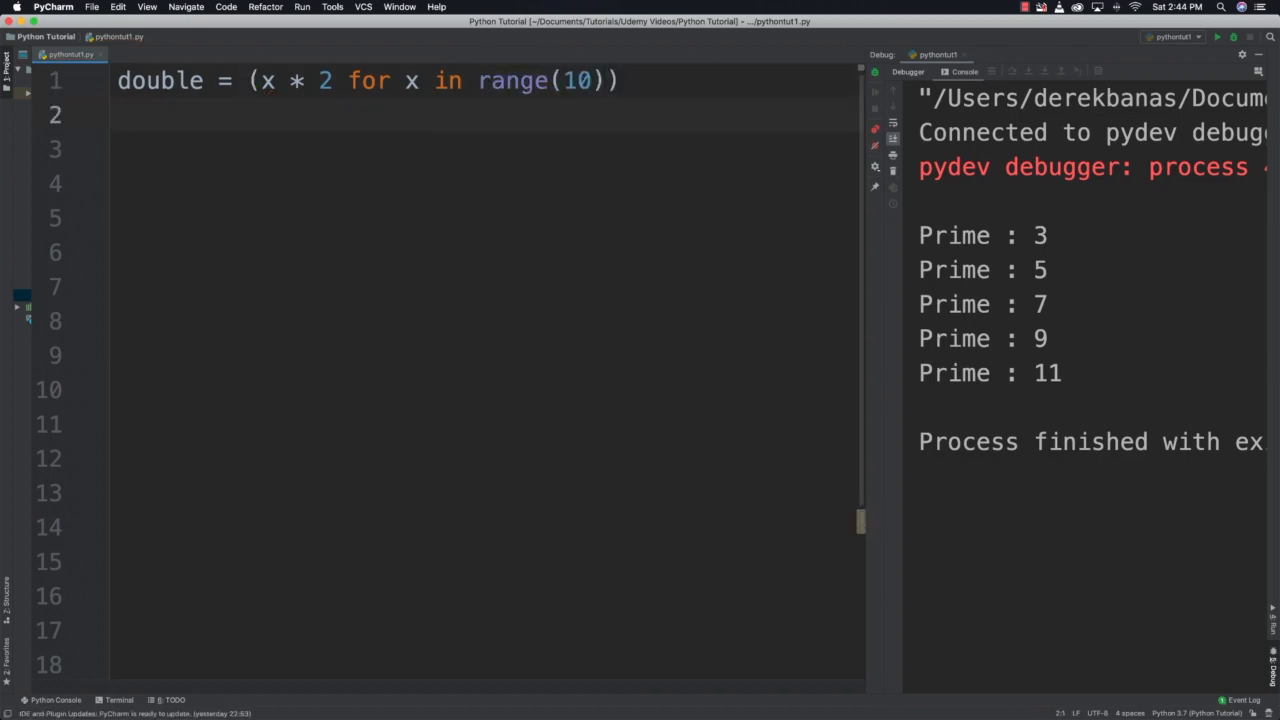
# Print "Double :" with next(double) twice and run, showing 0 and 2.
pyautogui.write('print(')
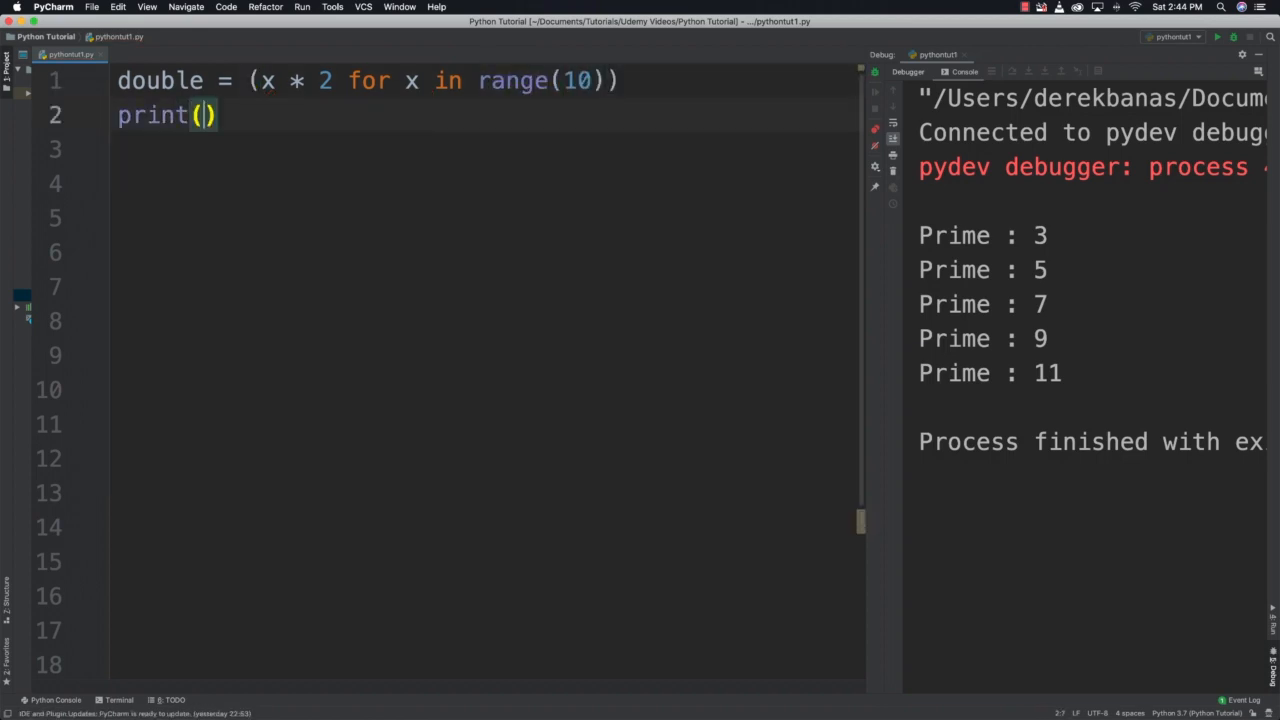
pyautogui.write('"Doub')
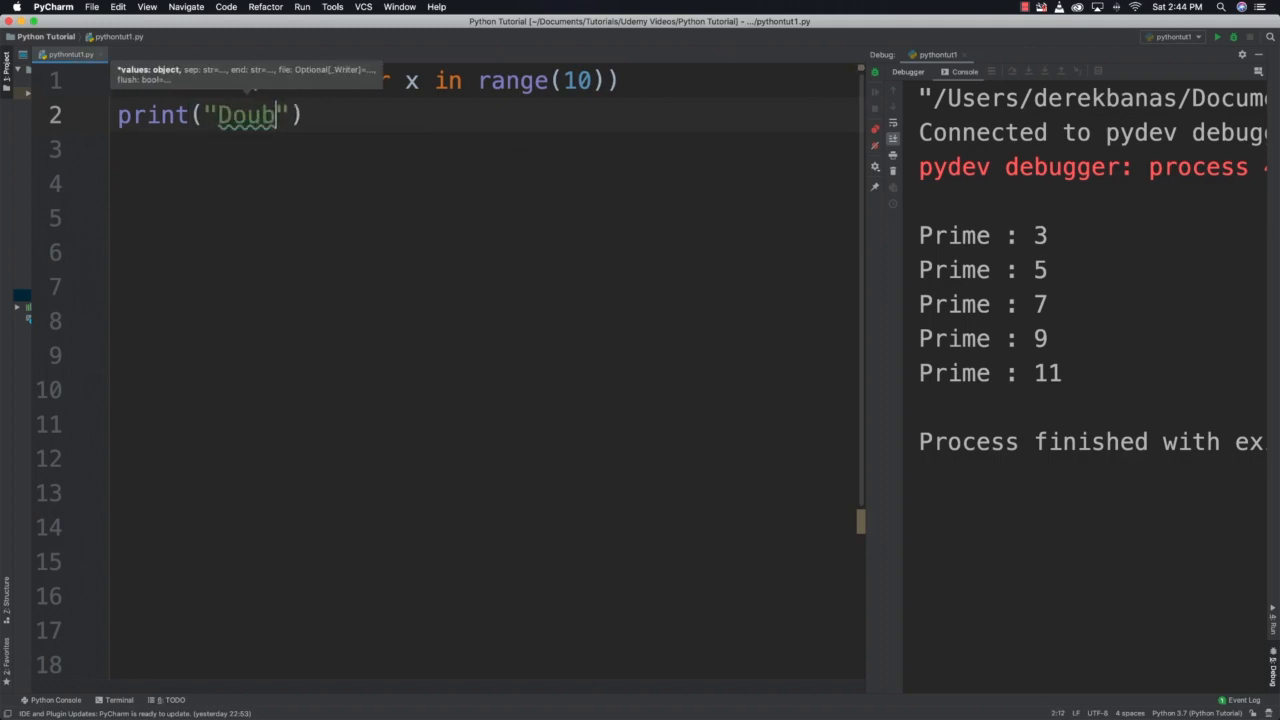
pyautogui.write('le :')
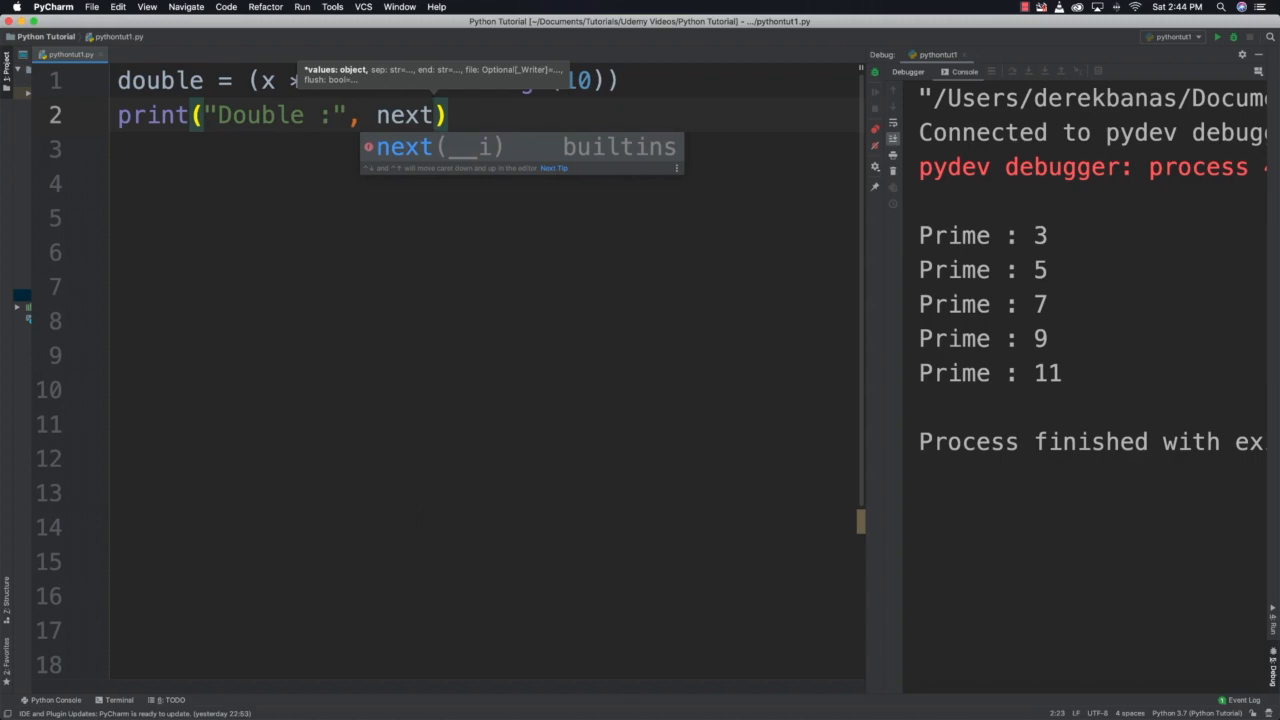
pyautogui.write('(double')
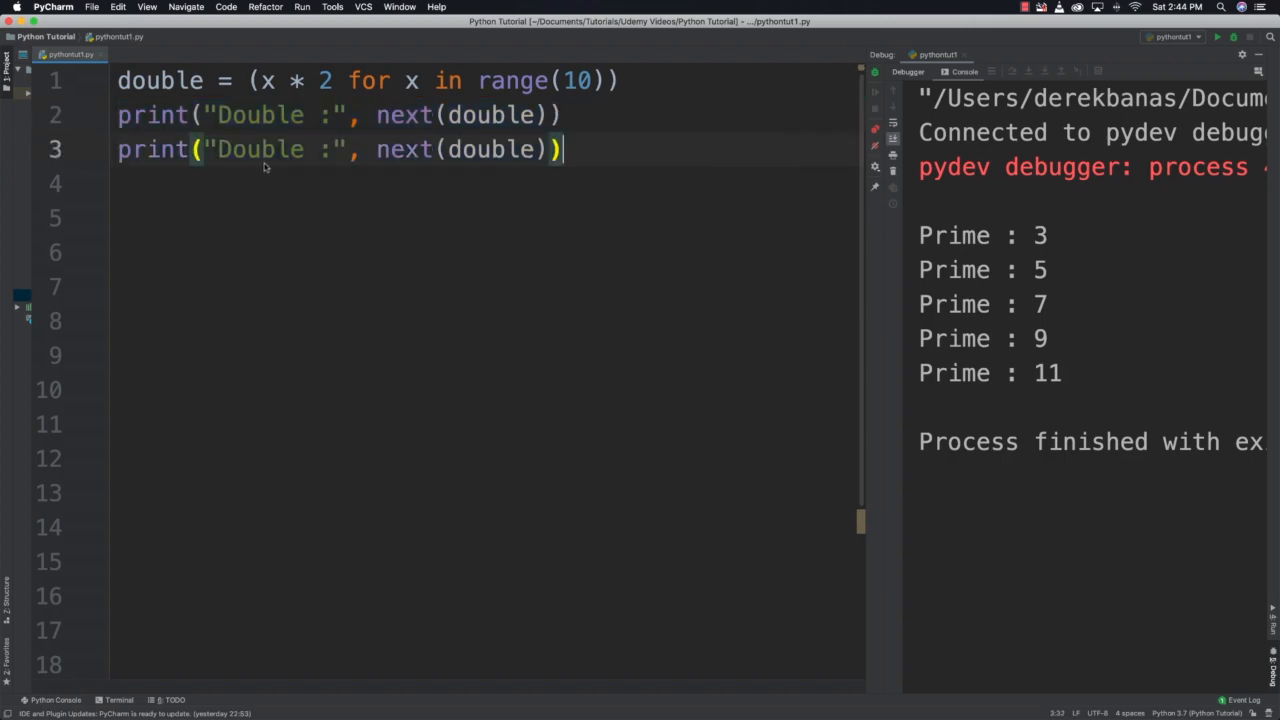
pyautogui.click(1216, 37)
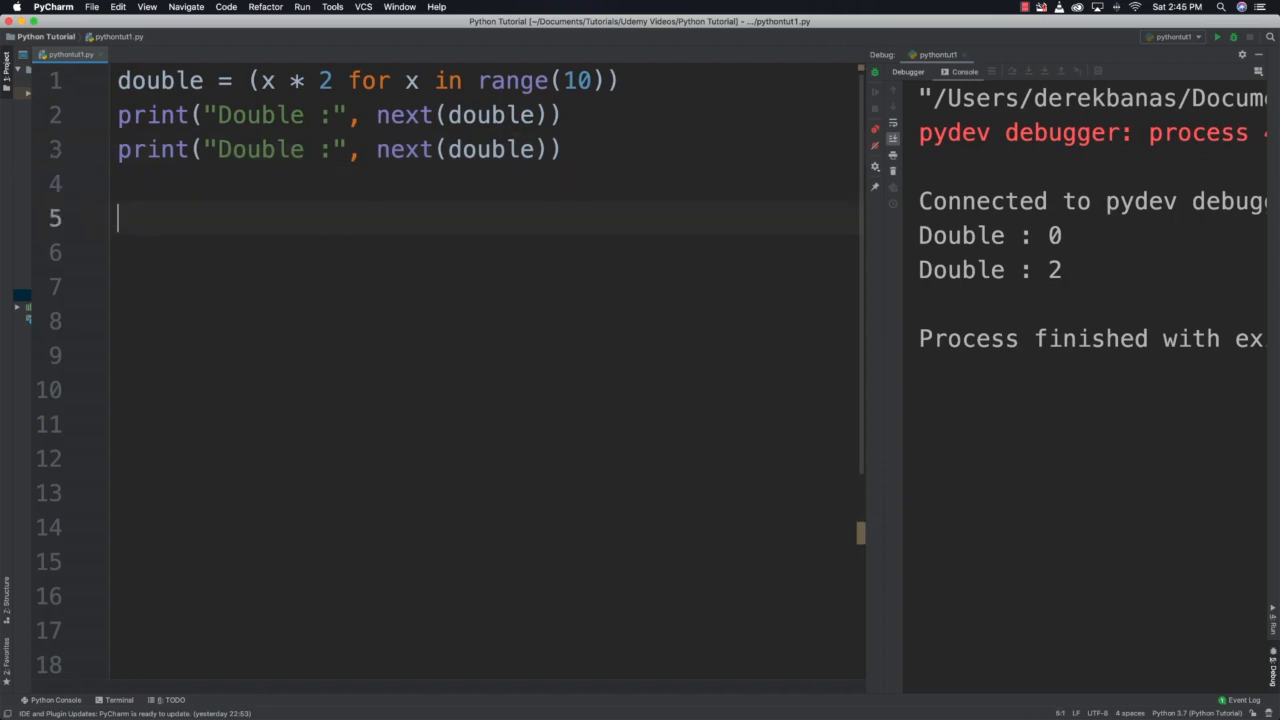
# Add a for num in double loop printing each remaining value.
pyautogui.write('for num in double:')
pyautogui.click(485, 253)
pyautogui.write('print(num)')
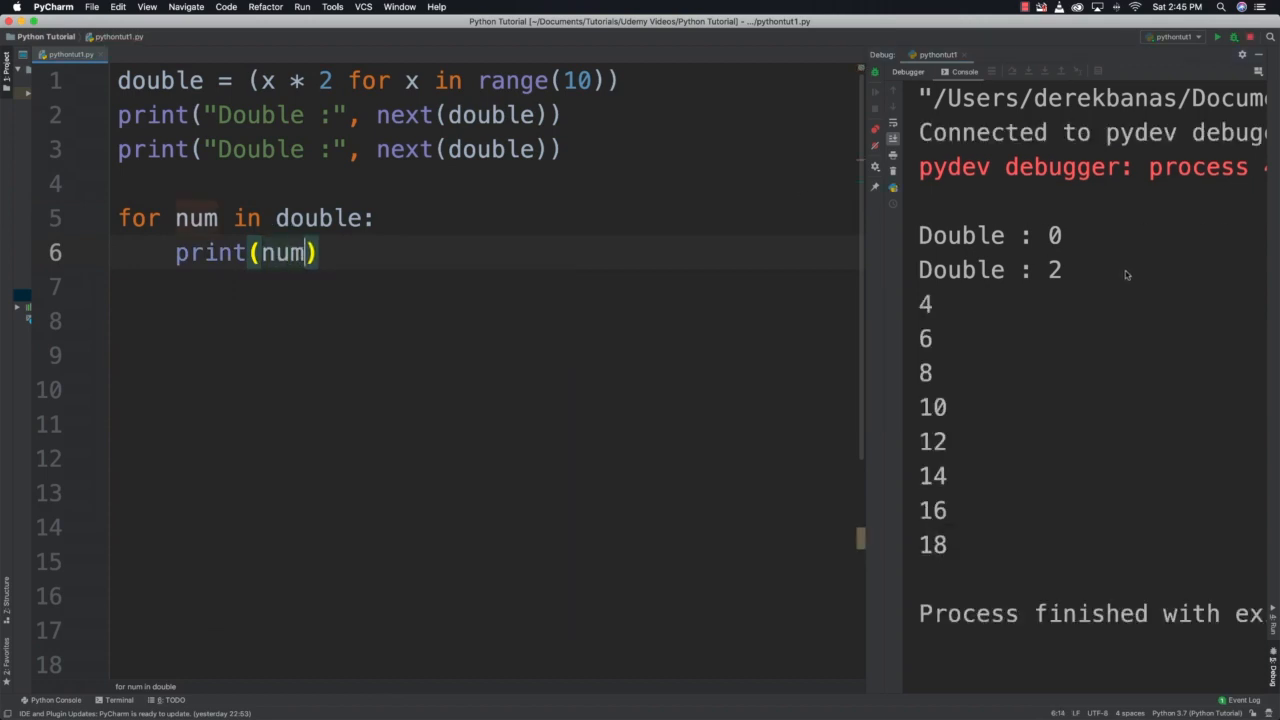
pyautogui.moveTo(971, 438)
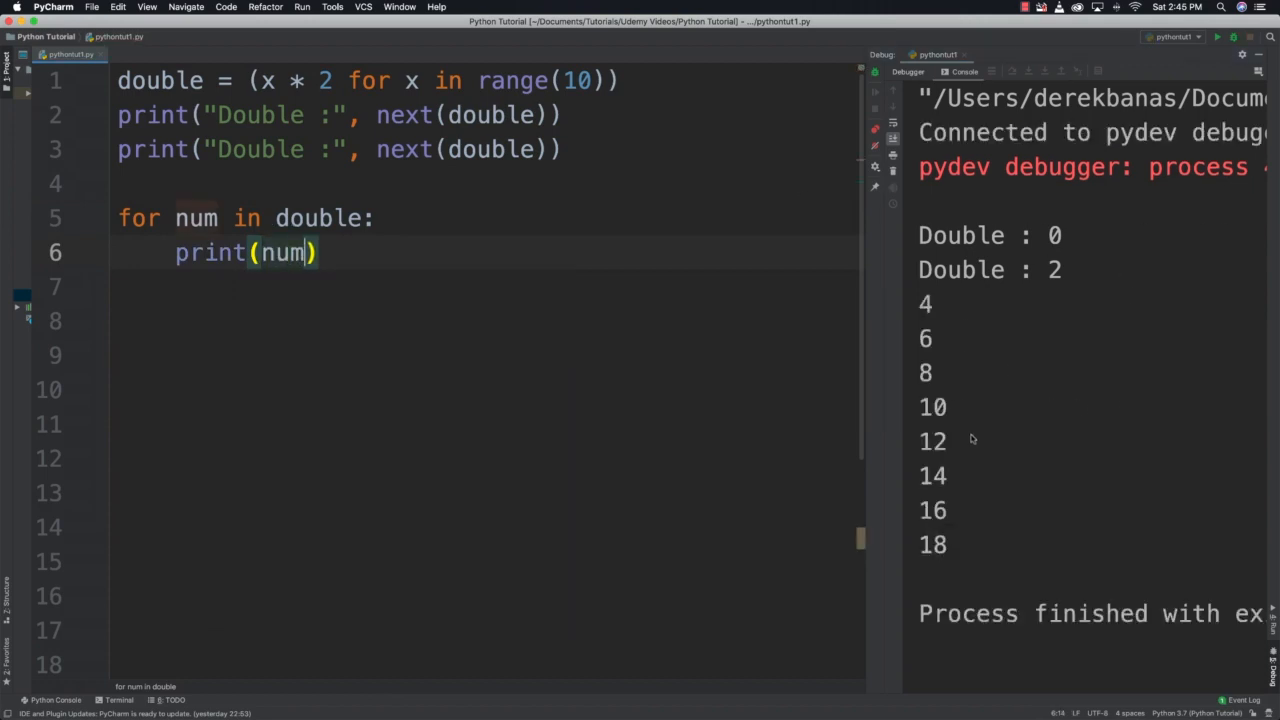
pyautogui.moveTo(533, 440)
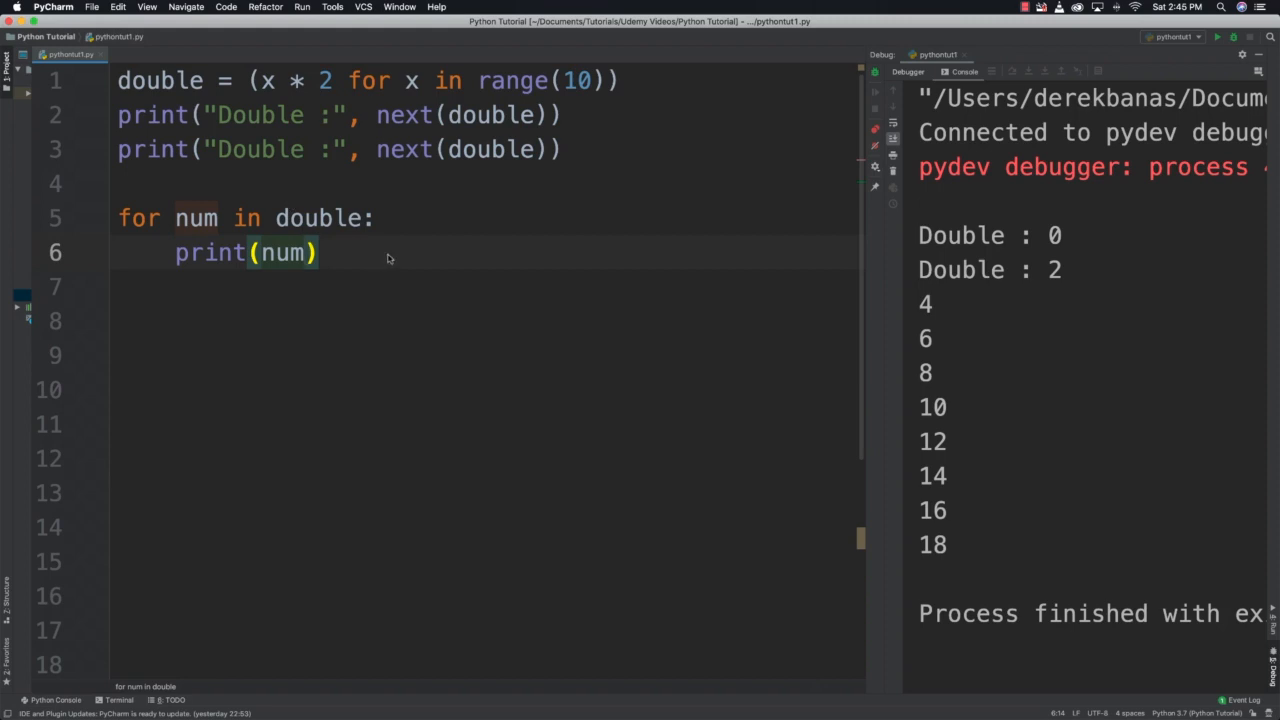
pyautogui.moveTo(690, 214)
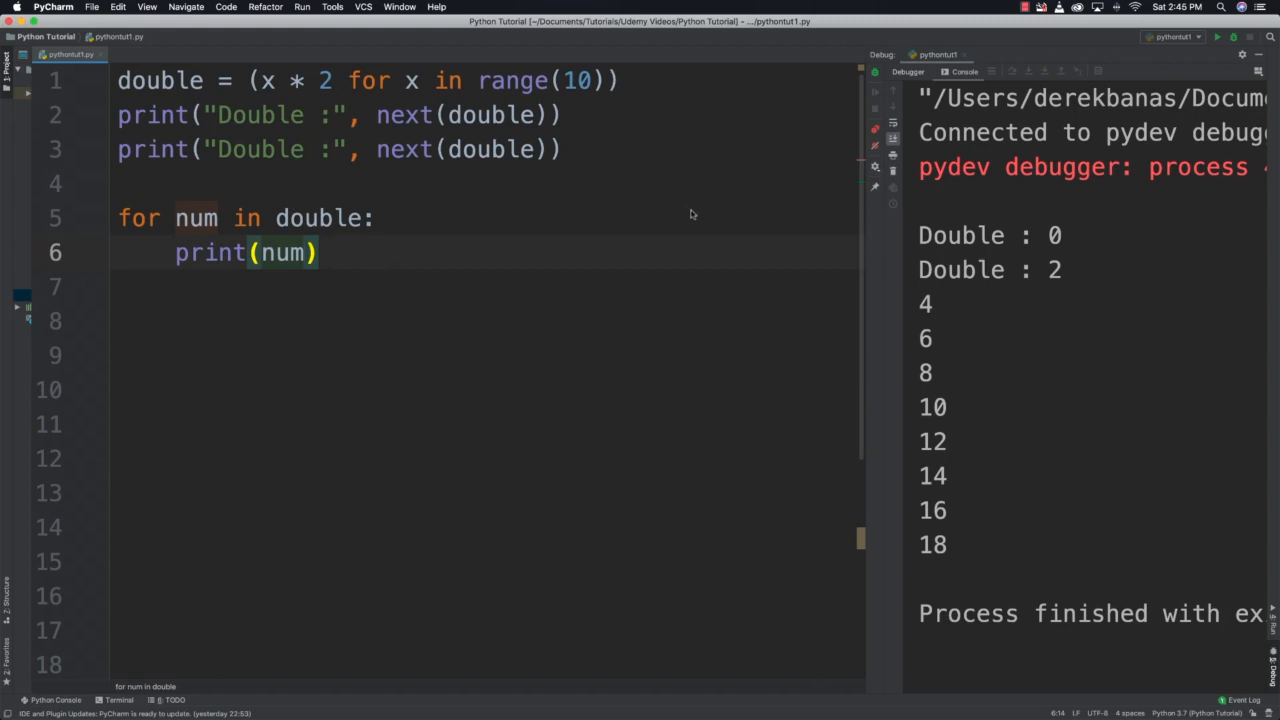